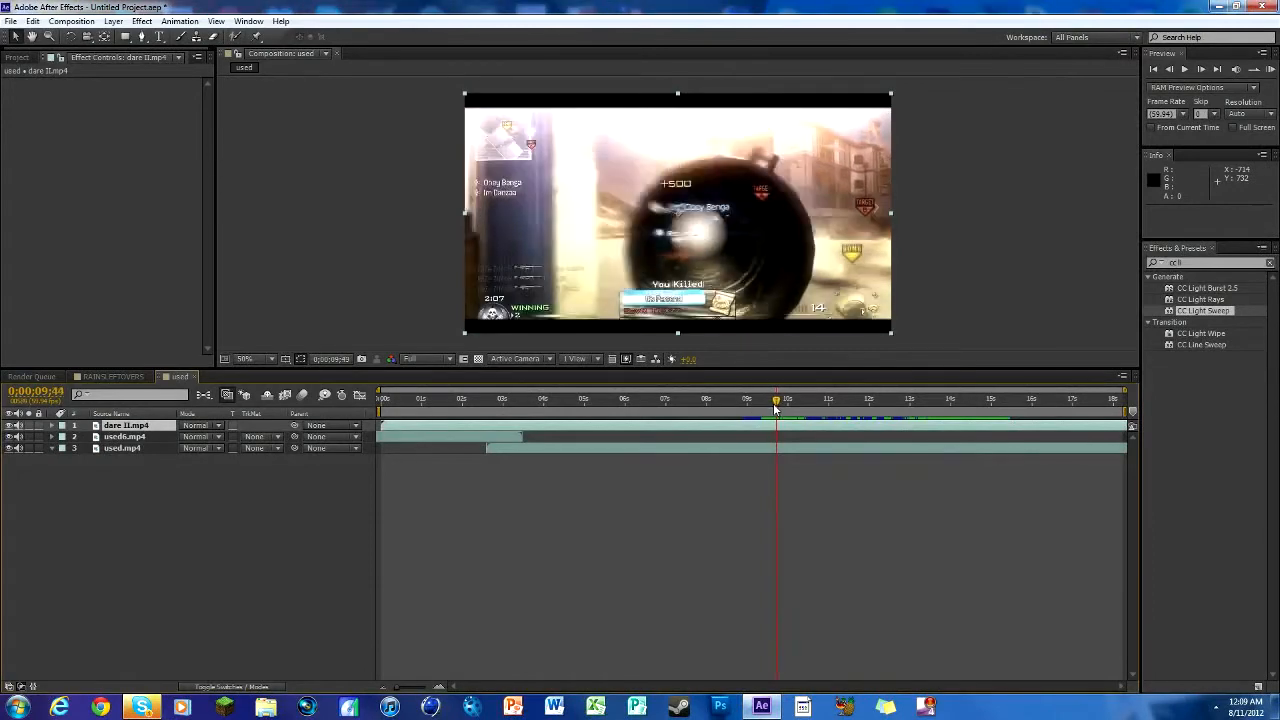
# Scrub through the LOADING UNDERPASS transition, then select and delete the dare II.mp4 layer
pyautogui.moveTo(777, 399); pyautogui.dragTo(790, 399)
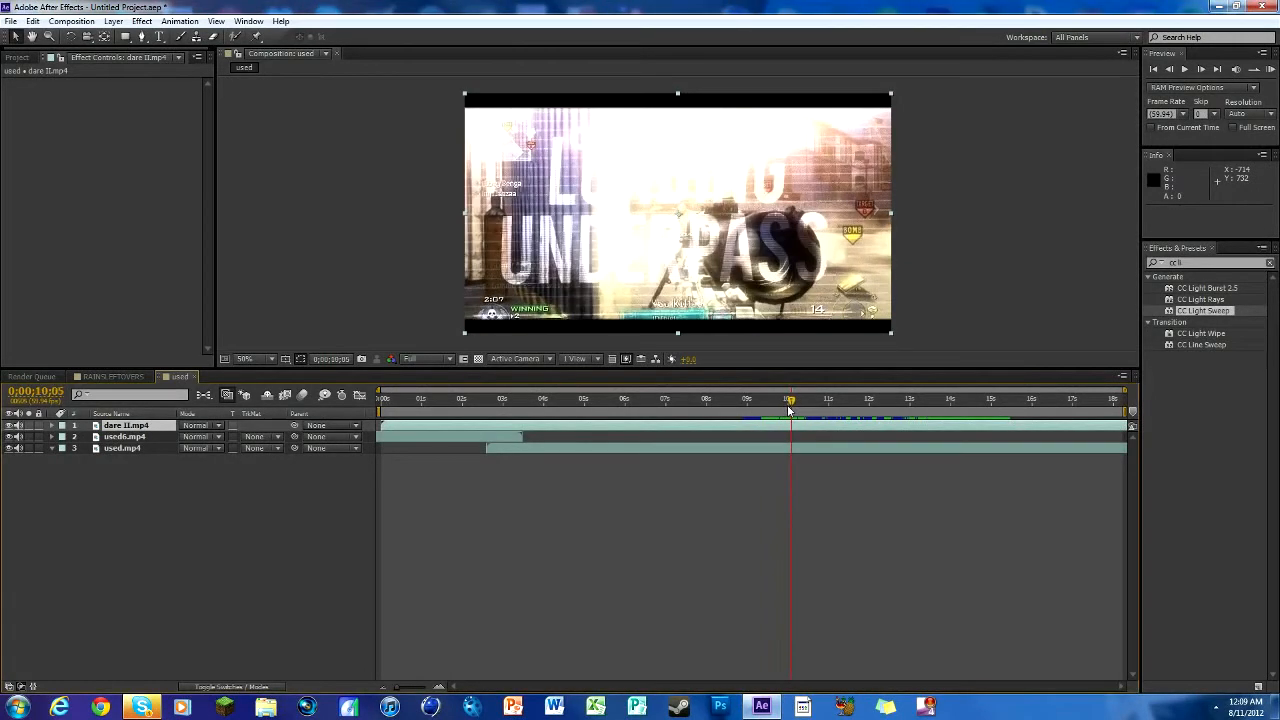
pyautogui.moveTo(790, 399); pyautogui.dragTo(817, 399)
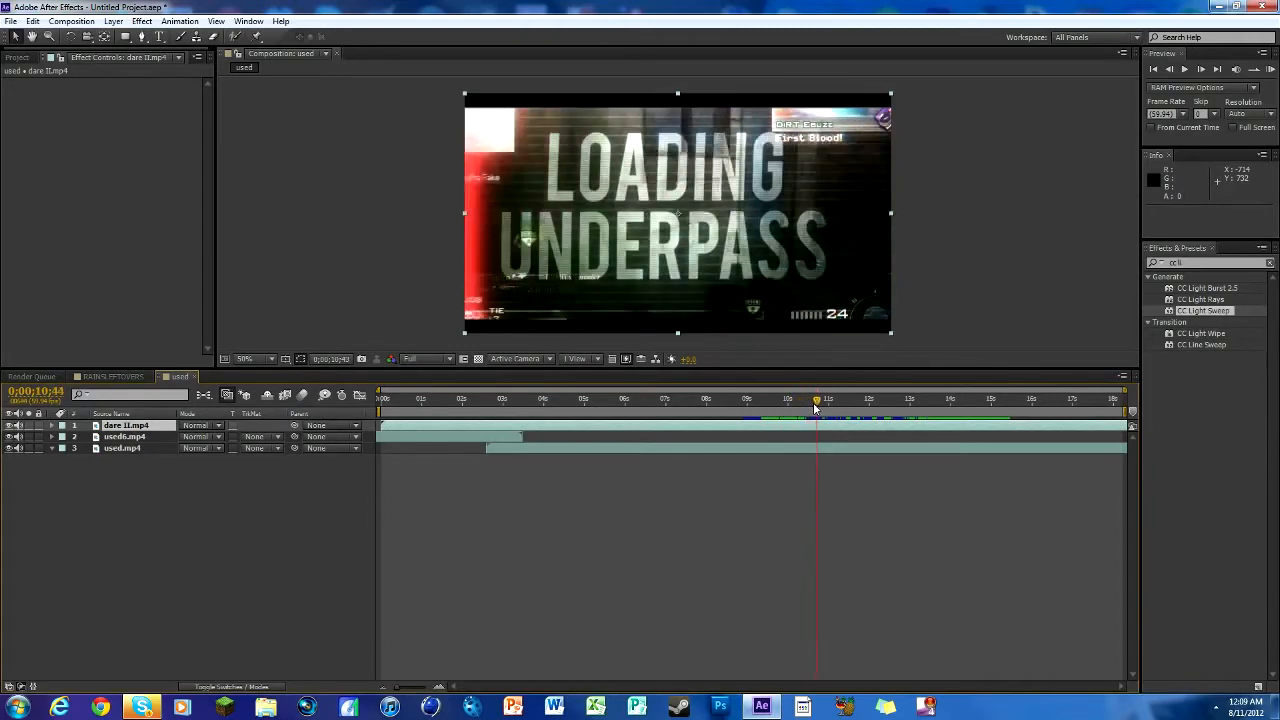
pyautogui.moveTo(816, 398); pyautogui.dragTo(790, 398)
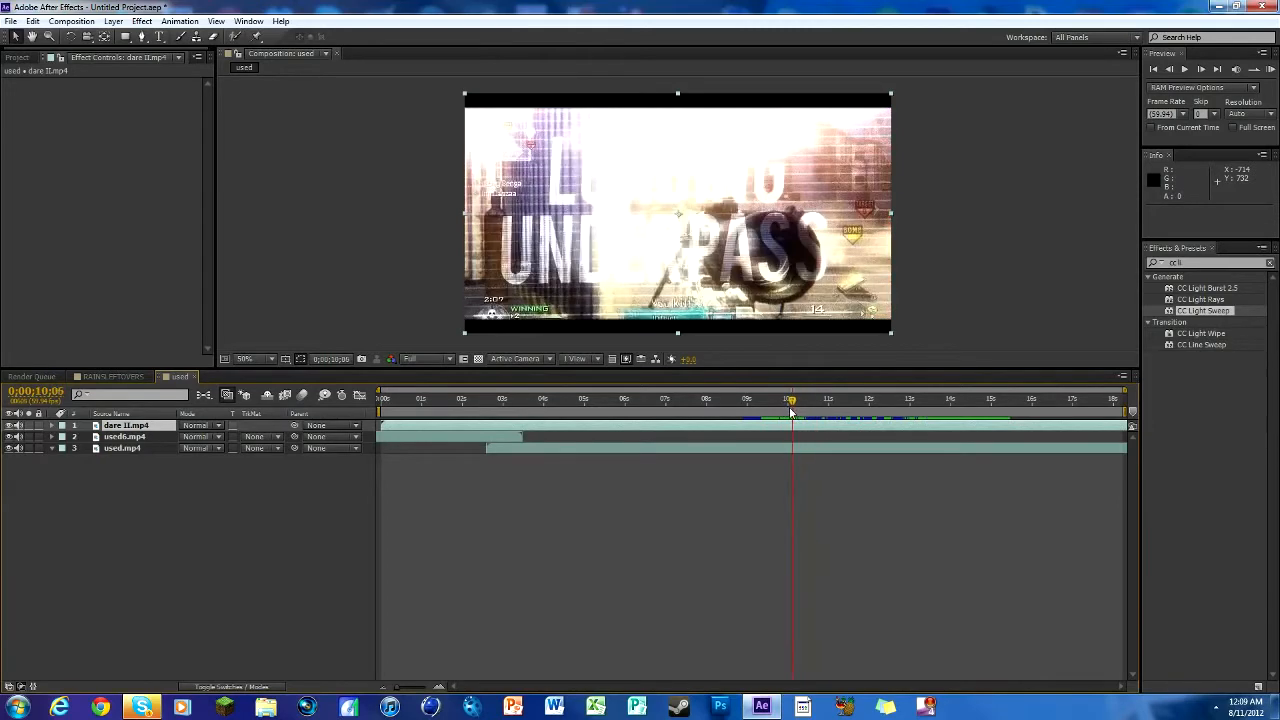
pyautogui.click(795, 399)
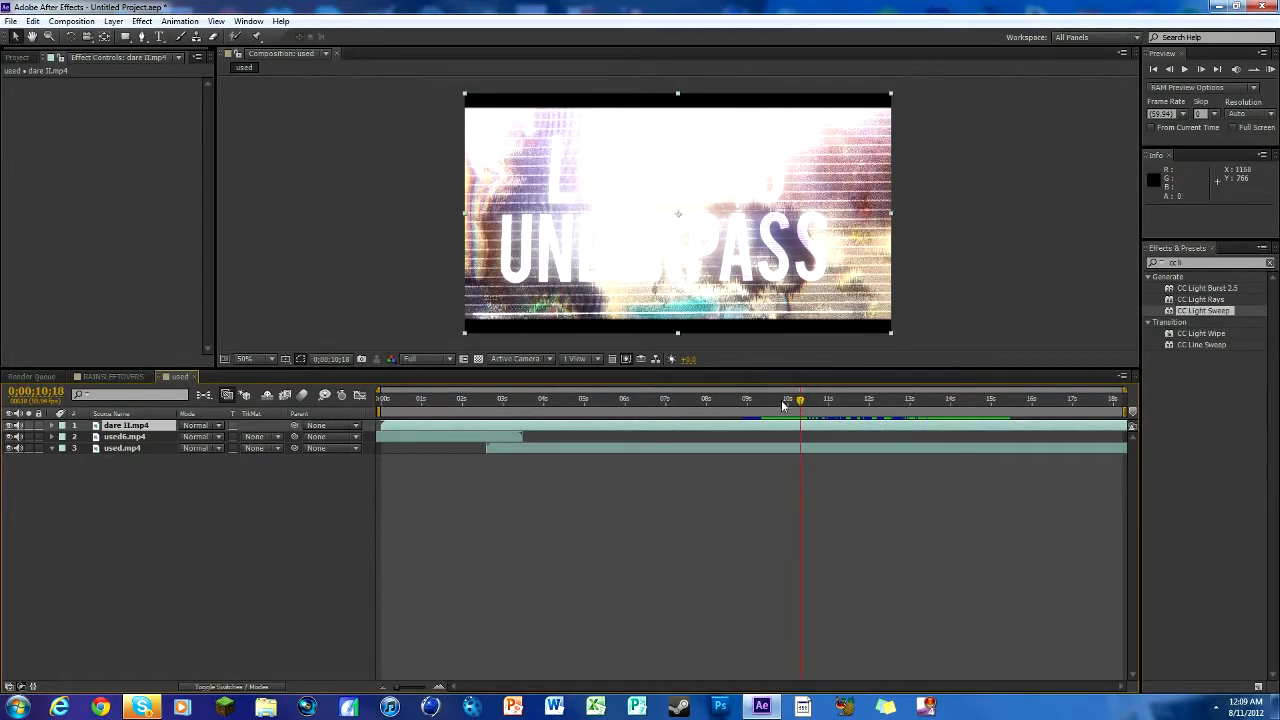
pyautogui.click(817, 398)
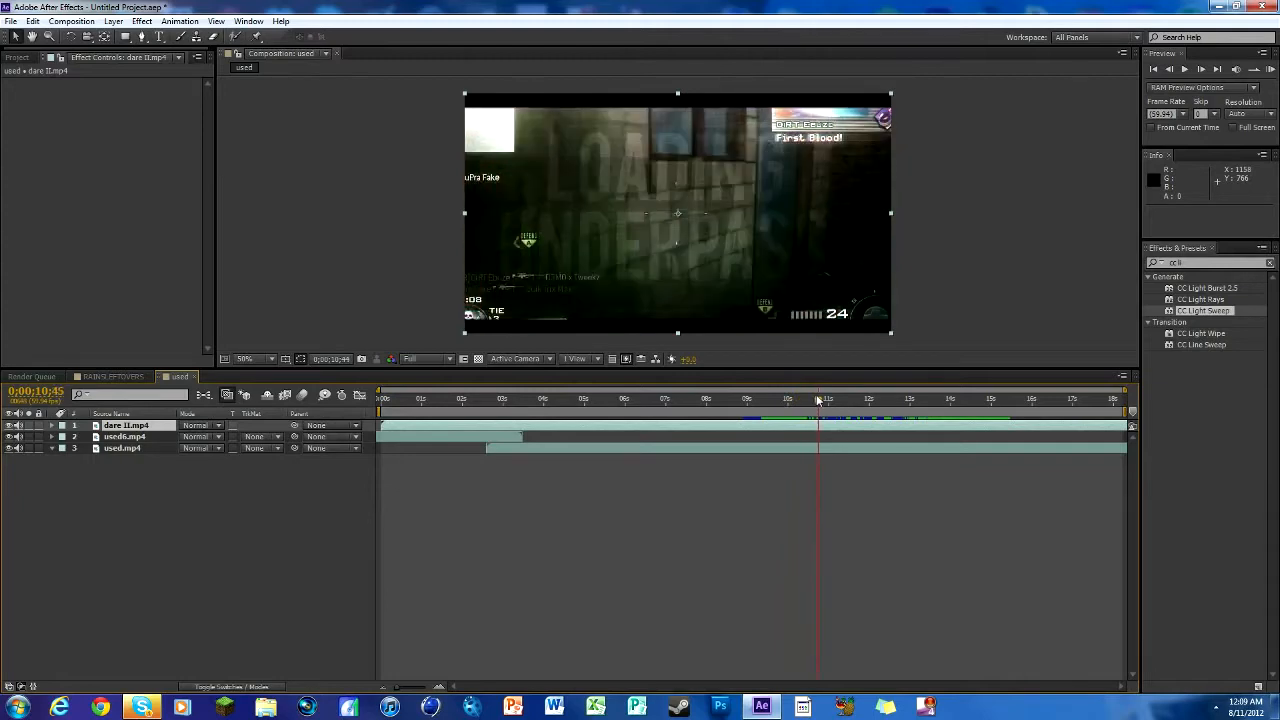
pyautogui.click(822, 398)
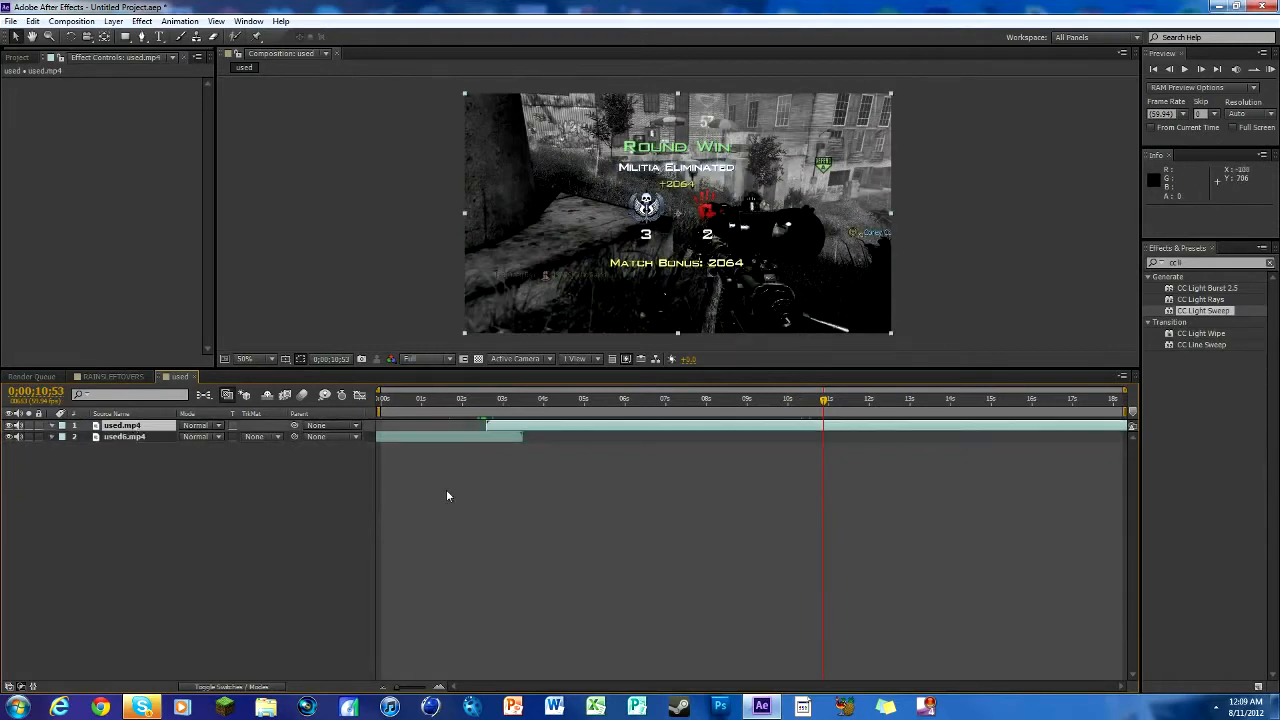
pyautogui.moveTo(489, 520)
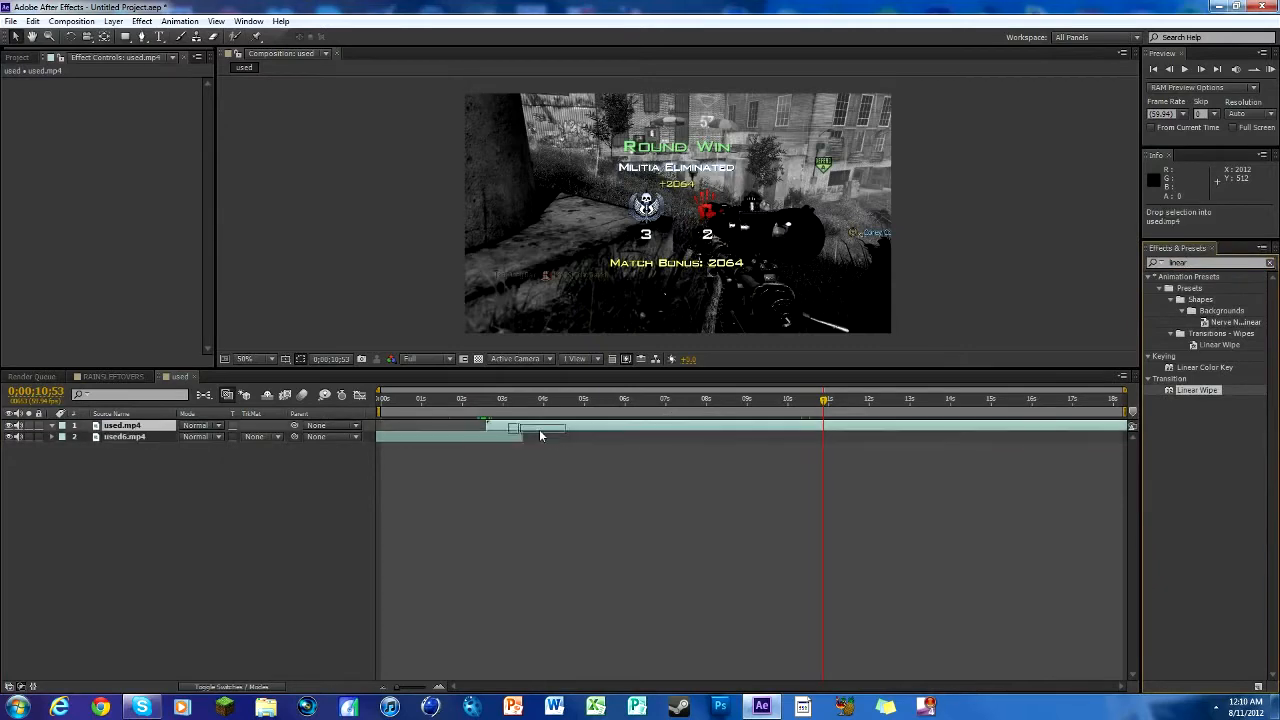
# Apply Linear Wipe to used.mp4, keyframing completion 0% to 100% with a 270° wipe angle
pyautogui.click(490, 398)
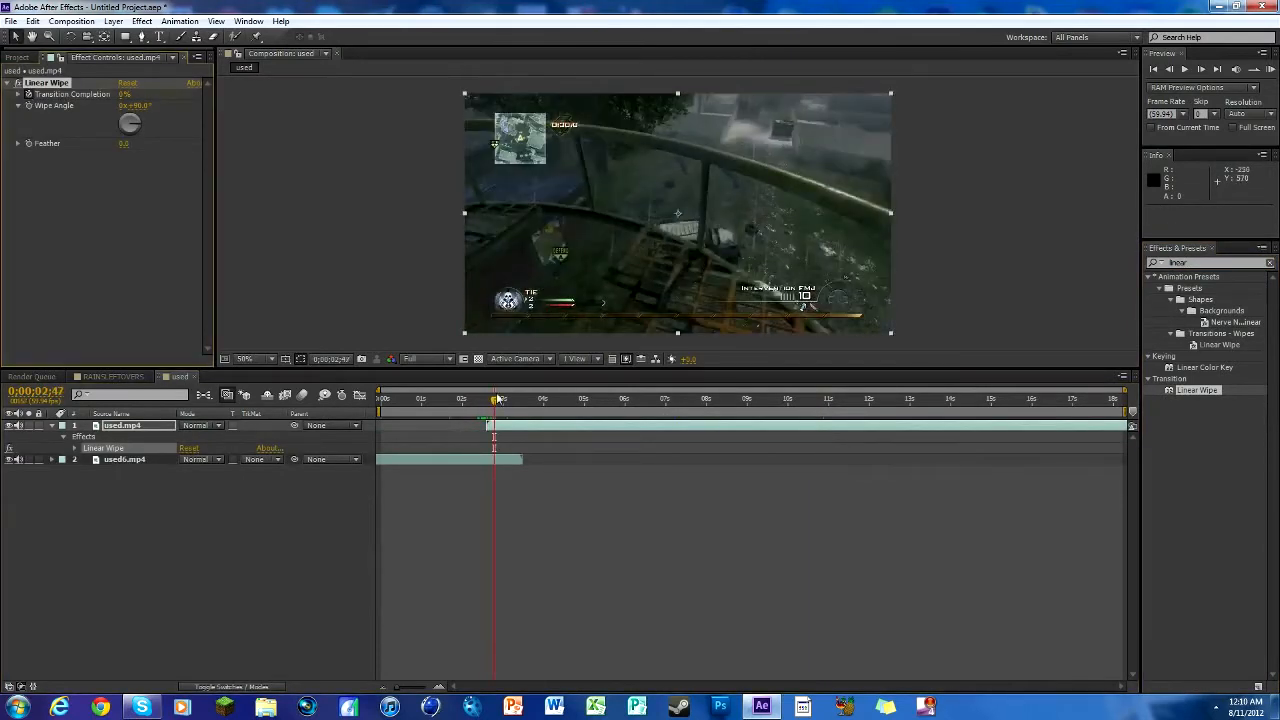
pyautogui.moveTo(493, 398); pyautogui.dragTo(511, 398)
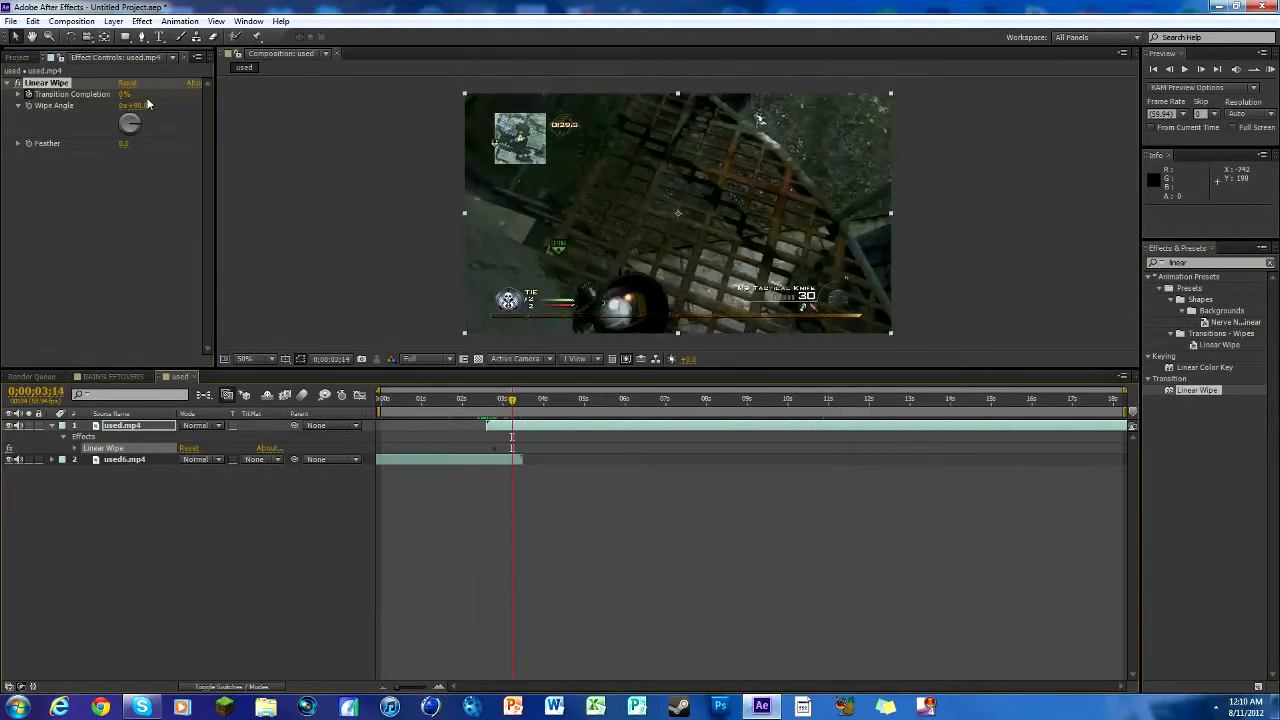
pyautogui.tripleClick(128, 93)
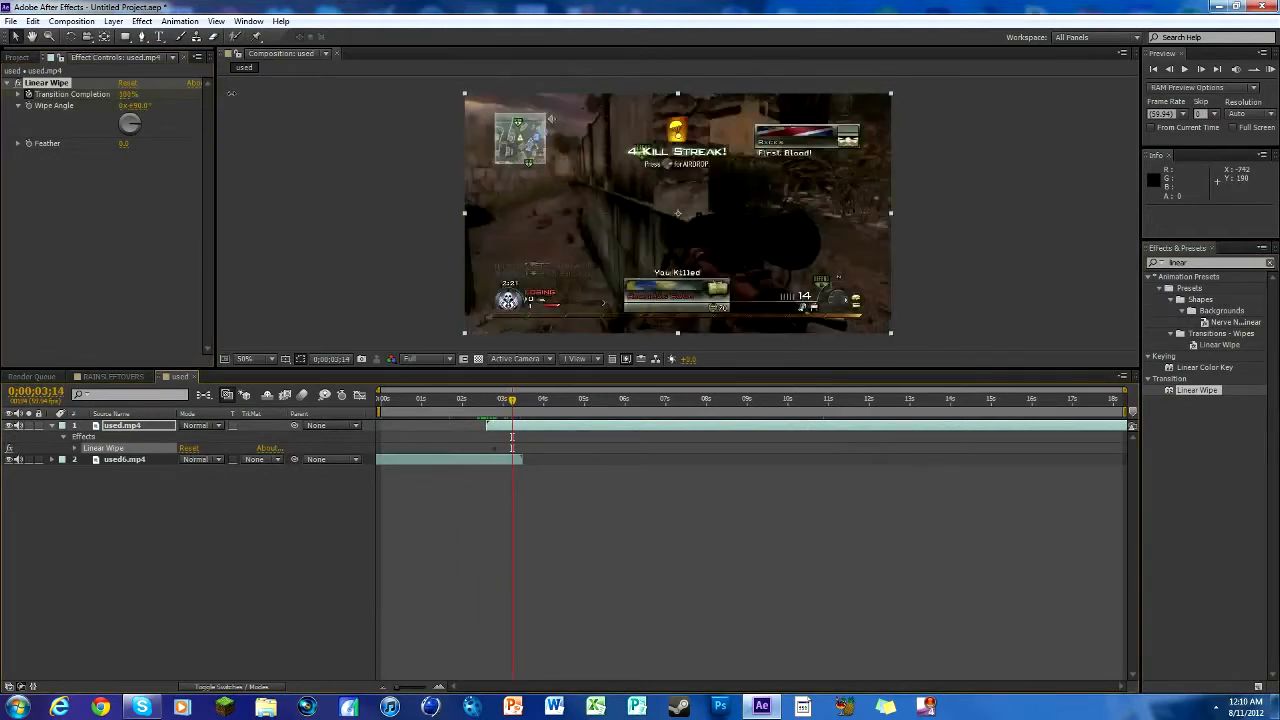
pyautogui.moveTo(155, 115)
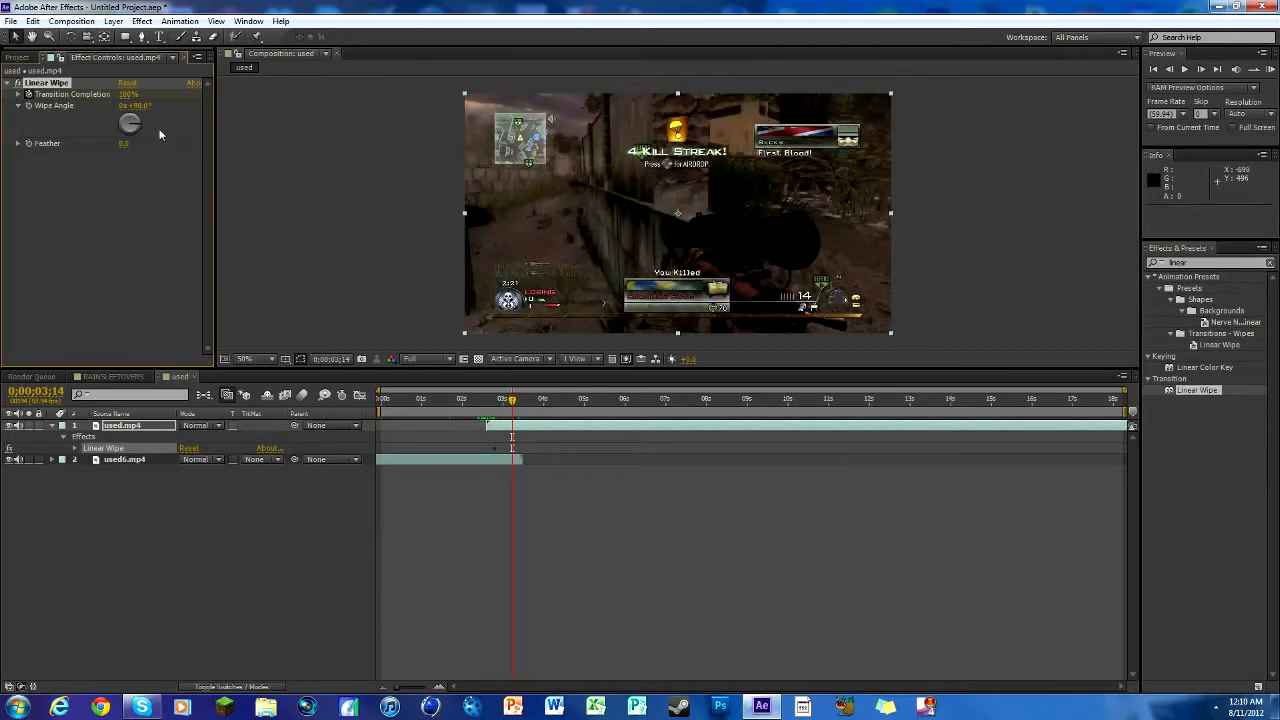
pyautogui.doubleClick(135, 105)
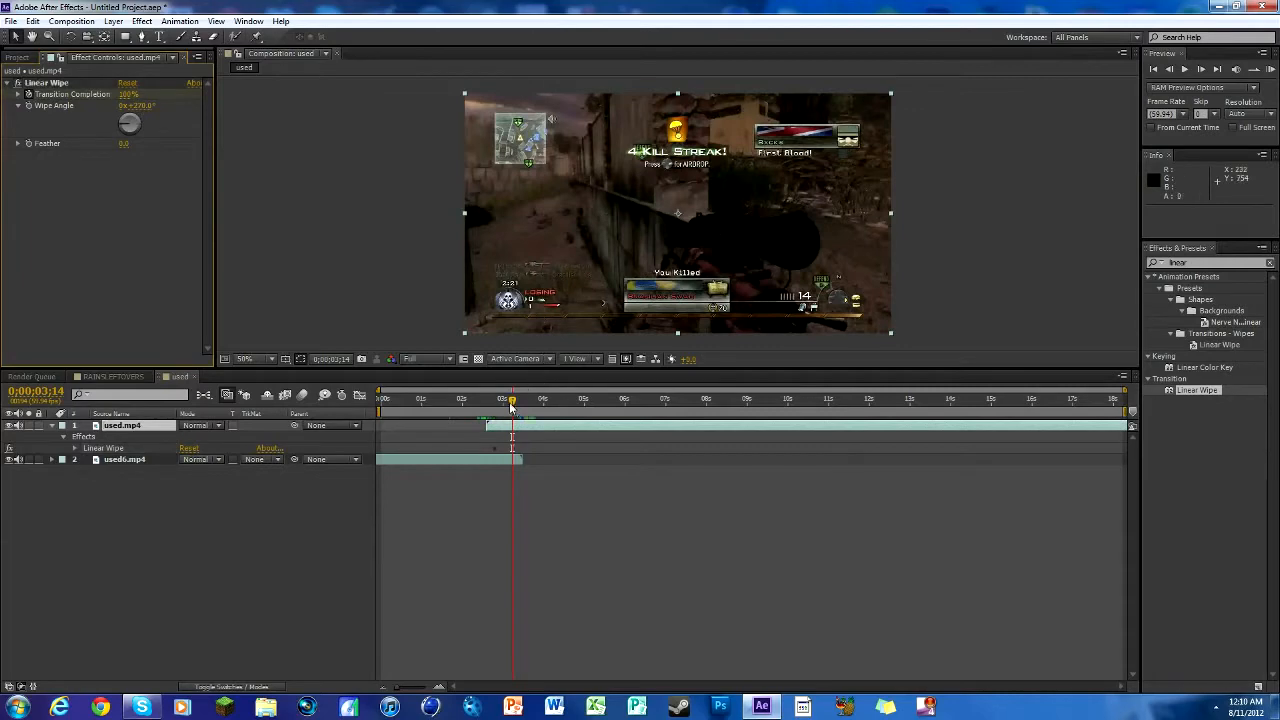
pyautogui.moveTo(512, 400); pyautogui.dragTo(503, 400)
pyautogui.write('cc li')
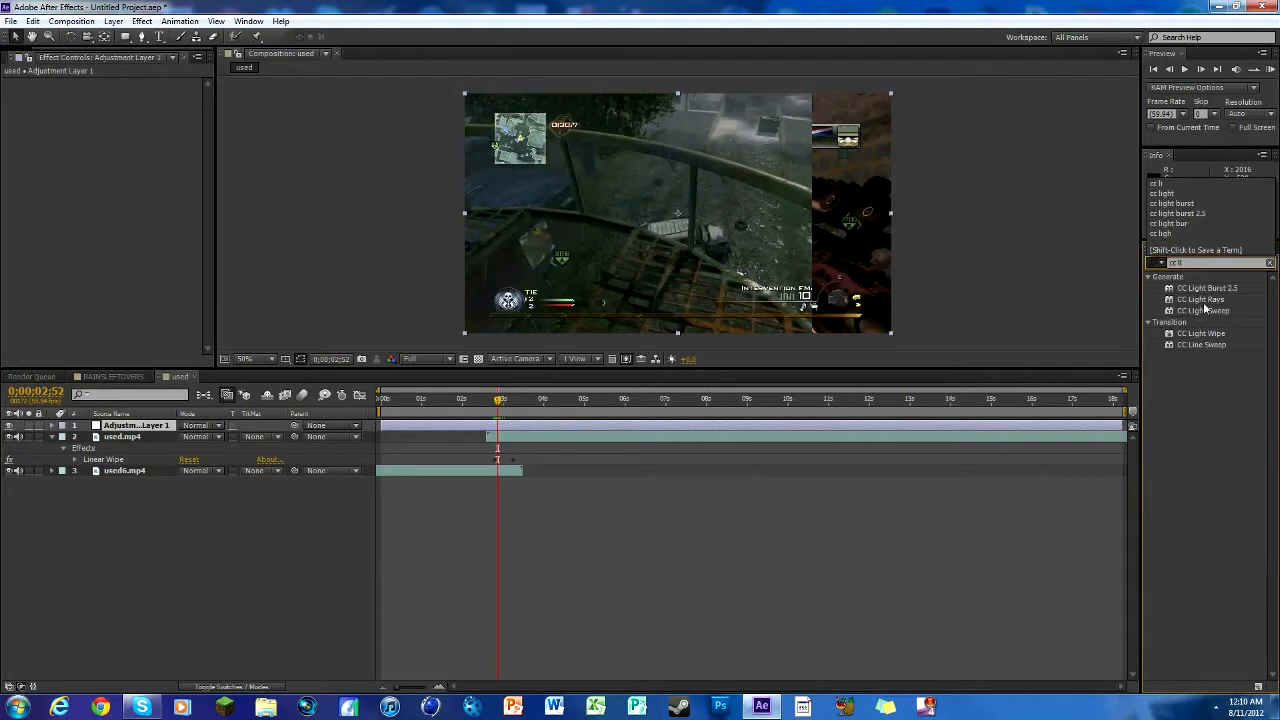
# Apply CC Light Sweep to the adjustment layer and set its light colour to red
pyautogui.click(1203, 310)
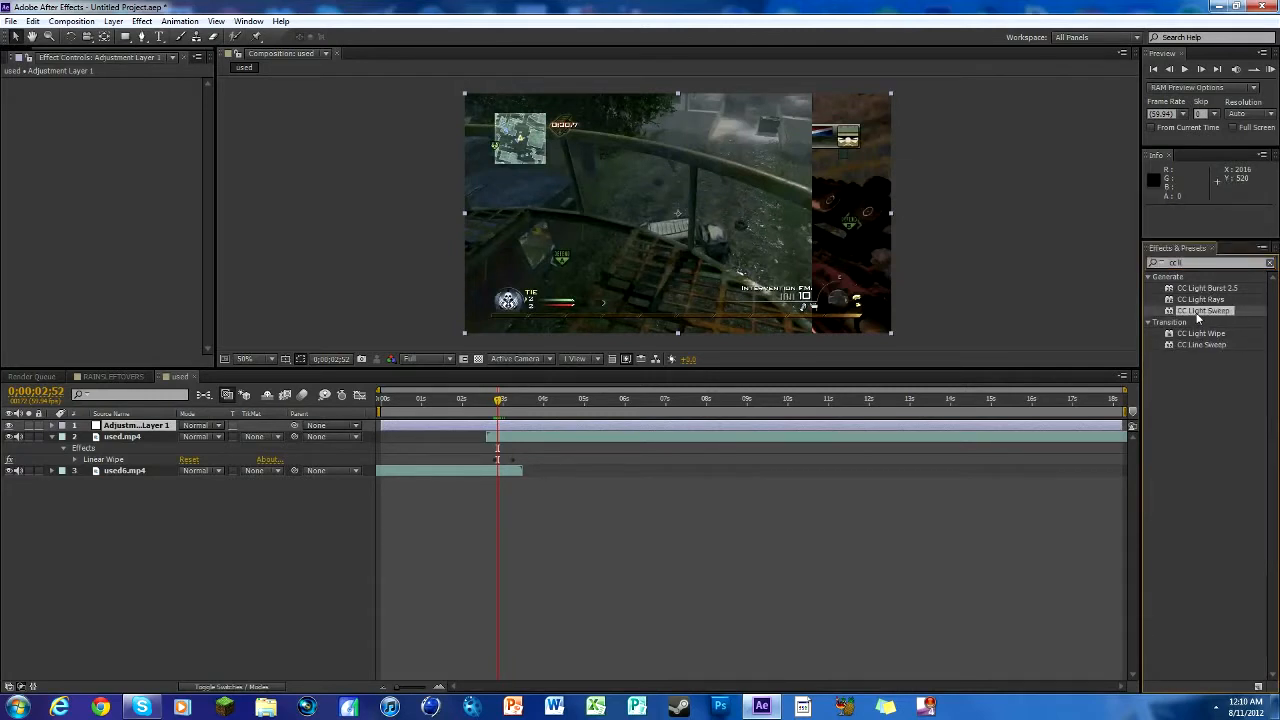
pyautogui.doubleClick(1203, 310)
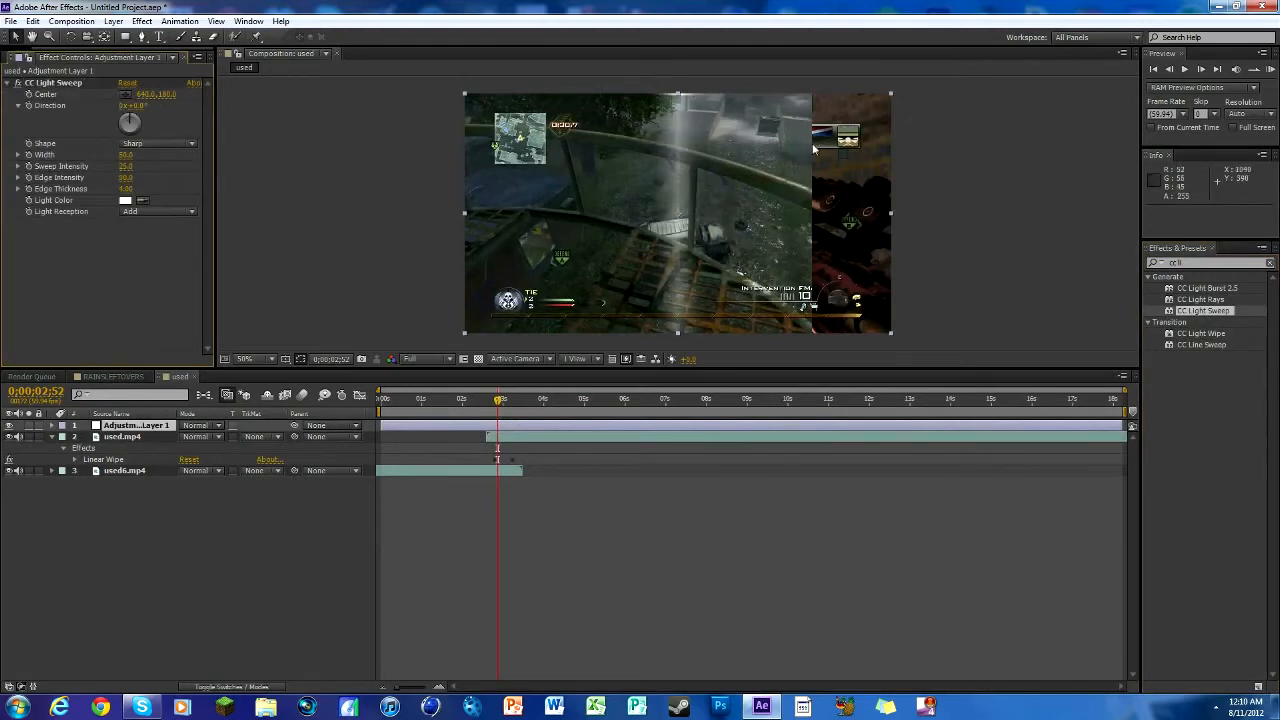
pyautogui.click(127, 200)
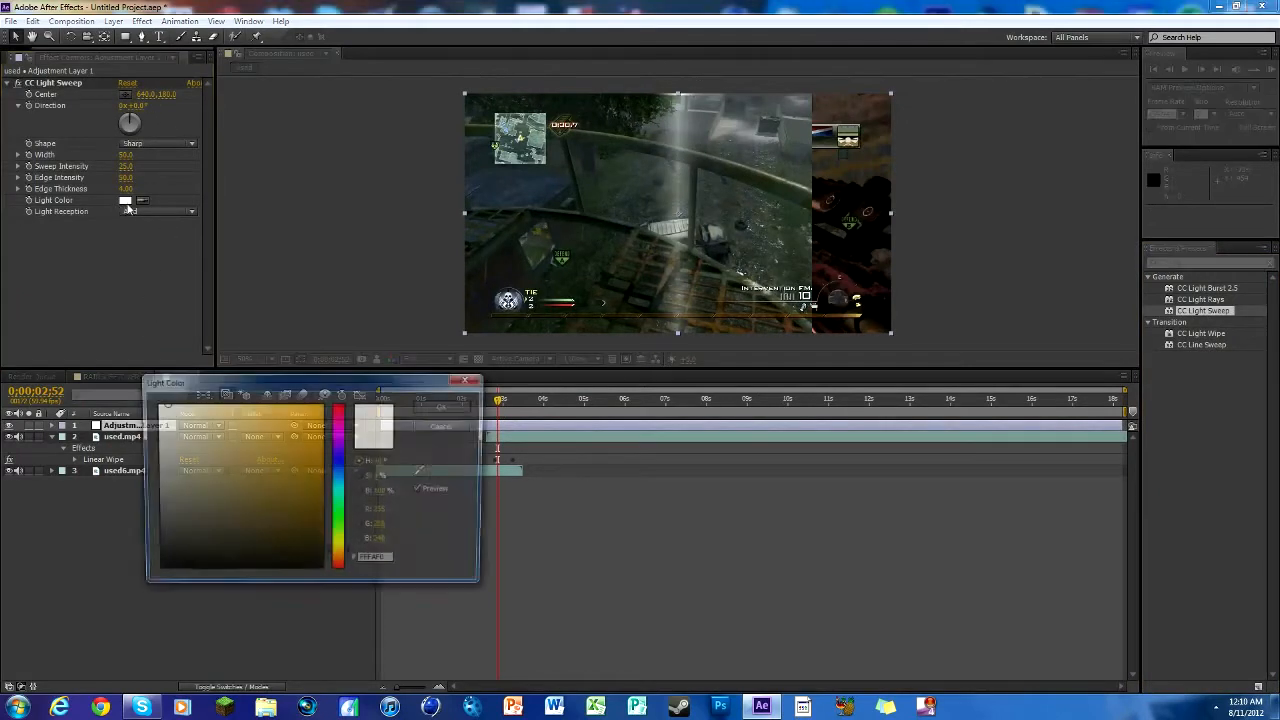
pyautogui.click(303, 440)
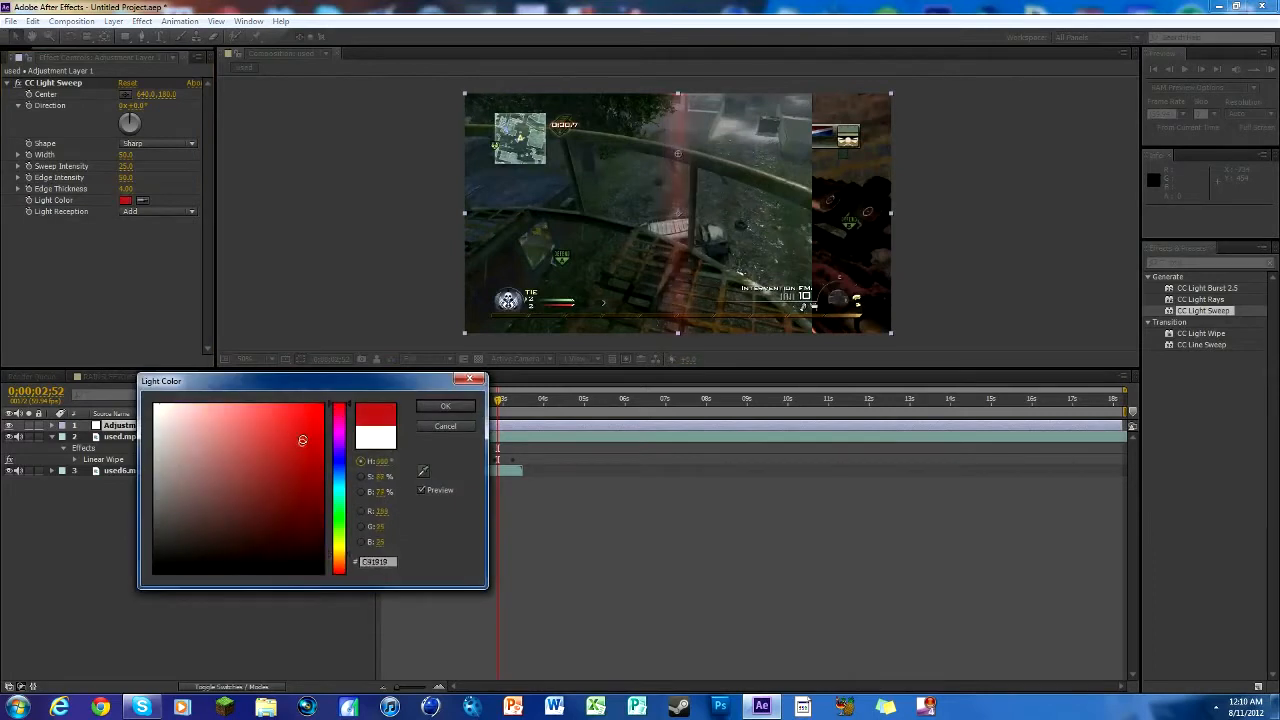
pyautogui.click(445, 406)
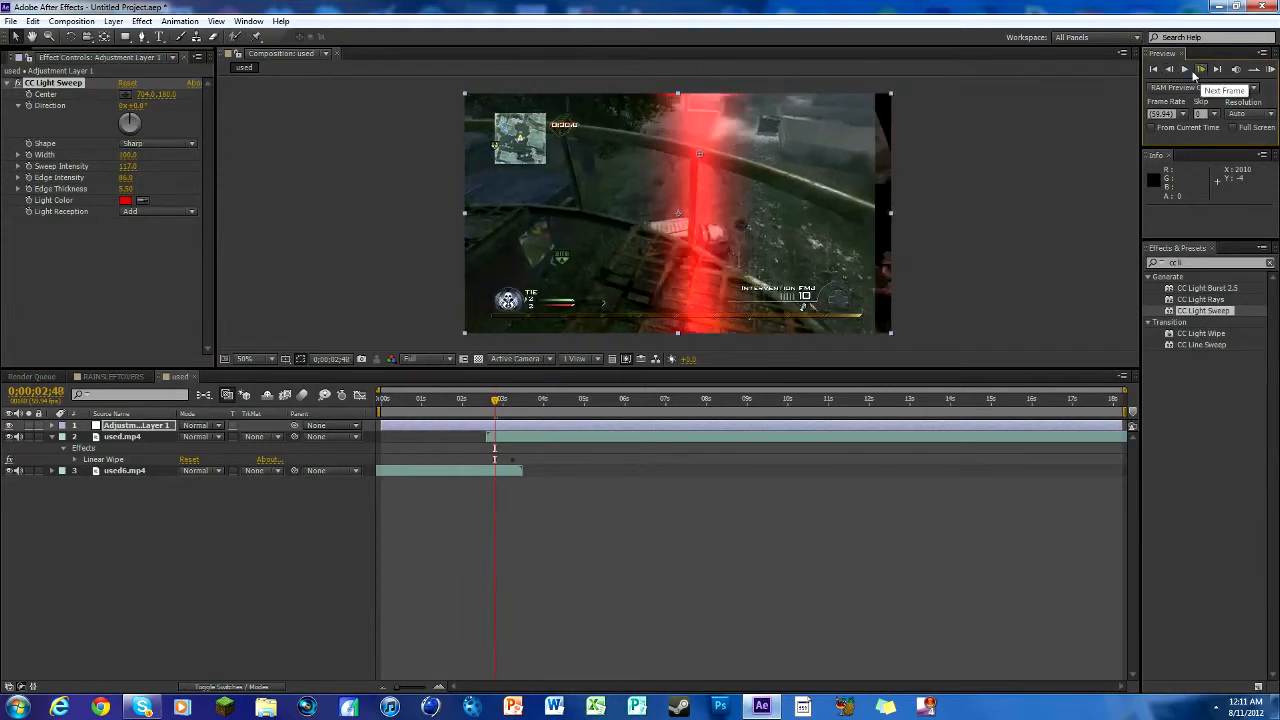
# Keyframe the light sweep center moving across the frame, stepping frame by frame
pyautogui.click(1199, 69)
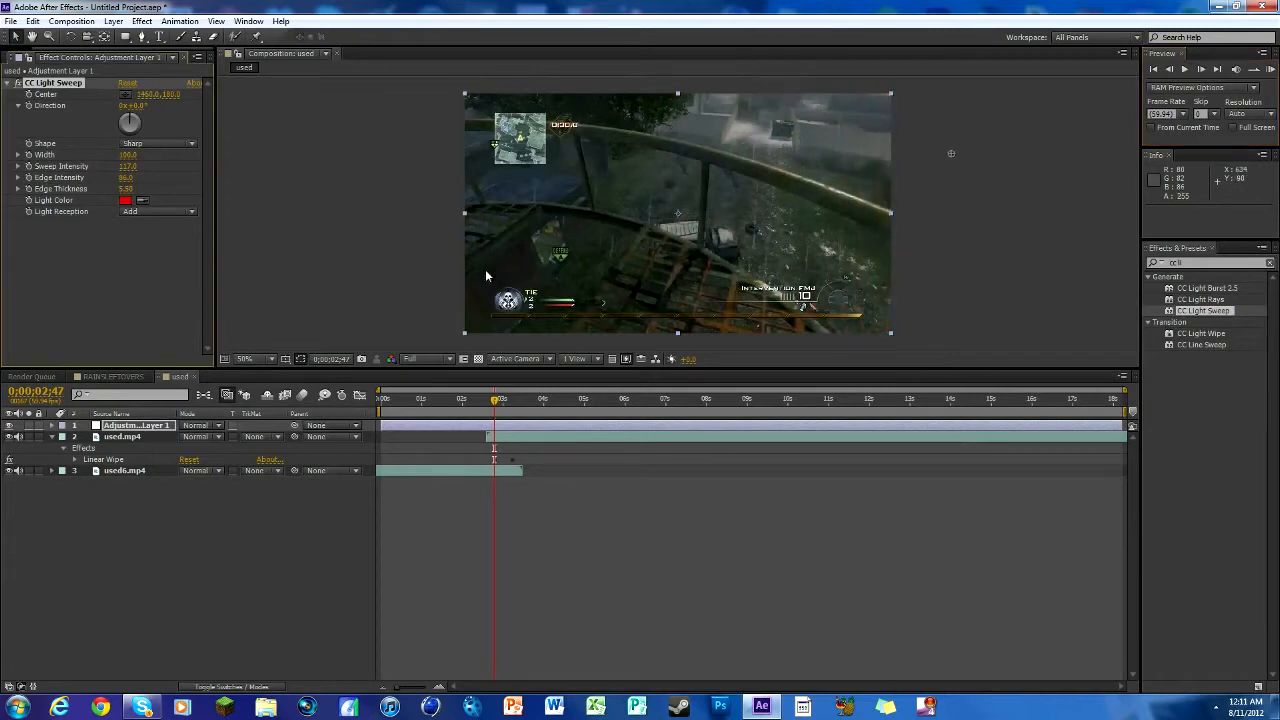
pyautogui.click(135, 425)
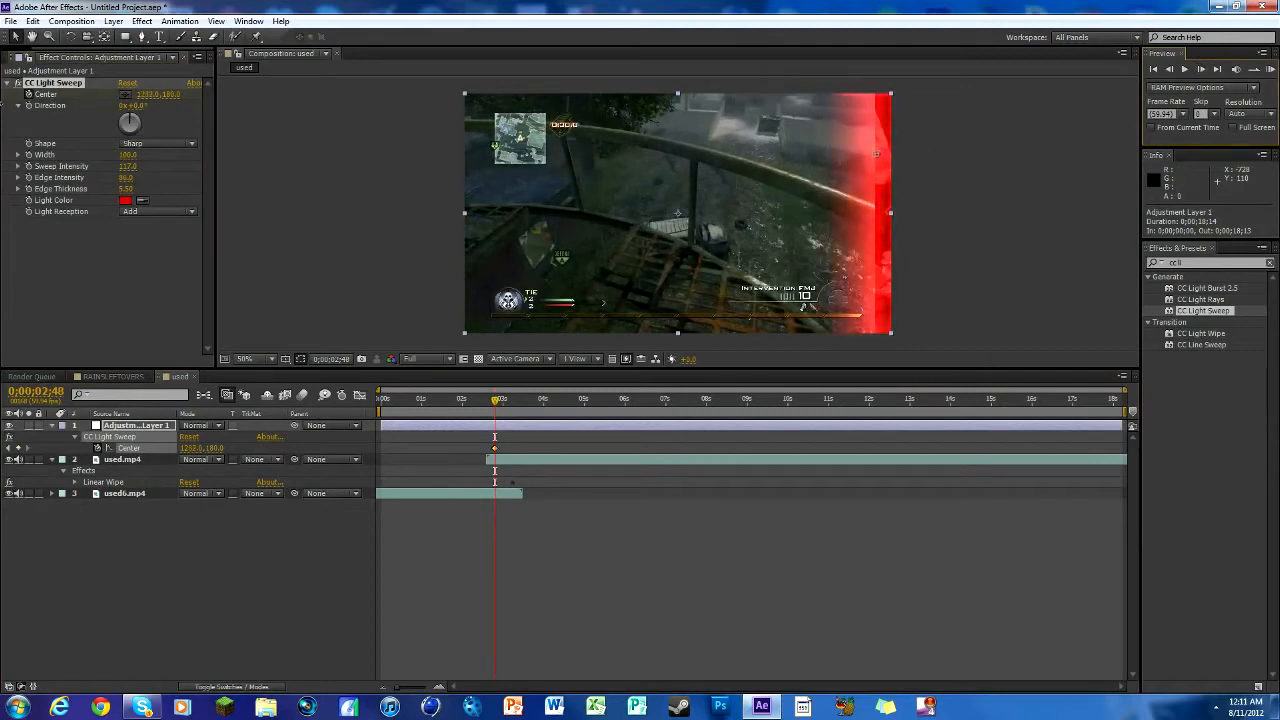
pyautogui.moveTo(883, 115)
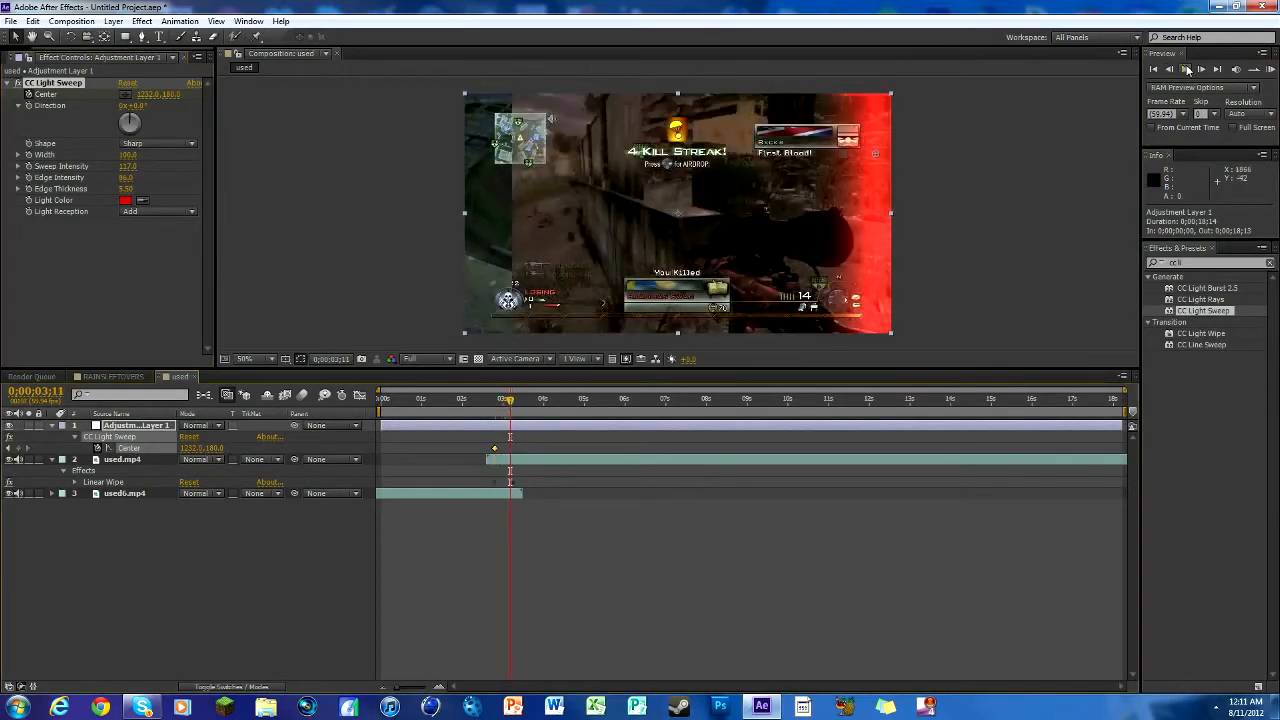
pyautogui.click(1184, 69)
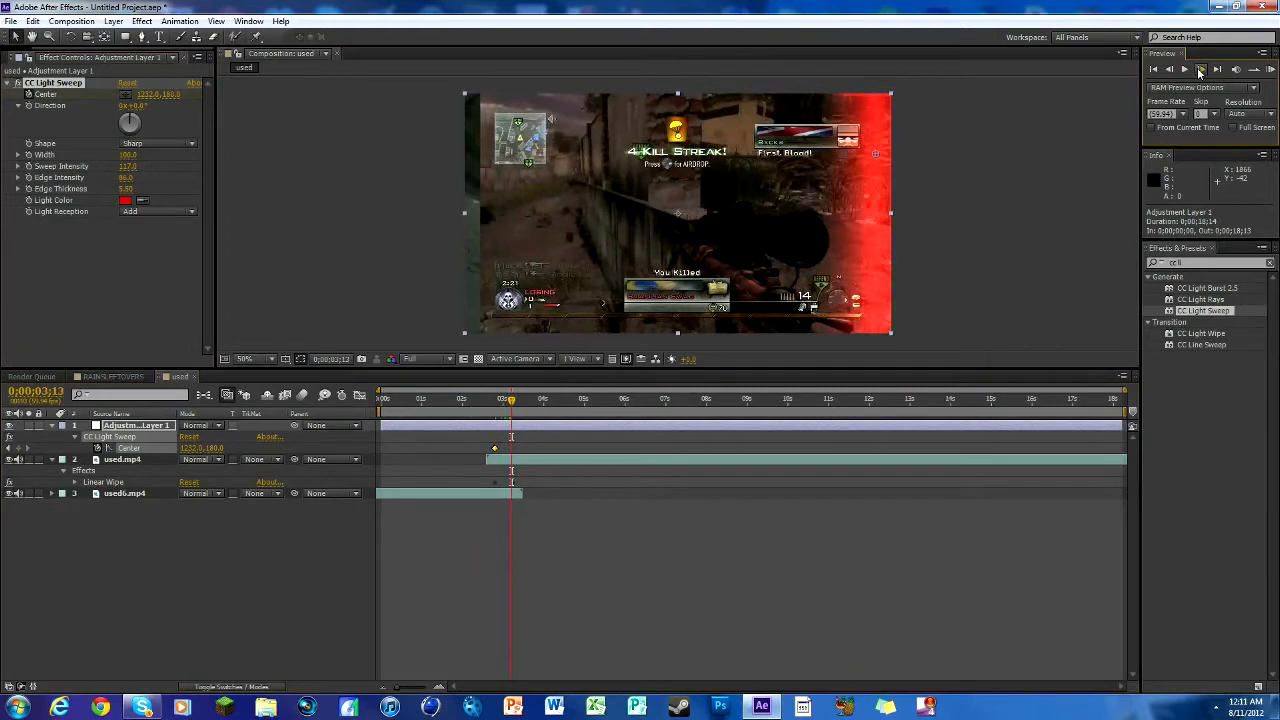
pyautogui.click(1200, 69)
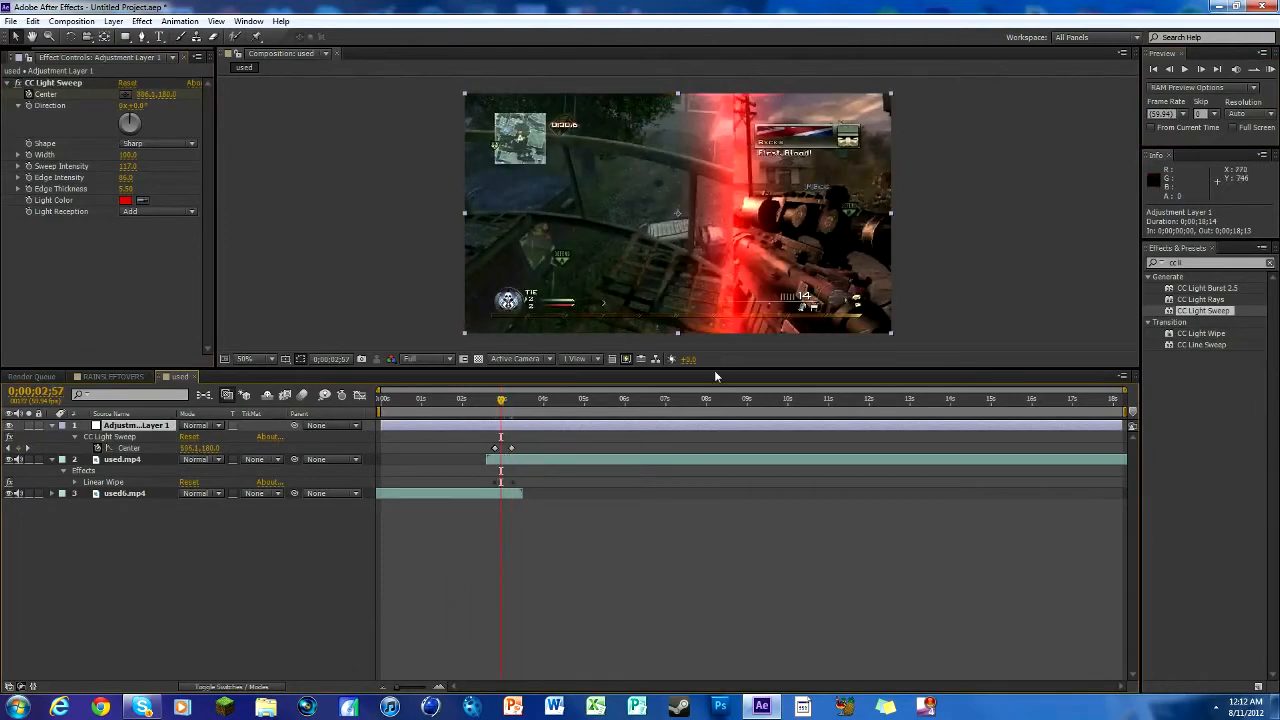
pyautogui.moveTo(550, 448)
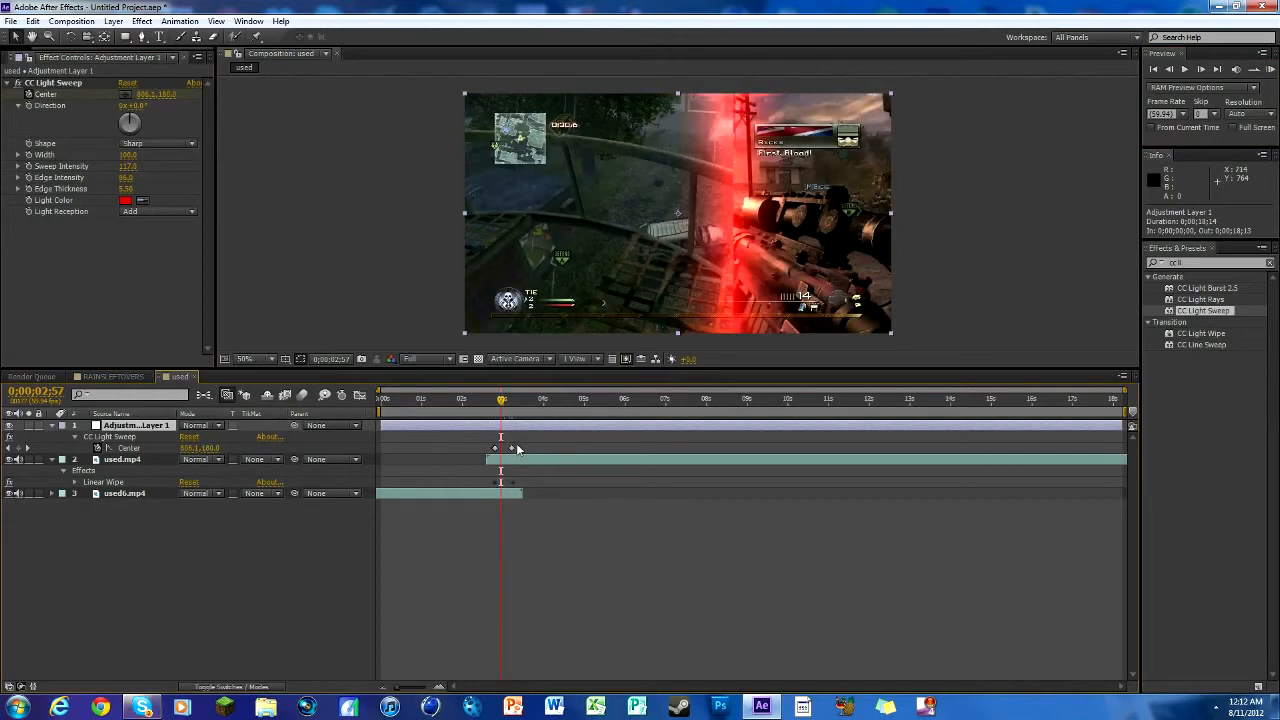
# Apply Easy Ease to the light sweep center and wipe completion keyframes
pyautogui.click(120, 459)
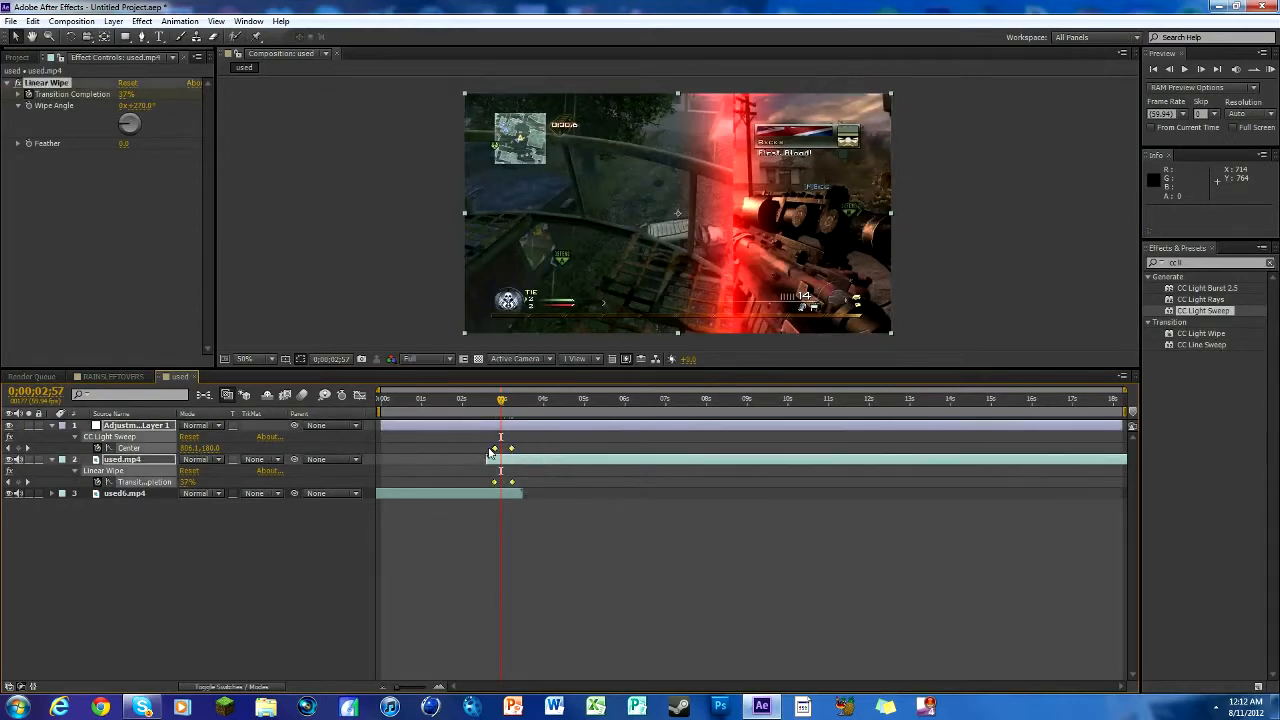
pyautogui.rightClick(500, 448)
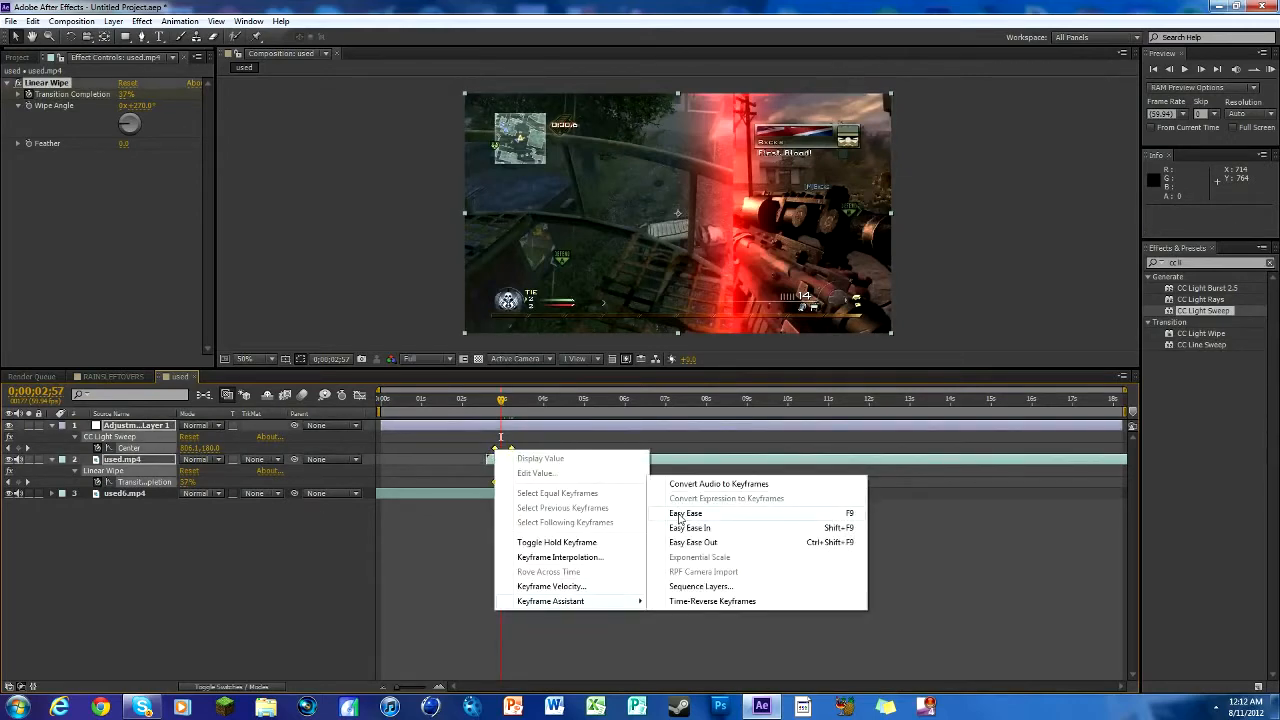
pyautogui.click(685, 513)
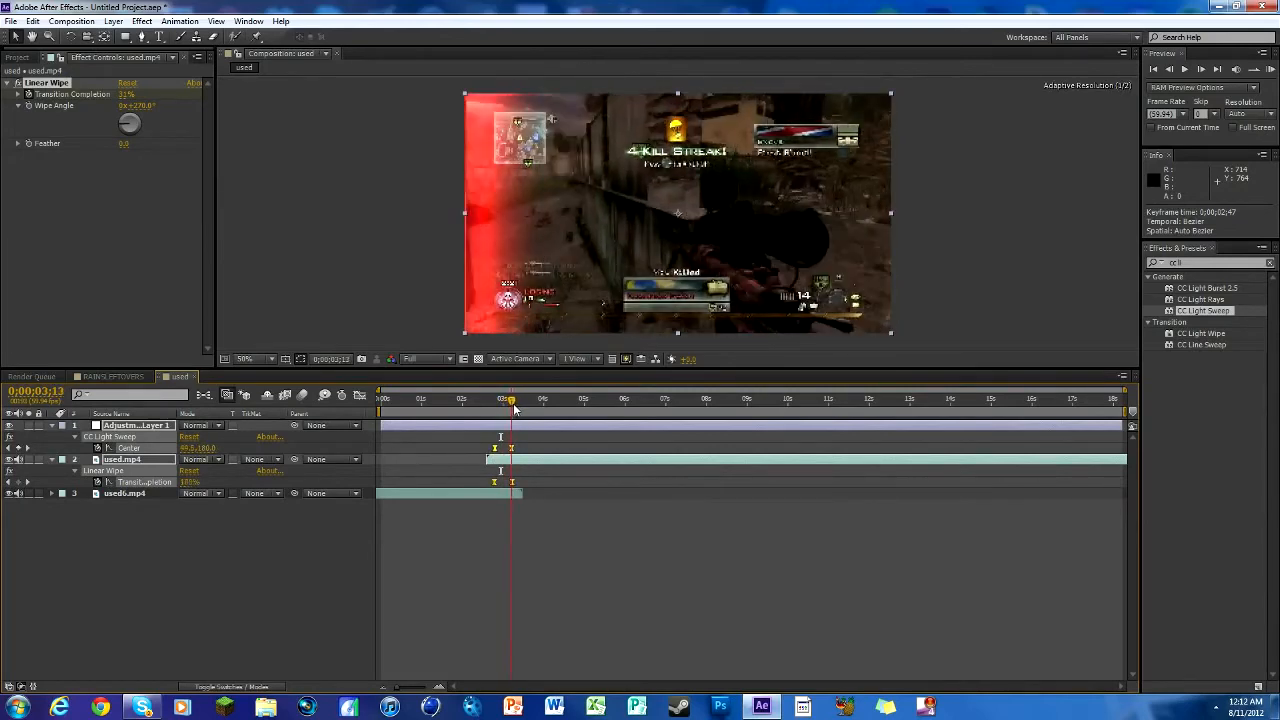
# Scrub through the transition to preview the eased sweep, then collapse the layer properties
pyautogui.moveTo(510, 399); pyautogui.dragTo(503, 399)
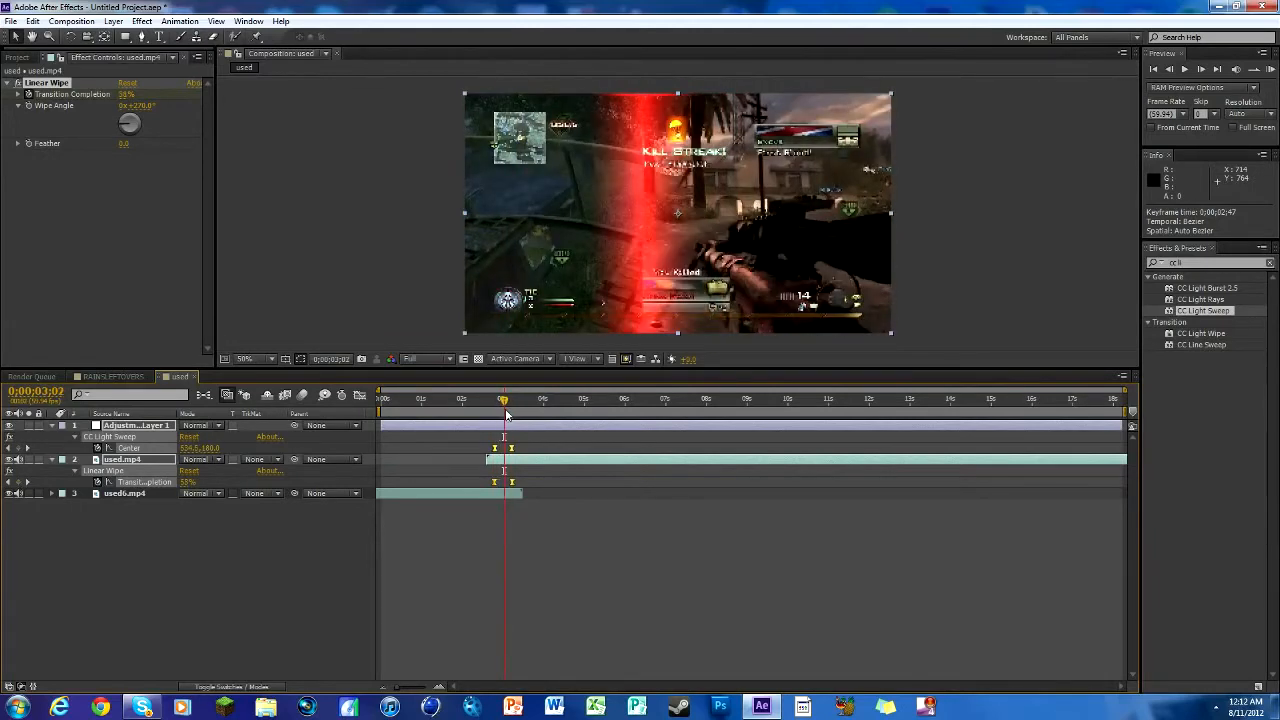
pyautogui.moveTo(503, 400); pyautogui.dragTo(500, 400)
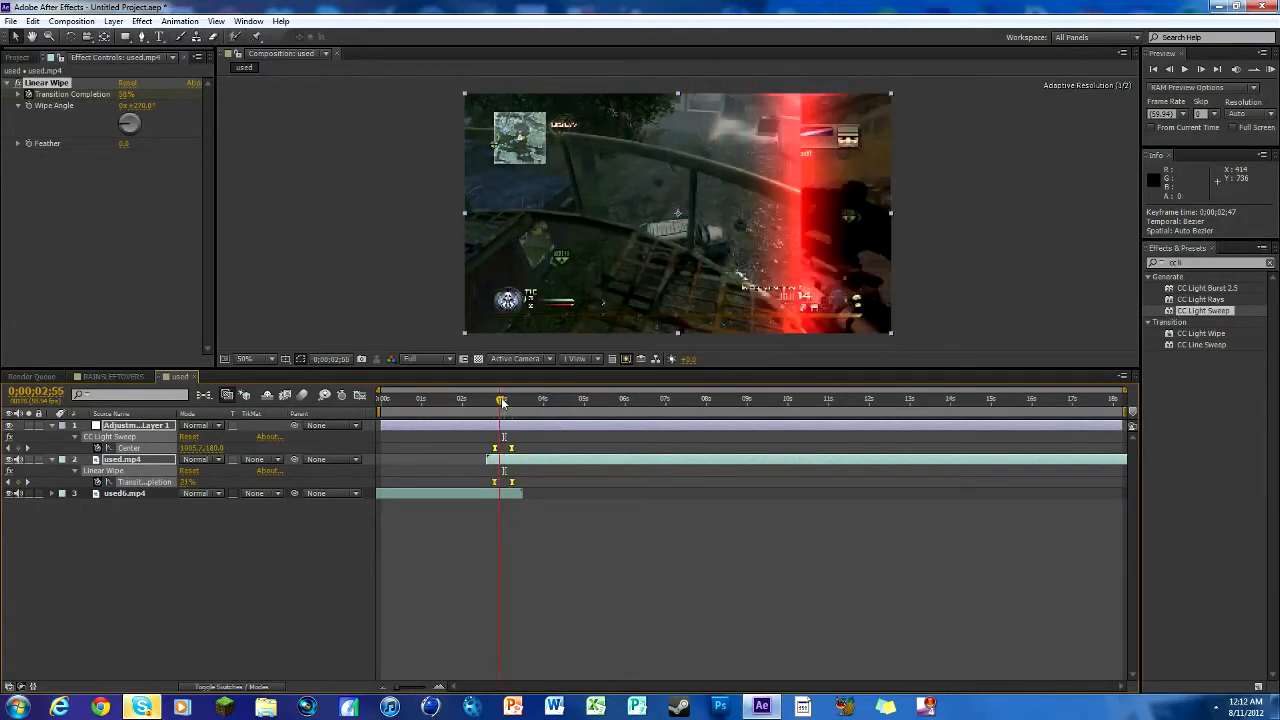
pyautogui.click(502, 399)
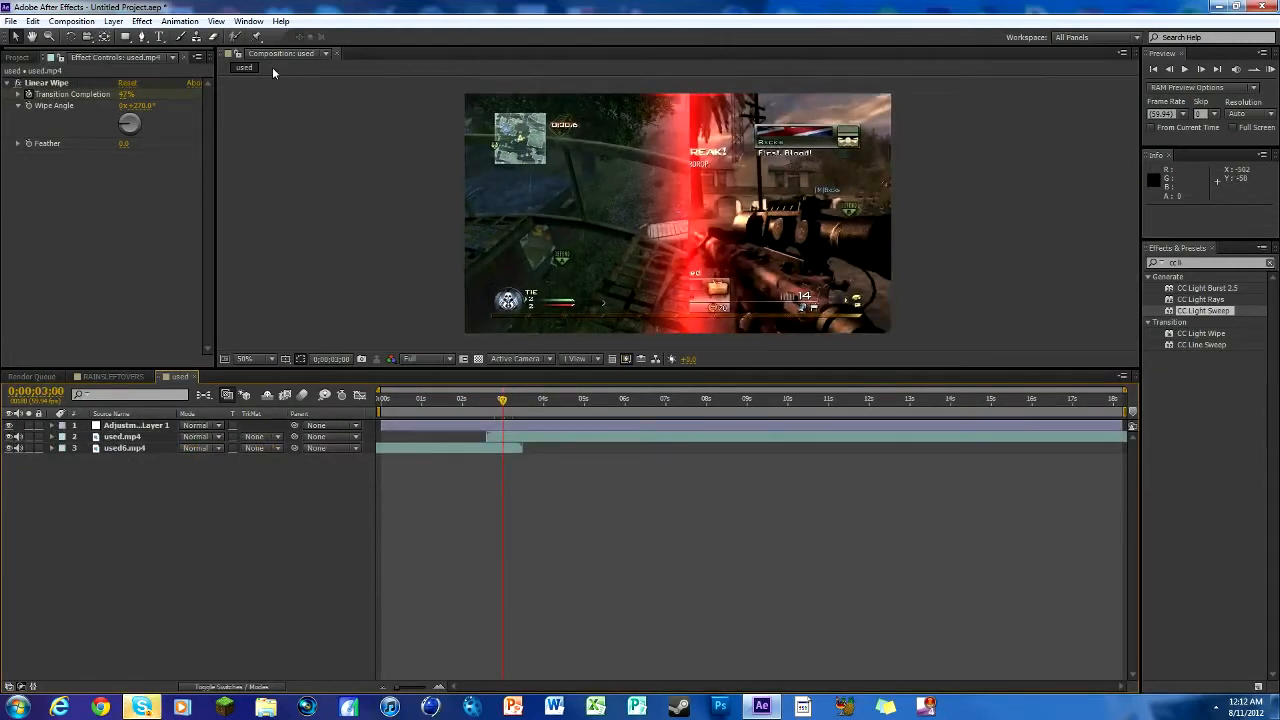
# Create a 1280×720 composition named overlayloadingscreenshinanagaiana
pyautogui.click(71, 20)
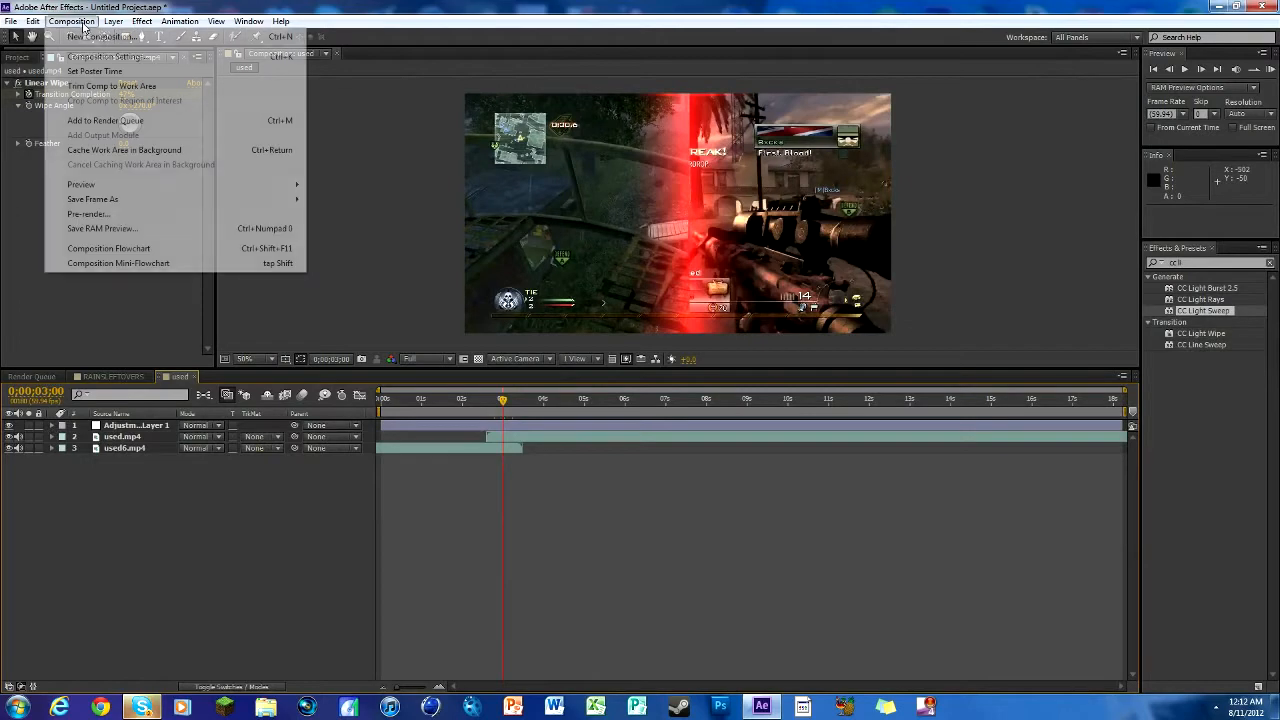
pyautogui.click(101, 37)
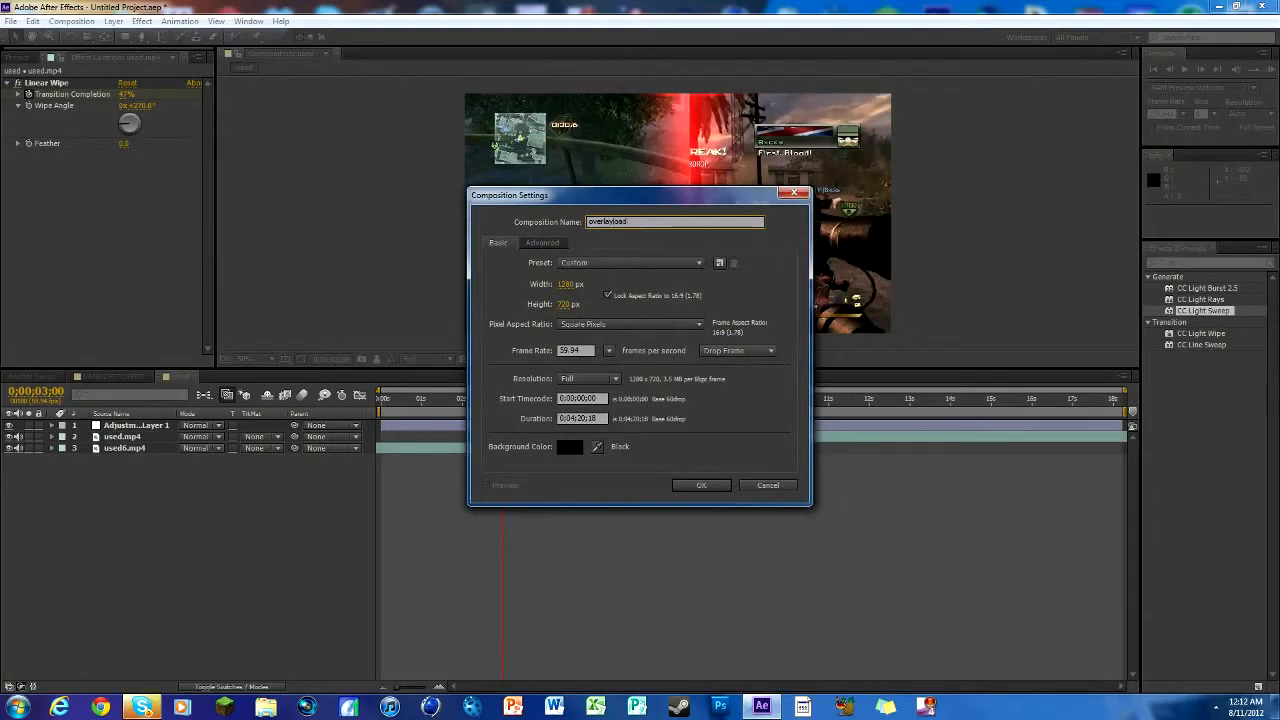
pyautogui.write('ingscreenshinanagans')
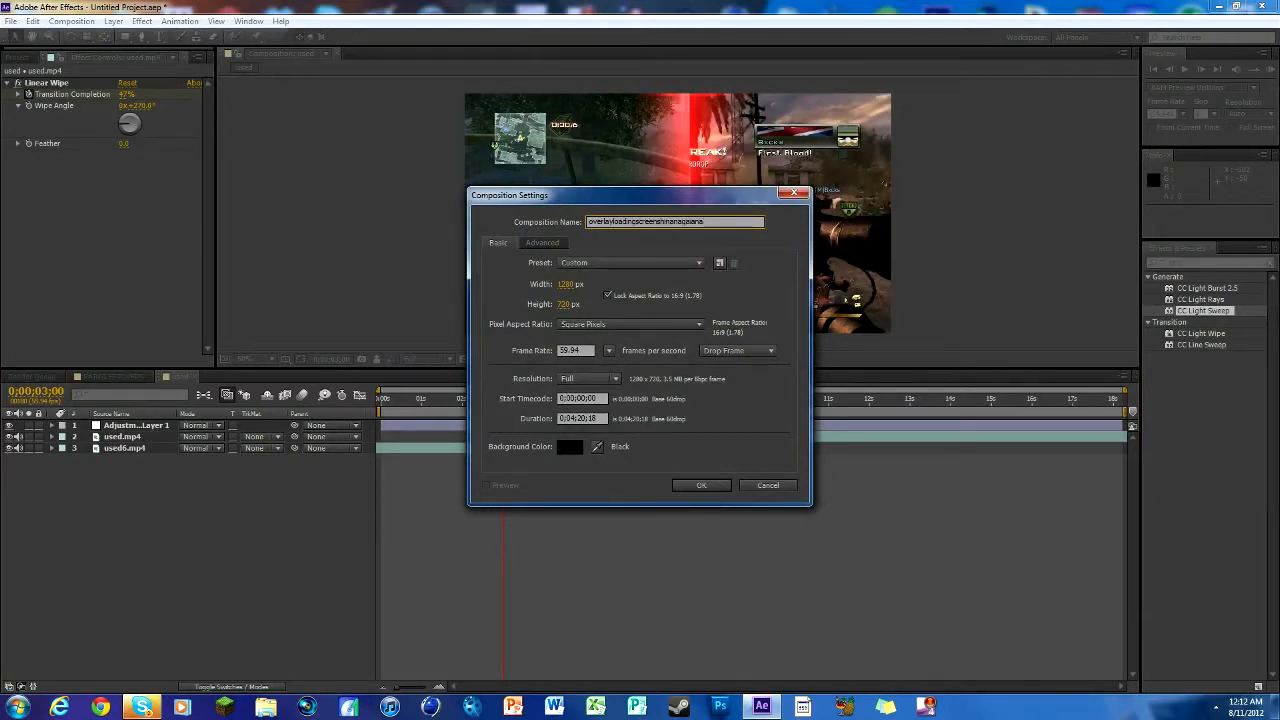
pyautogui.click(701, 485)
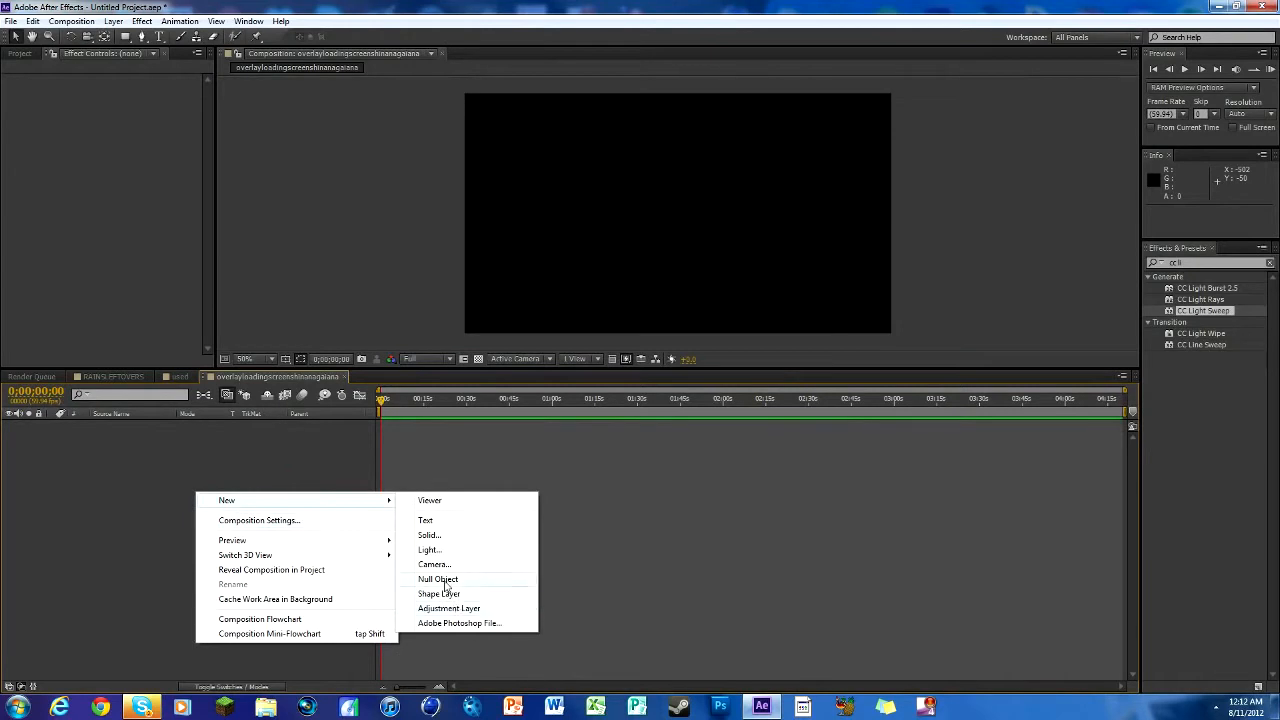
# Add a full-frame gray solid to the composition and return the playhead to 0:00
pyautogui.click(428, 534)
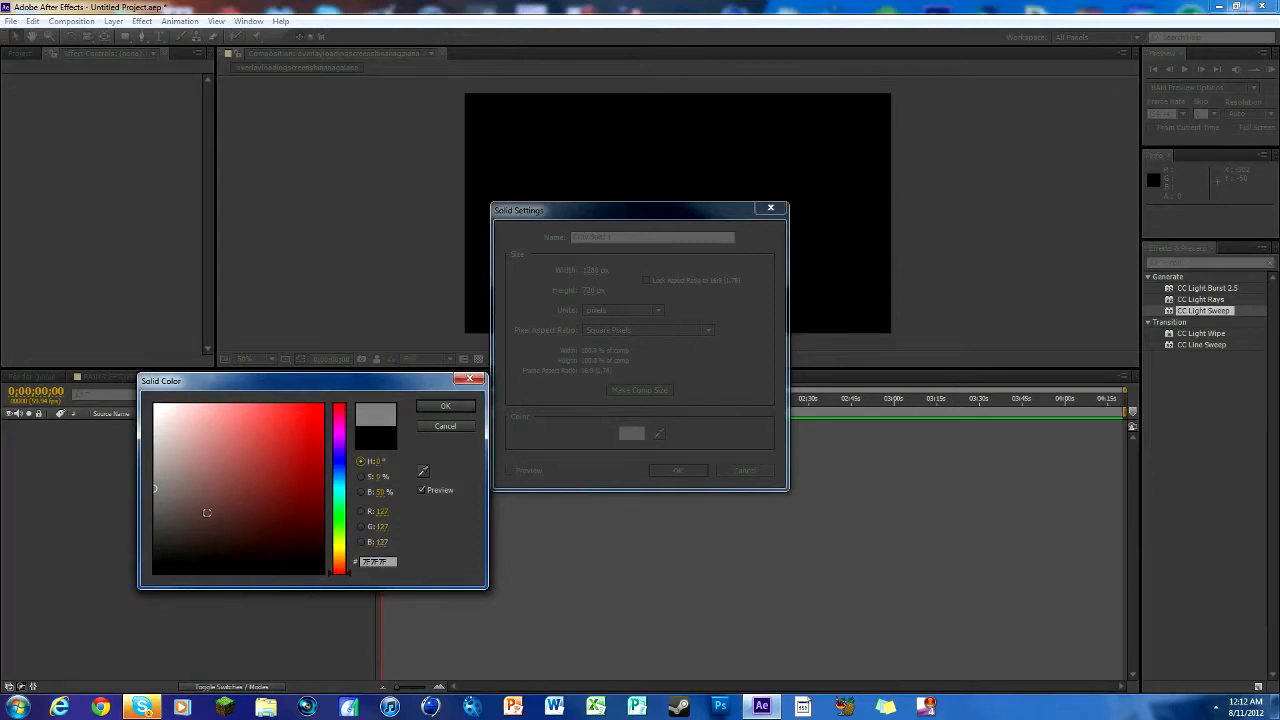
pyautogui.click(445, 406)
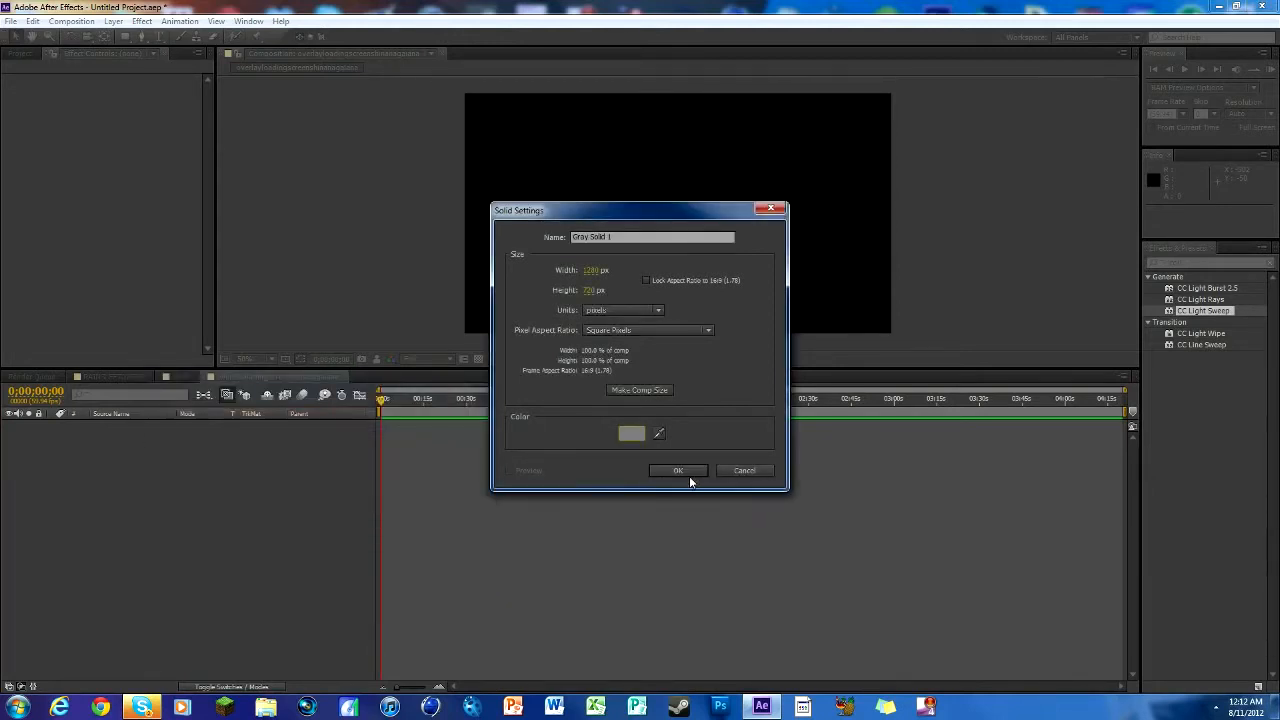
pyautogui.click(678, 470)
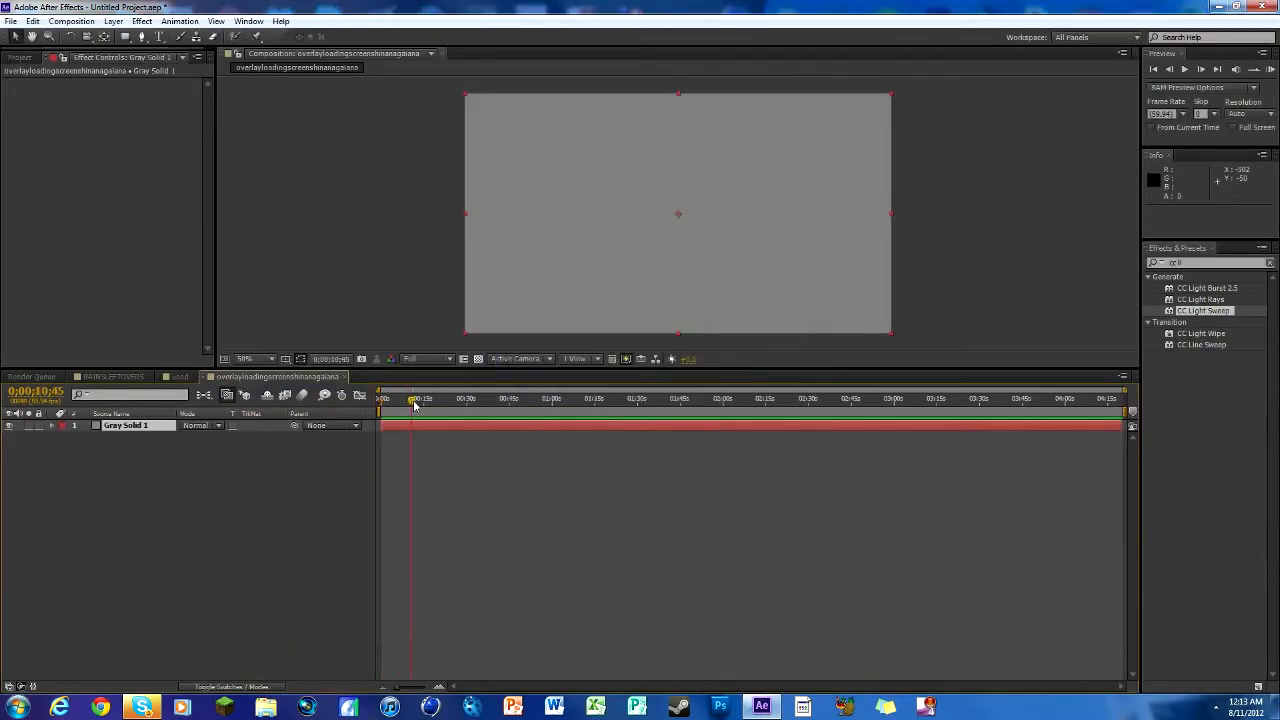
pyautogui.click(380, 398)
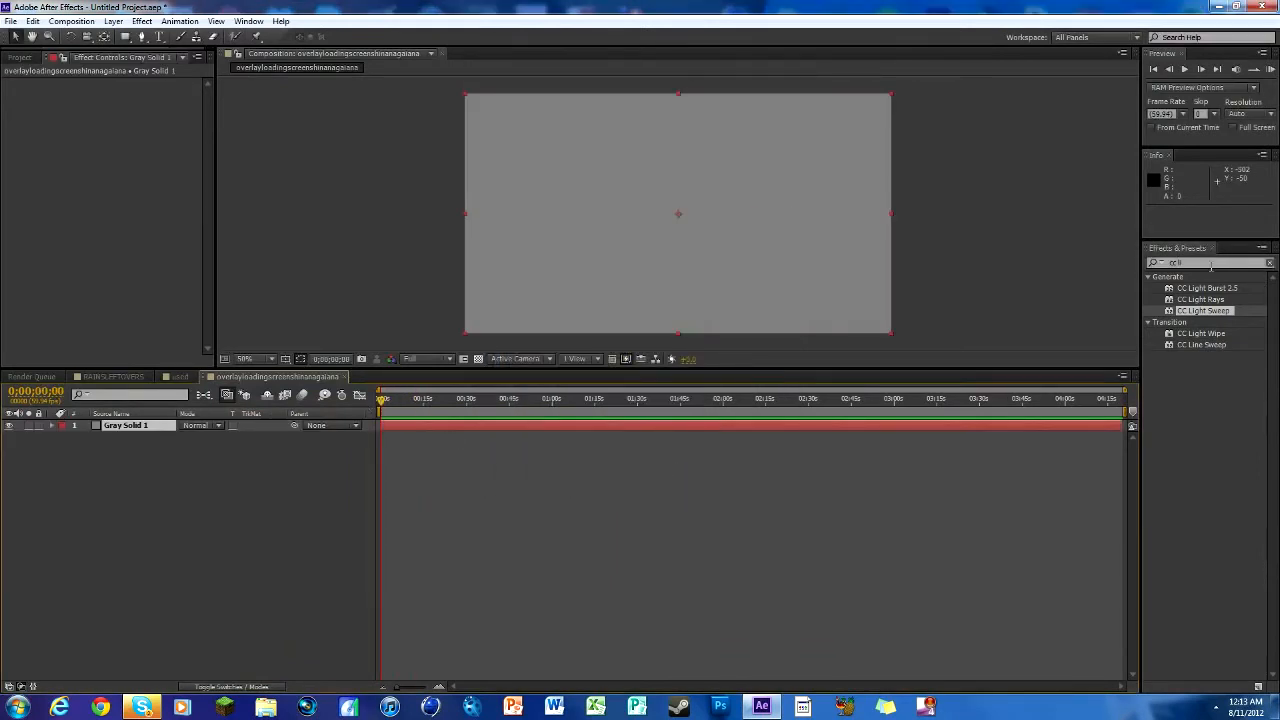
pyautogui.moveTo(159, 36)
pyautogui.write('loading map')
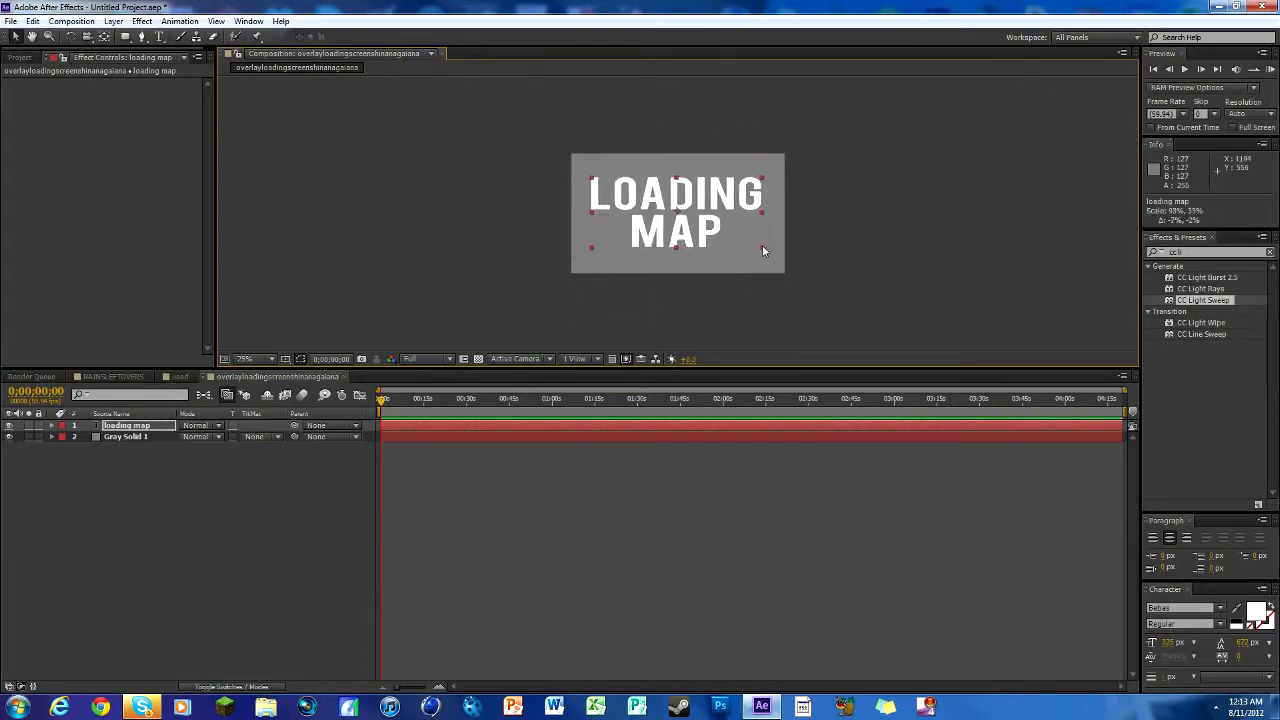
# Shrink the LOADING MAP text, view at 50% zoom, and show title/action safe guides
pyautogui.moveTo(763, 250); pyautogui.dragTo(753, 238)
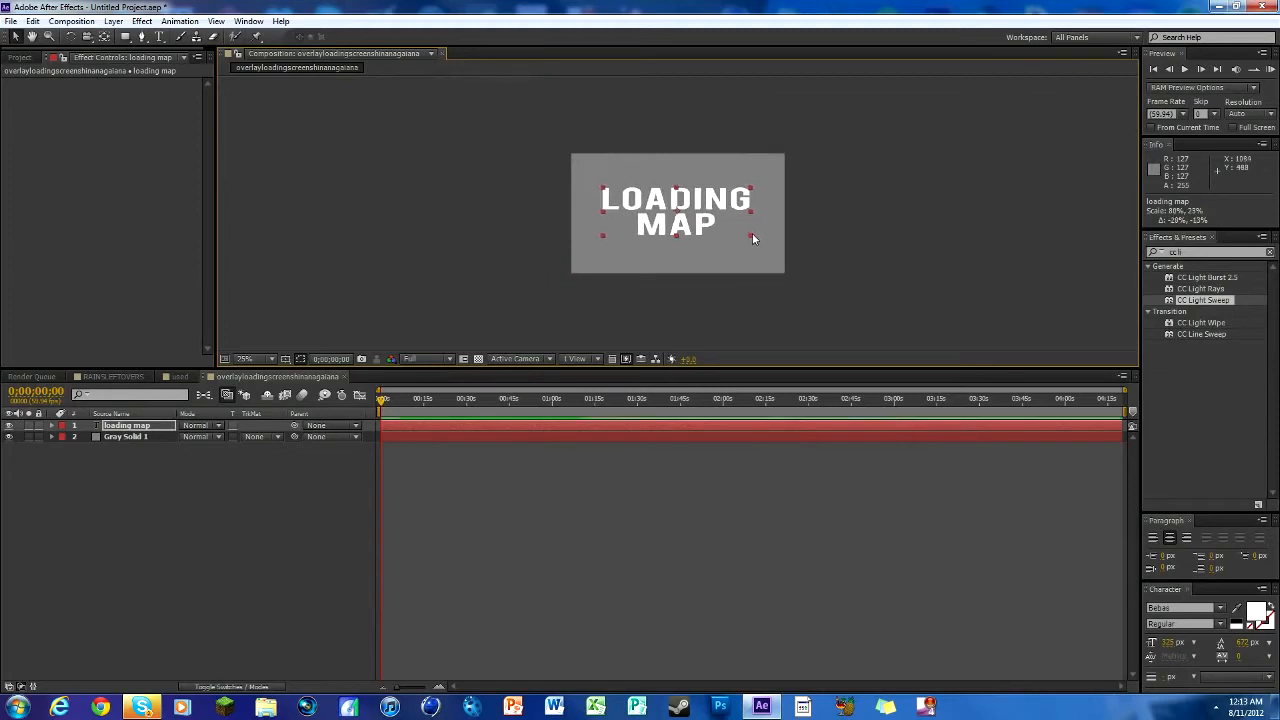
pyautogui.click(247, 358)
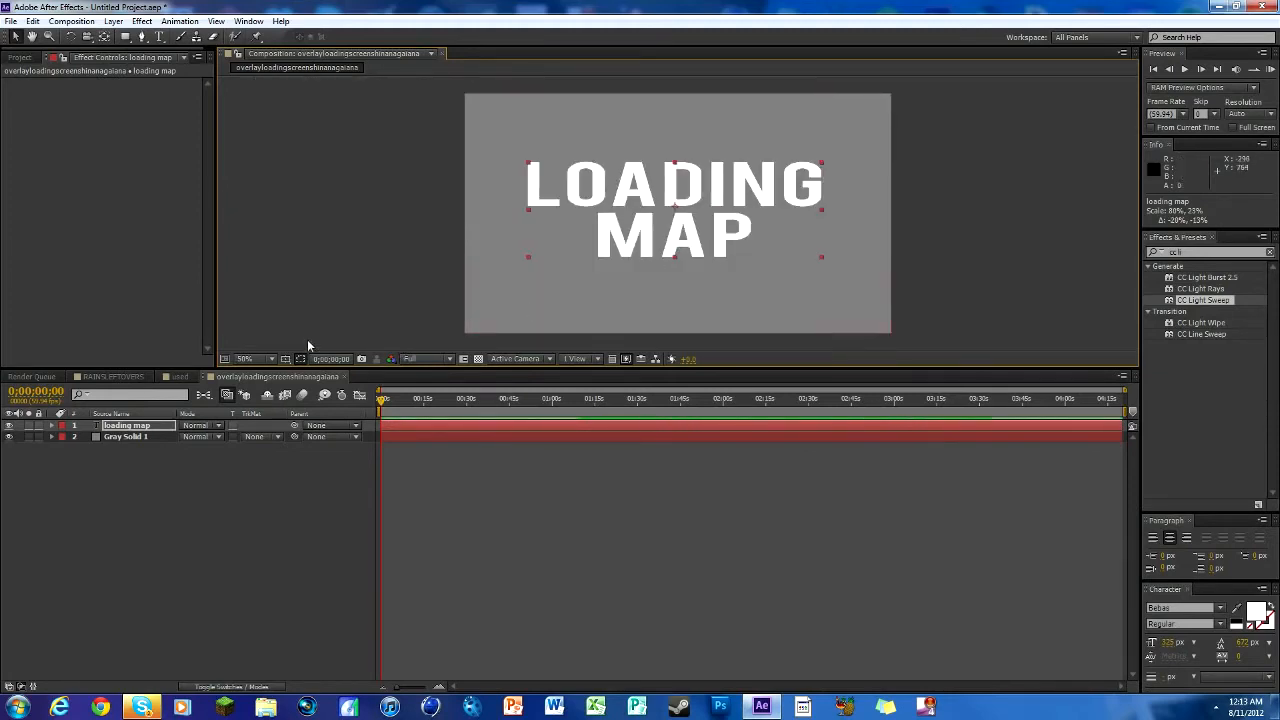
pyautogui.click(301, 358)
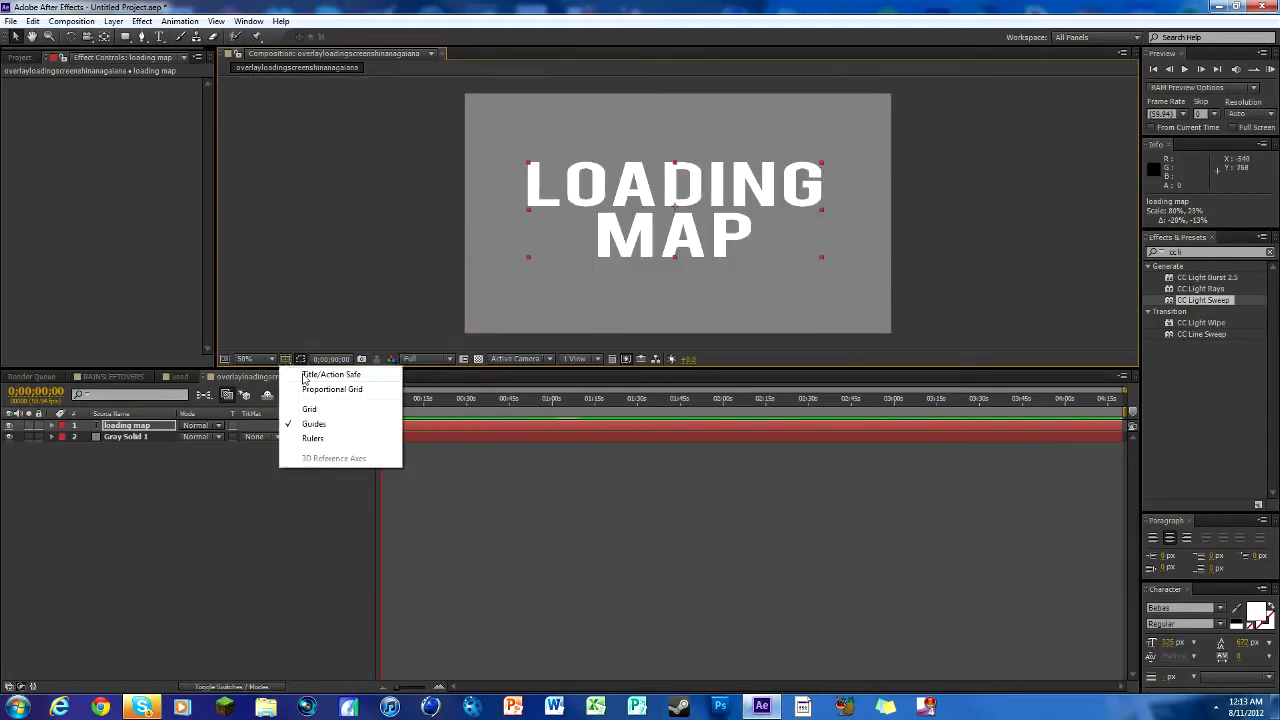
pyautogui.click(330, 374)
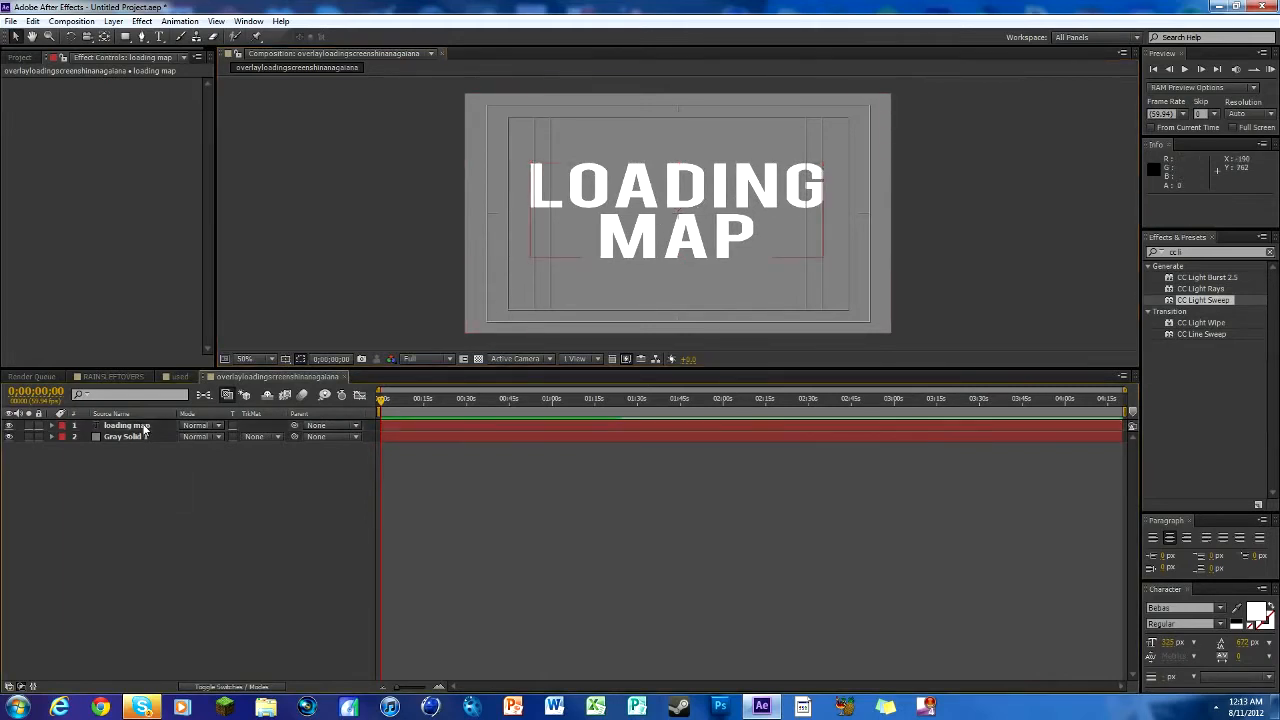
# Change the LOADING MAP text font to BankGothic and hide the safe guides
pyautogui.click(126, 425)
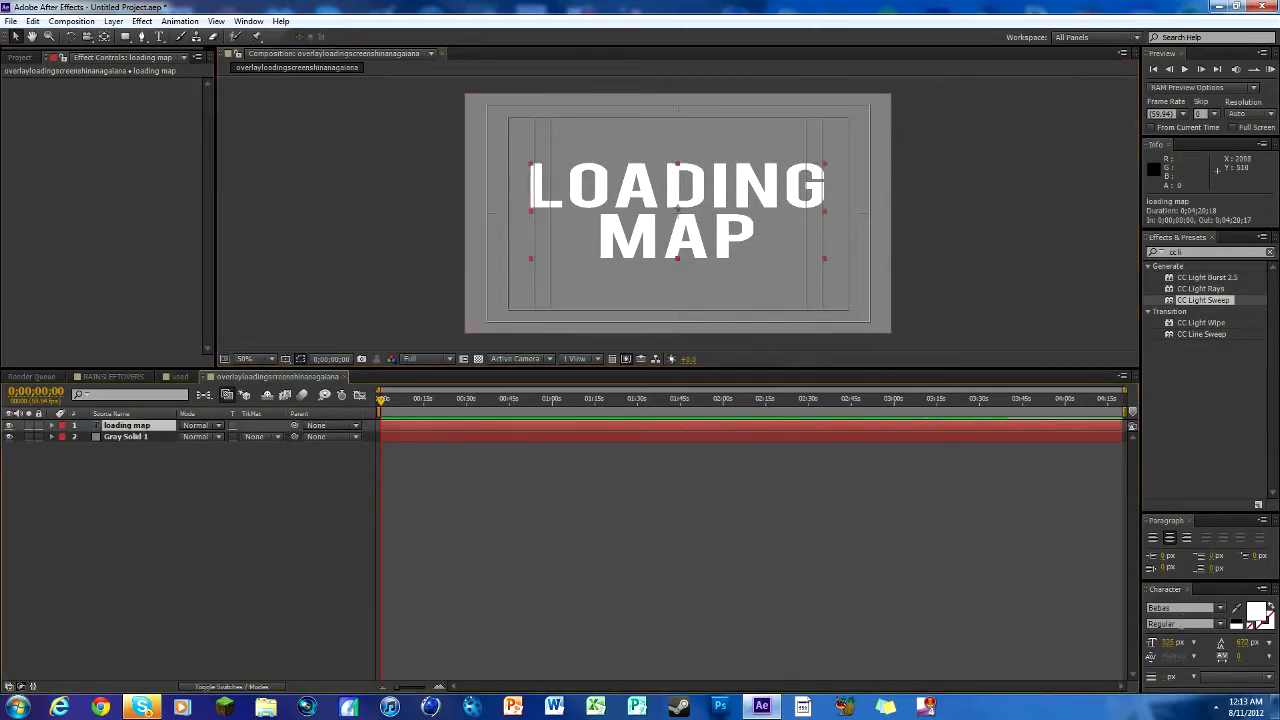
pyautogui.click(1180, 608)
pyautogui.write('BankGothic')
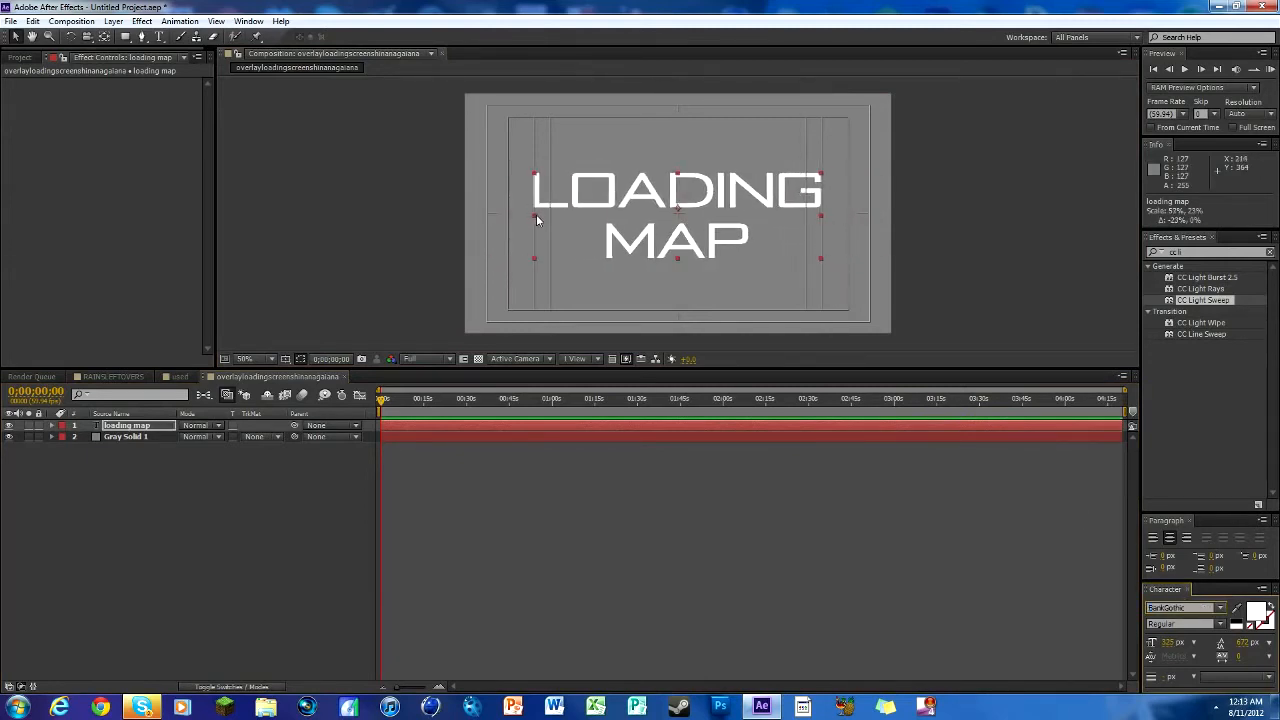
pyautogui.click(286, 358)
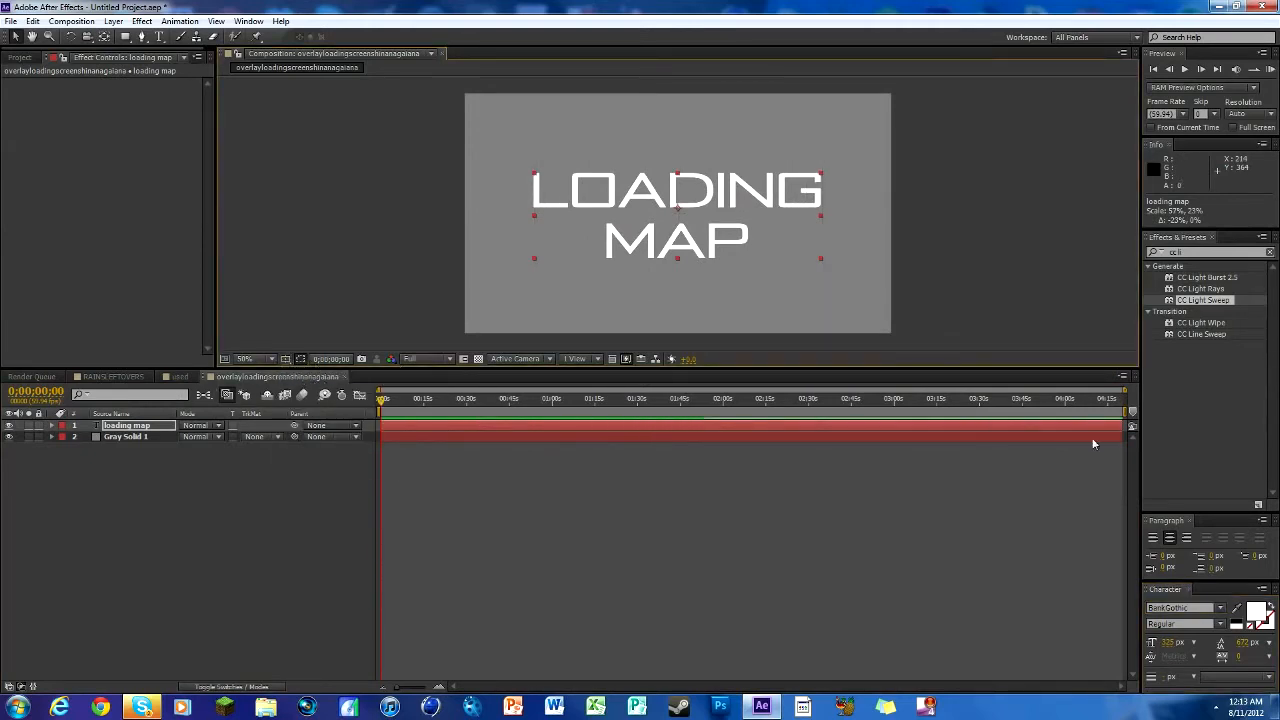
pyautogui.click(125, 437)
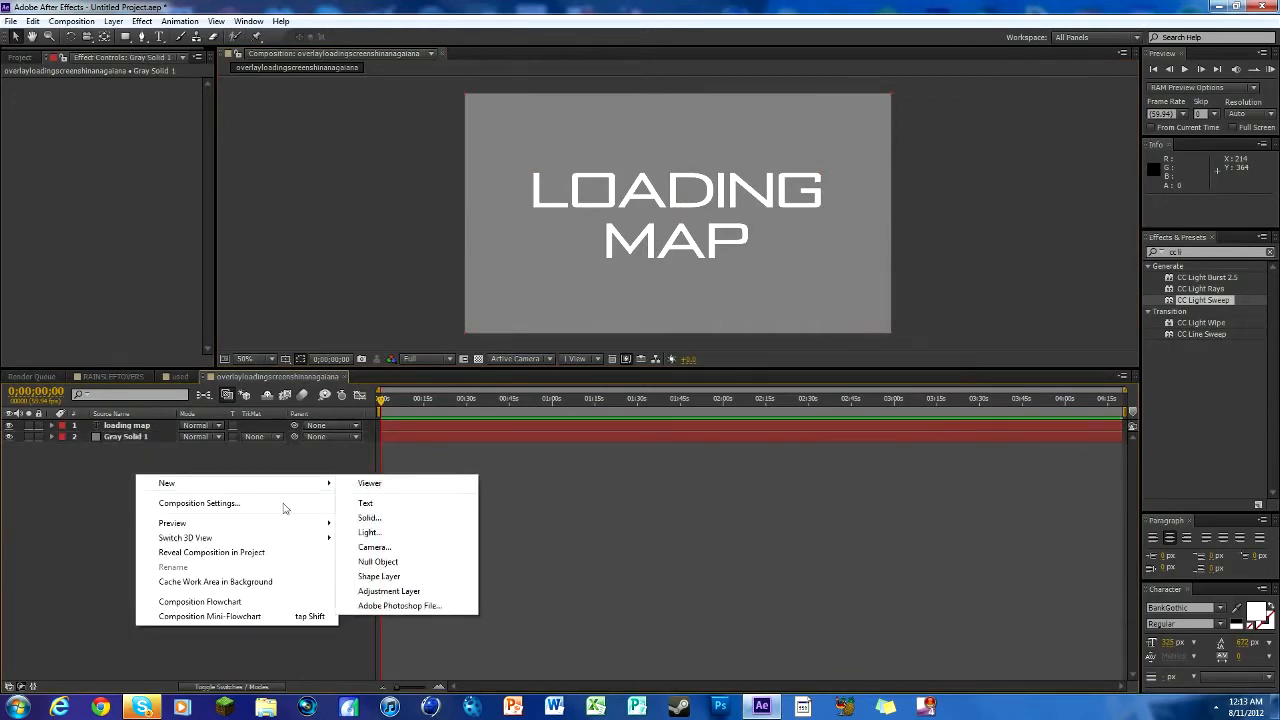
# Add a second gray solid layer to hold the Grid effect
pyautogui.click(369, 517)
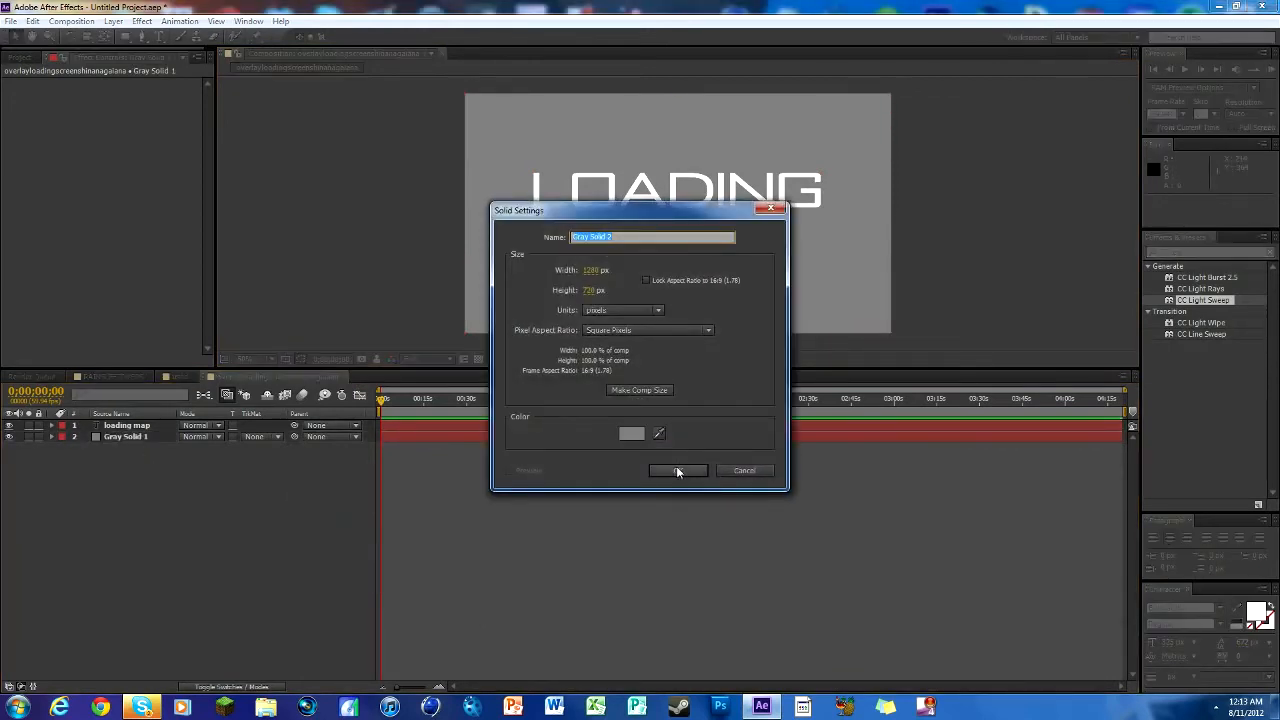
pyautogui.click(678, 470)
pyautogui.write('grid')
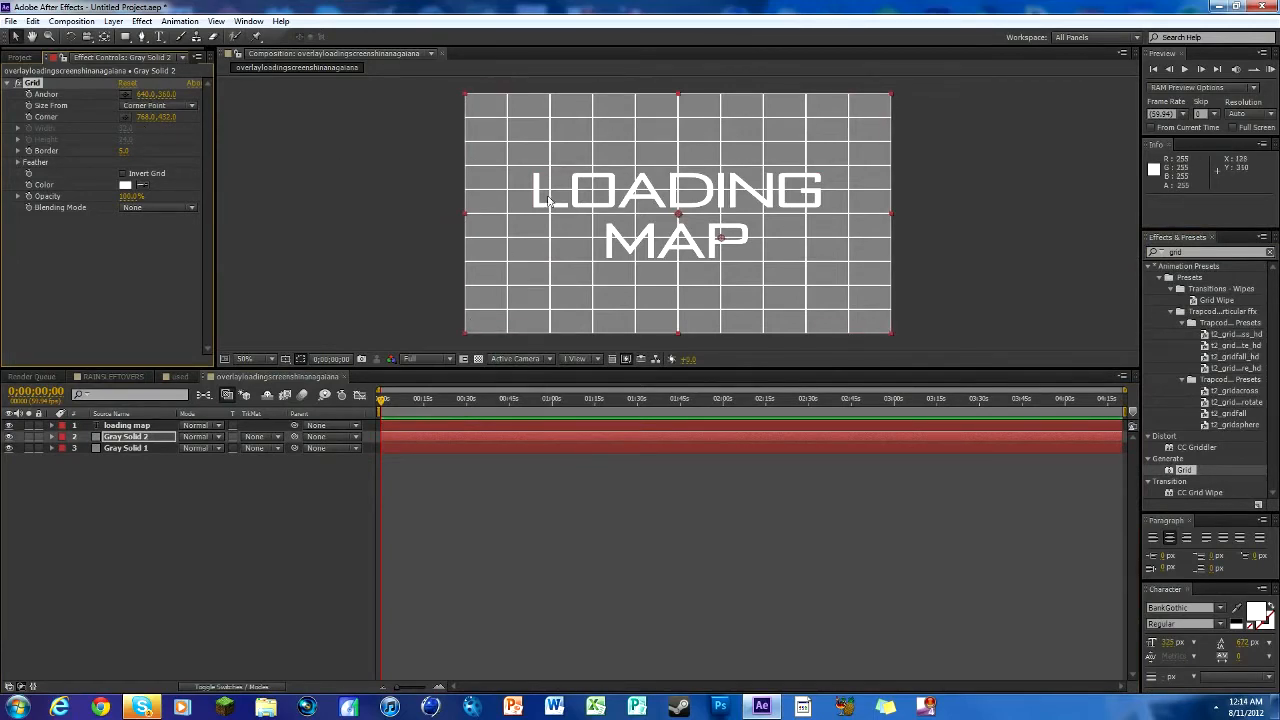
pyautogui.moveTo(737, 97)
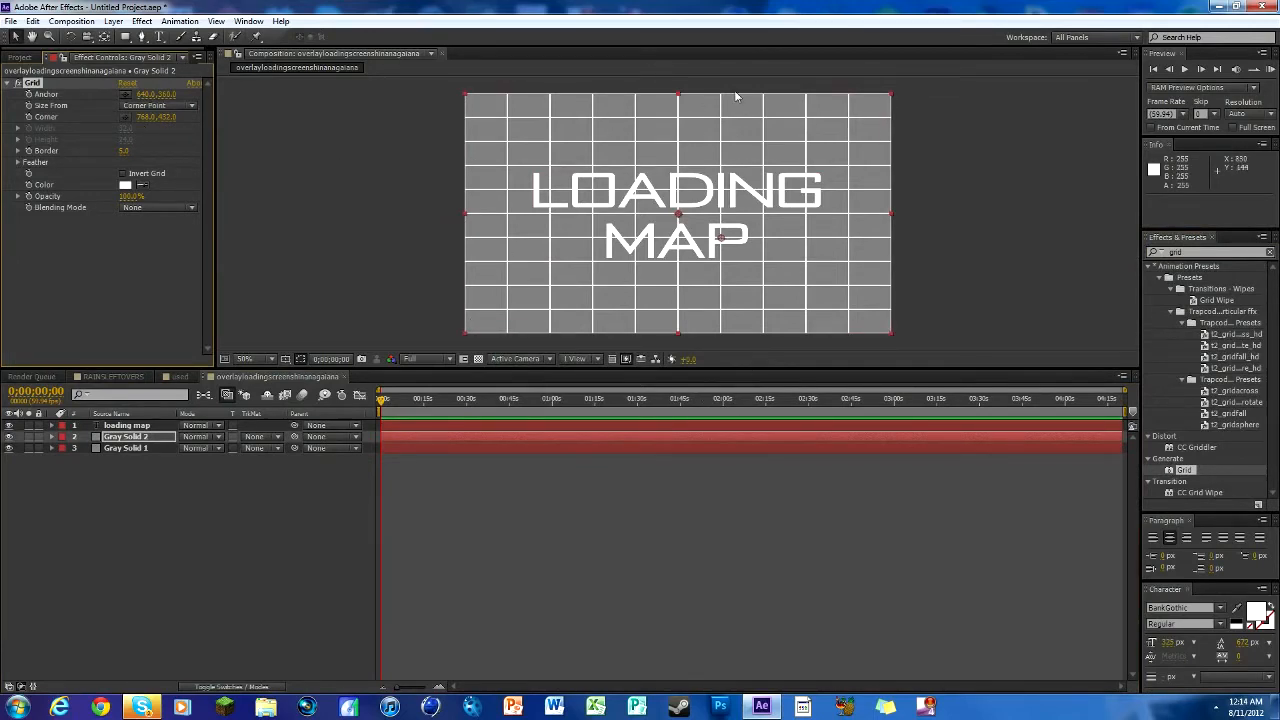
pyautogui.moveTo(312, 233)
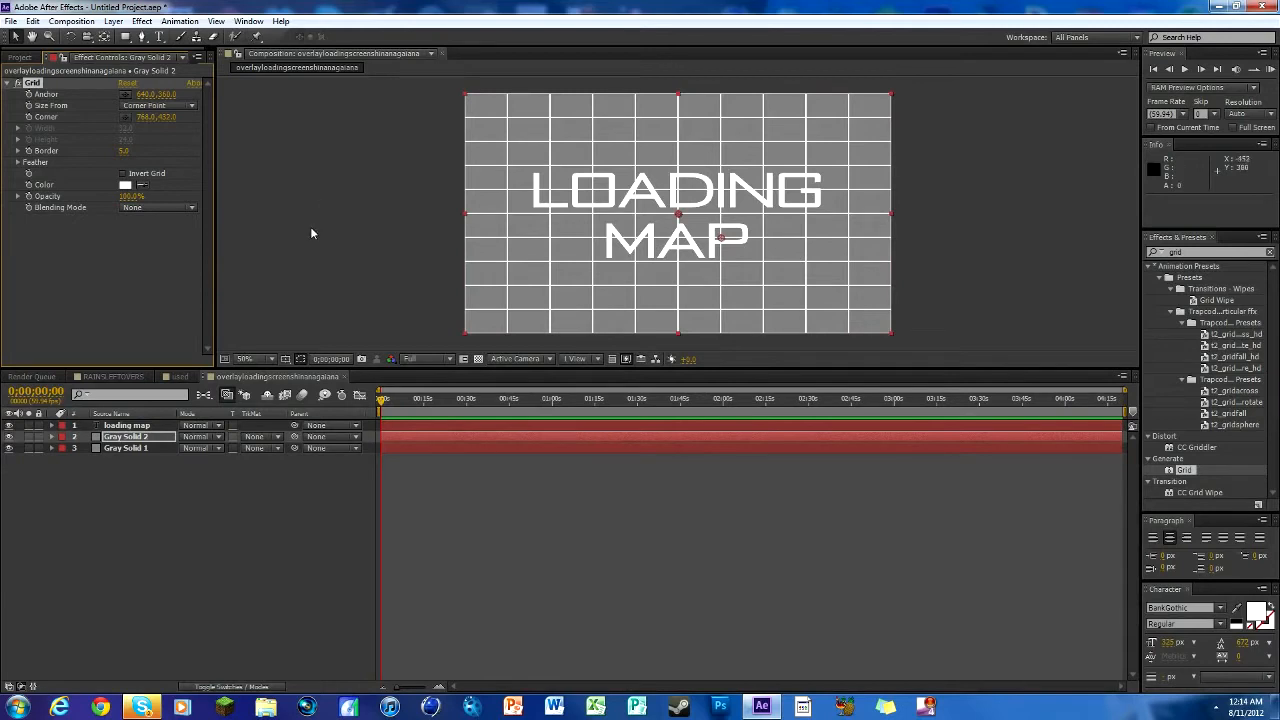
# Reshape the Grid into thin vertical stripes: taller cells, width 15, opacity 25%
pyautogui.click(157, 105)
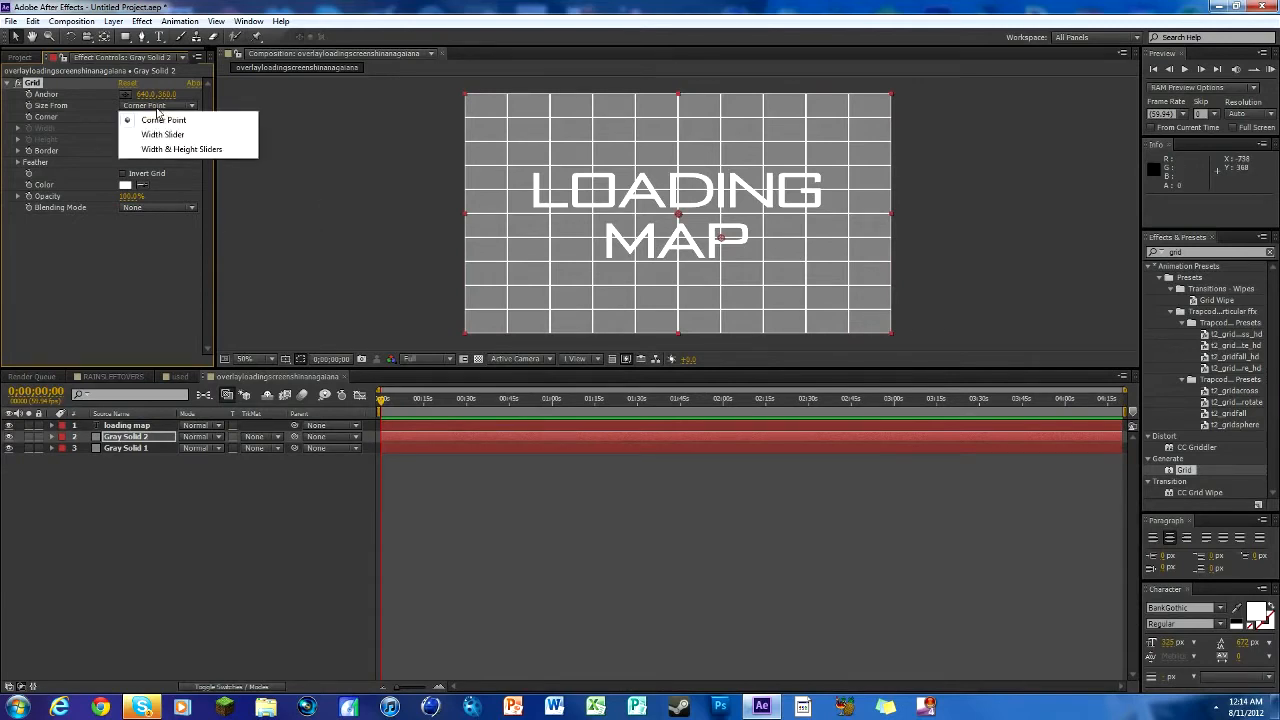
pyautogui.moveTo(182, 149)
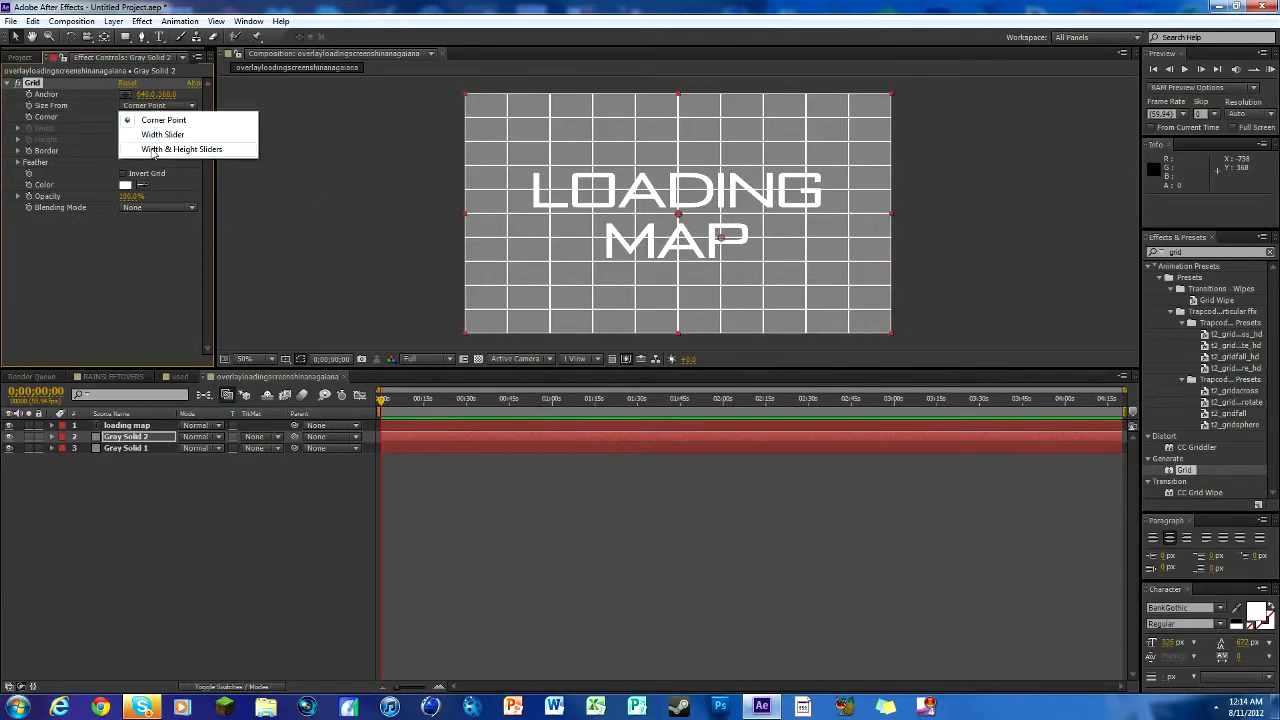
pyautogui.click(182, 148)
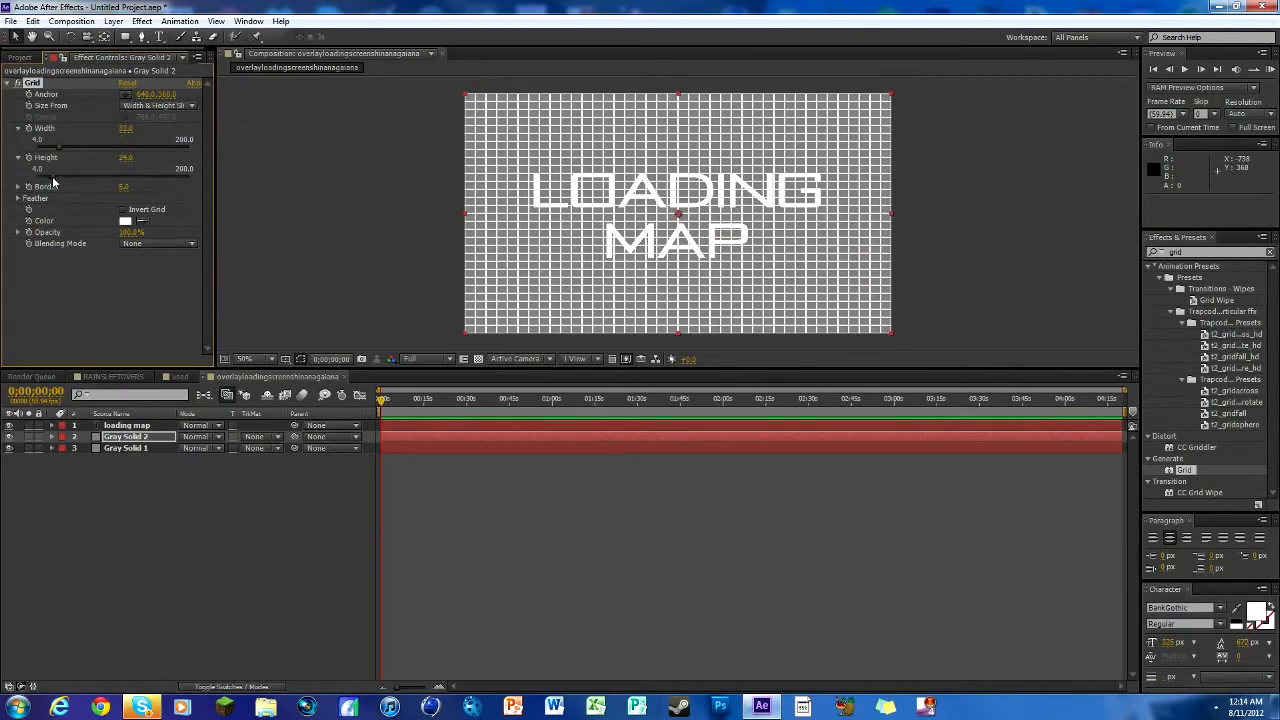
pyautogui.moveTo(263, 192)
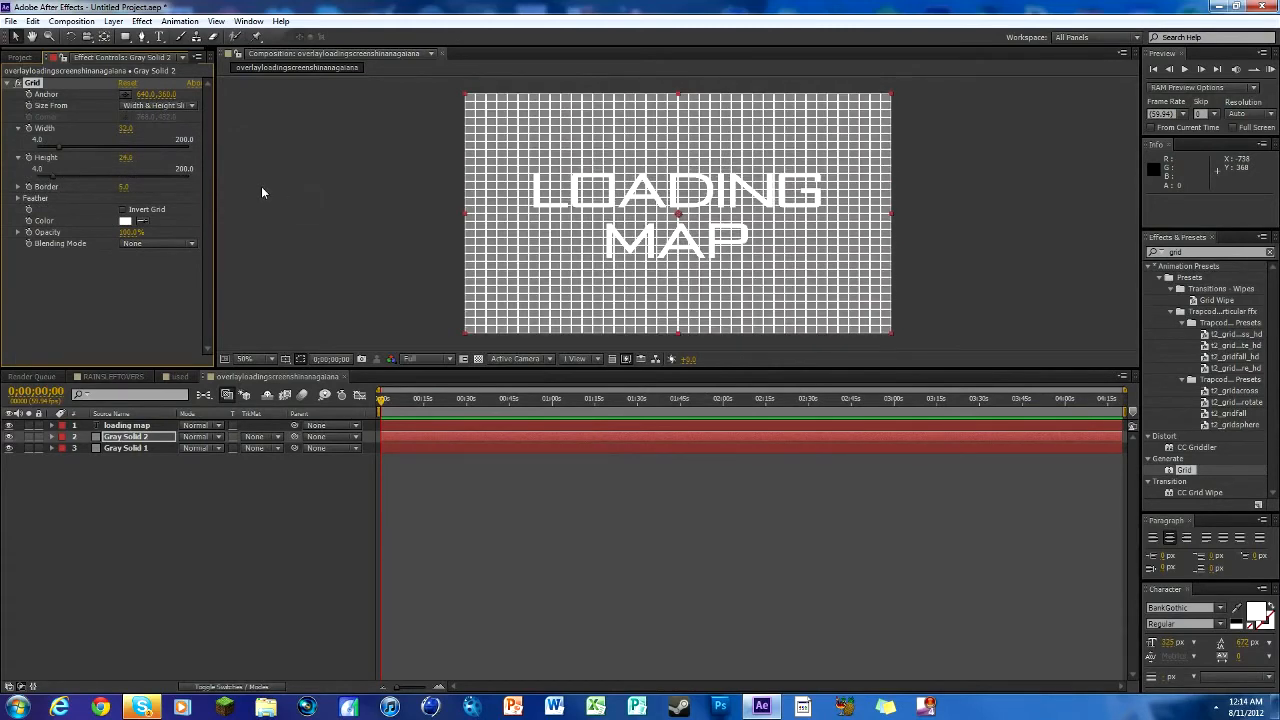
pyautogui.moveTo(130, 158); pyautogui.dragTo(130, 168)
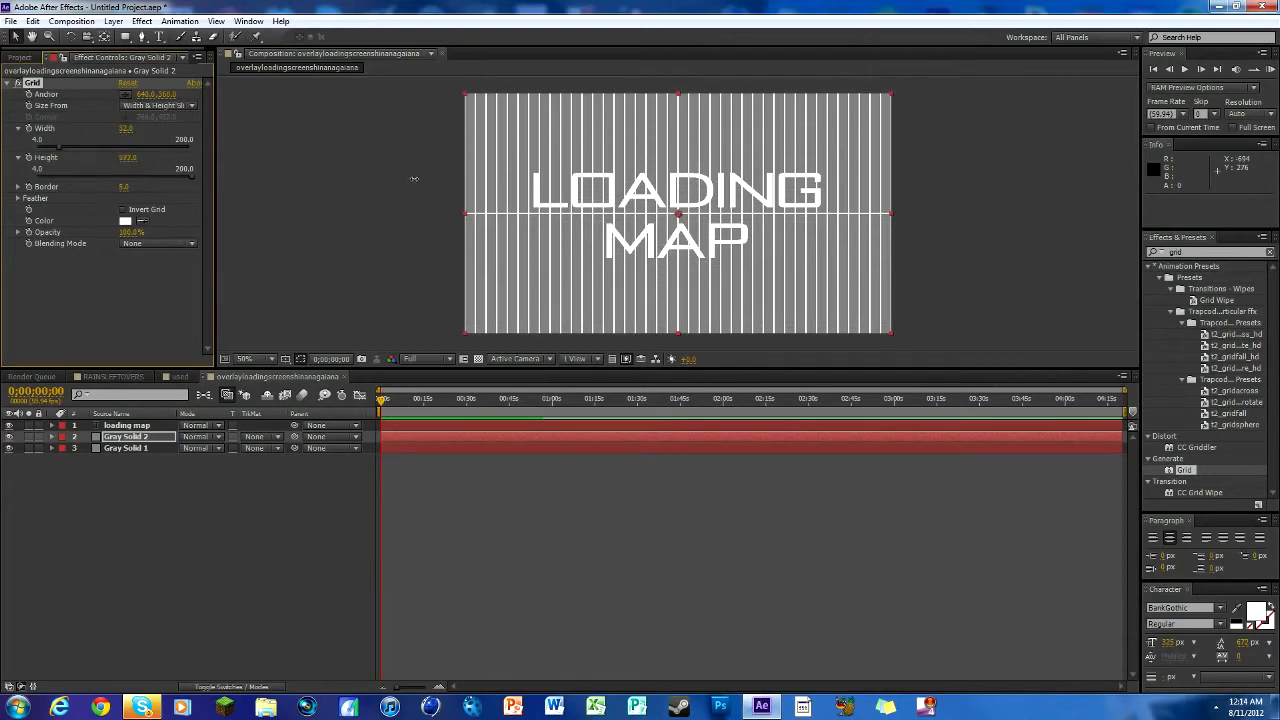
pyautogui.moveTo(120, 170)
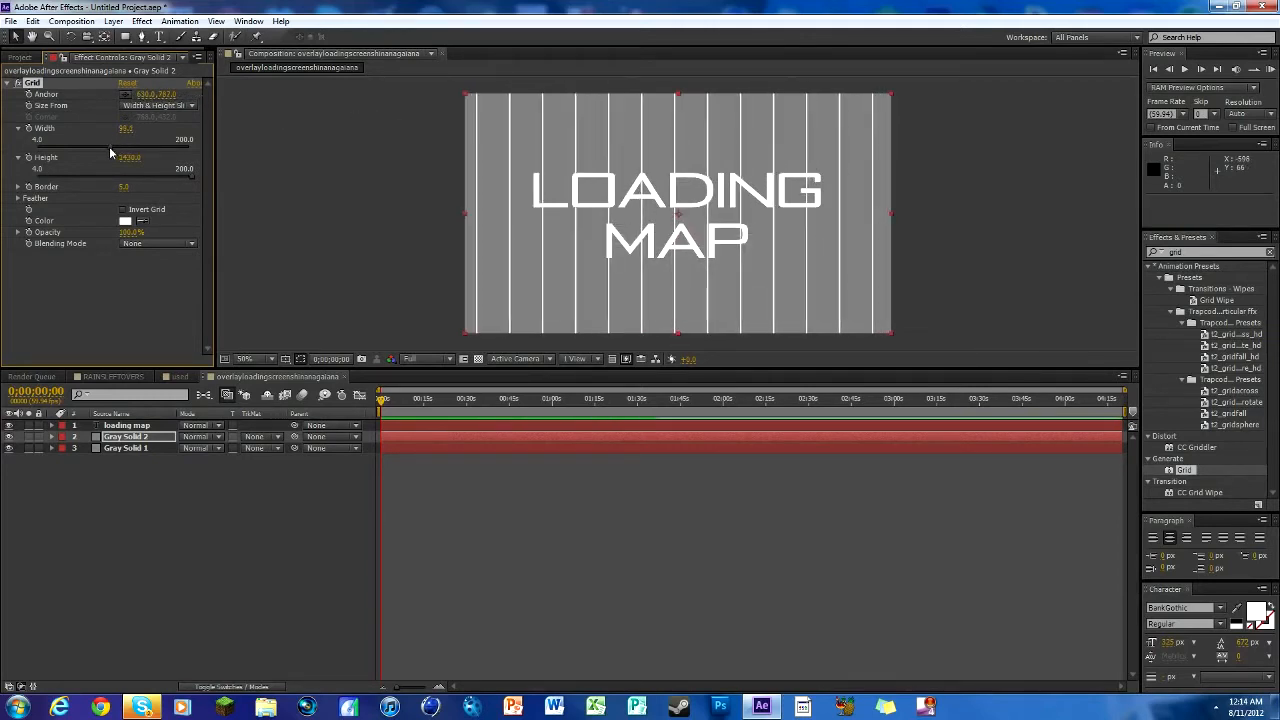
pyautogui.moveTo(126, 128); pyautogui.dragTo(126, 128)
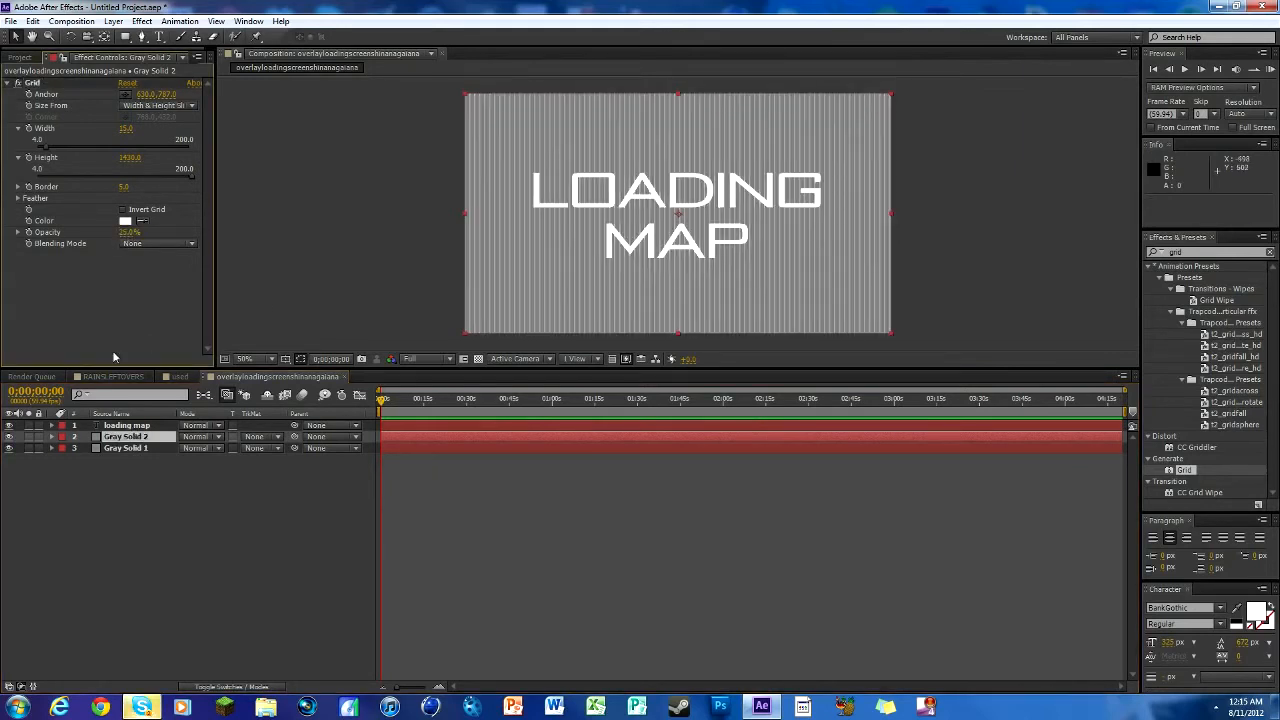
pyautogui.moveTo(1077, 351)
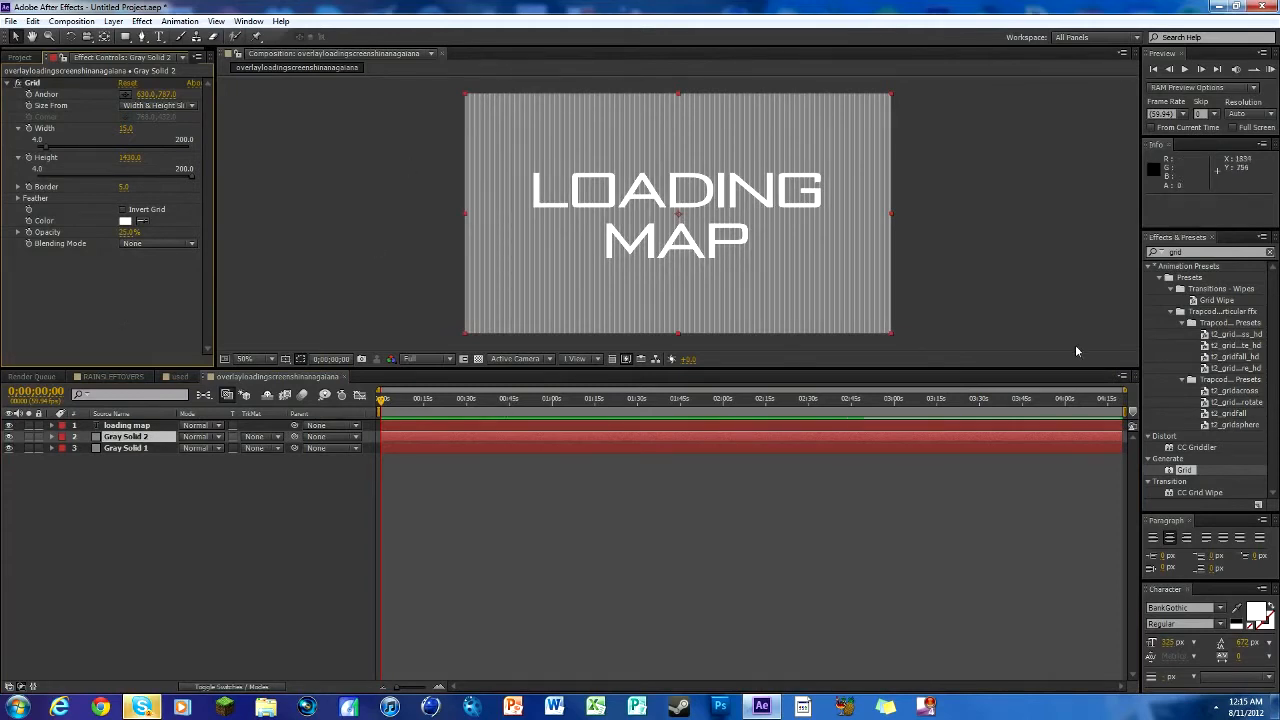
pyautogui.click(267, 512)
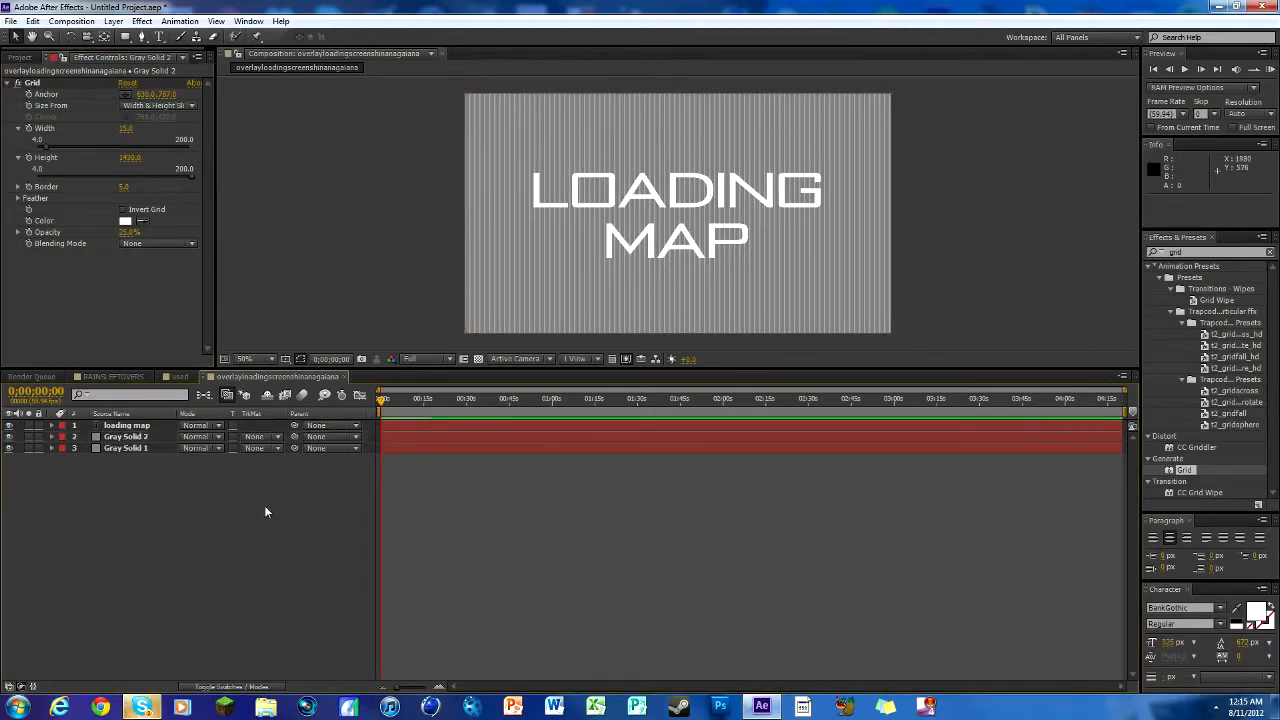
pyautogui.rightClick(300, 510)
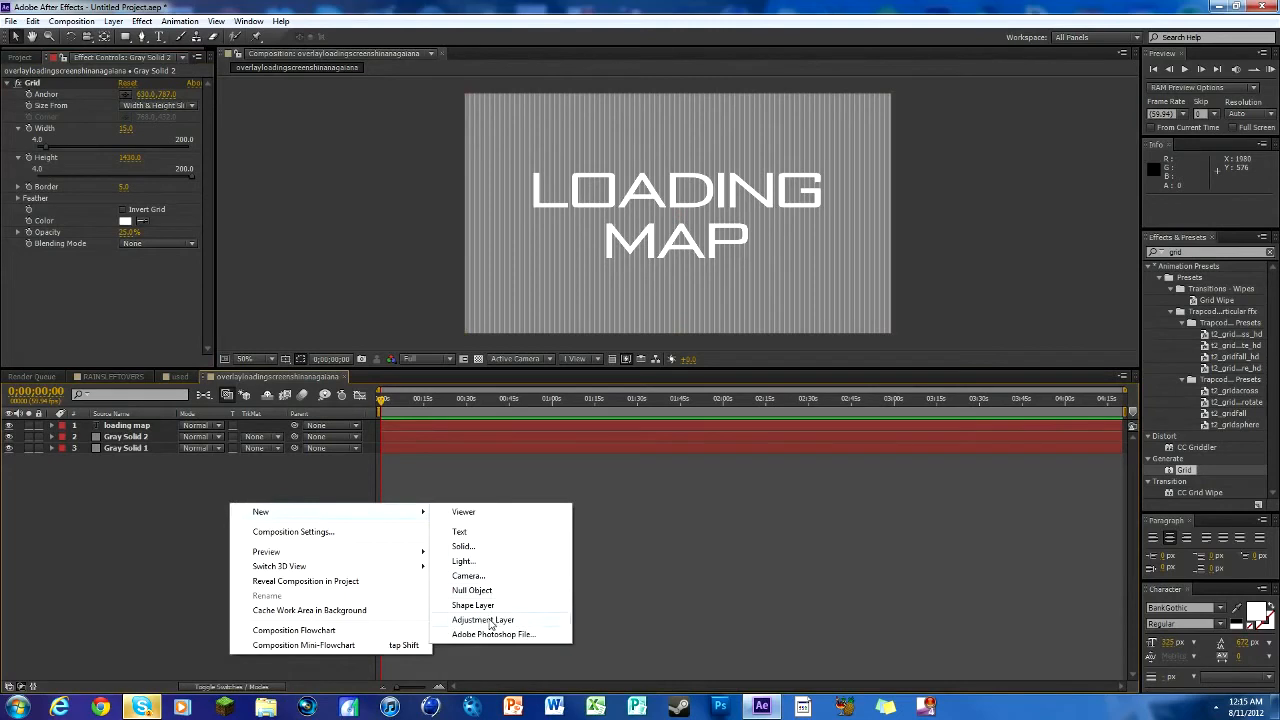
# Add an adjustment layer with the Bad TV 1 - warp preset over the LOADING MAP overlay
pyautogui.click(483, 620)
pyautogui.write('tv')
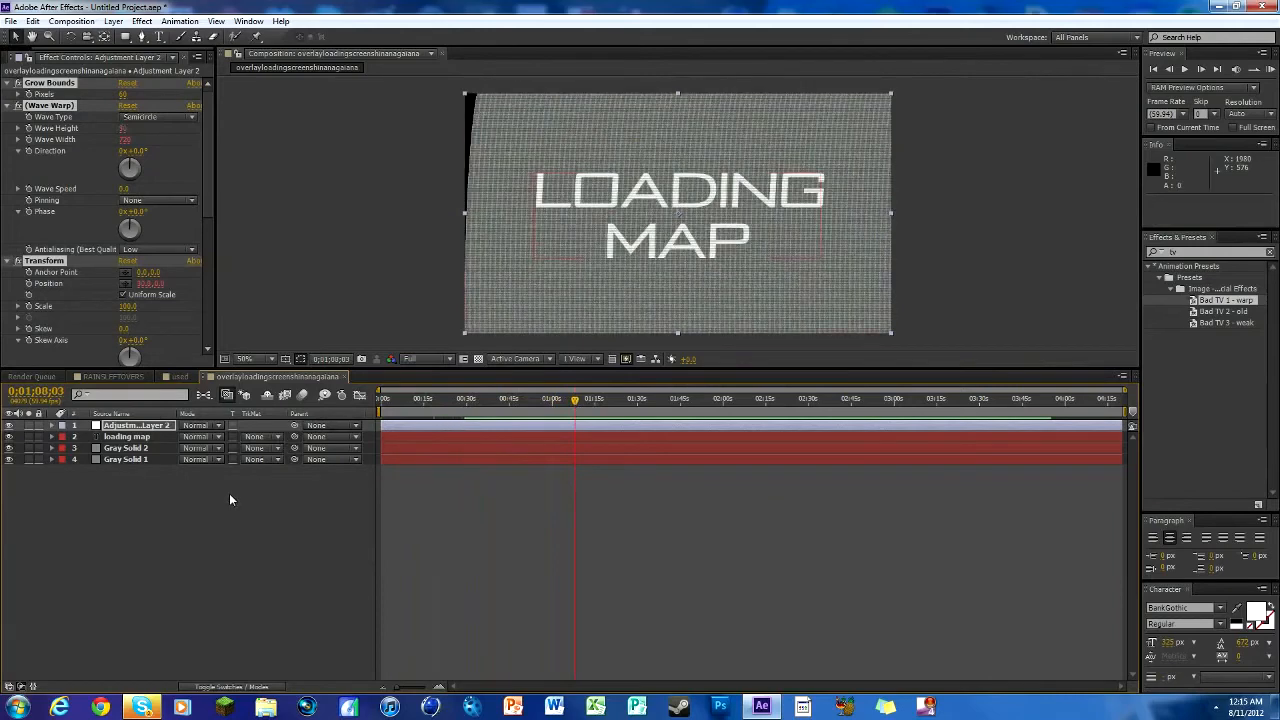
pyautogui.click(537, 398)
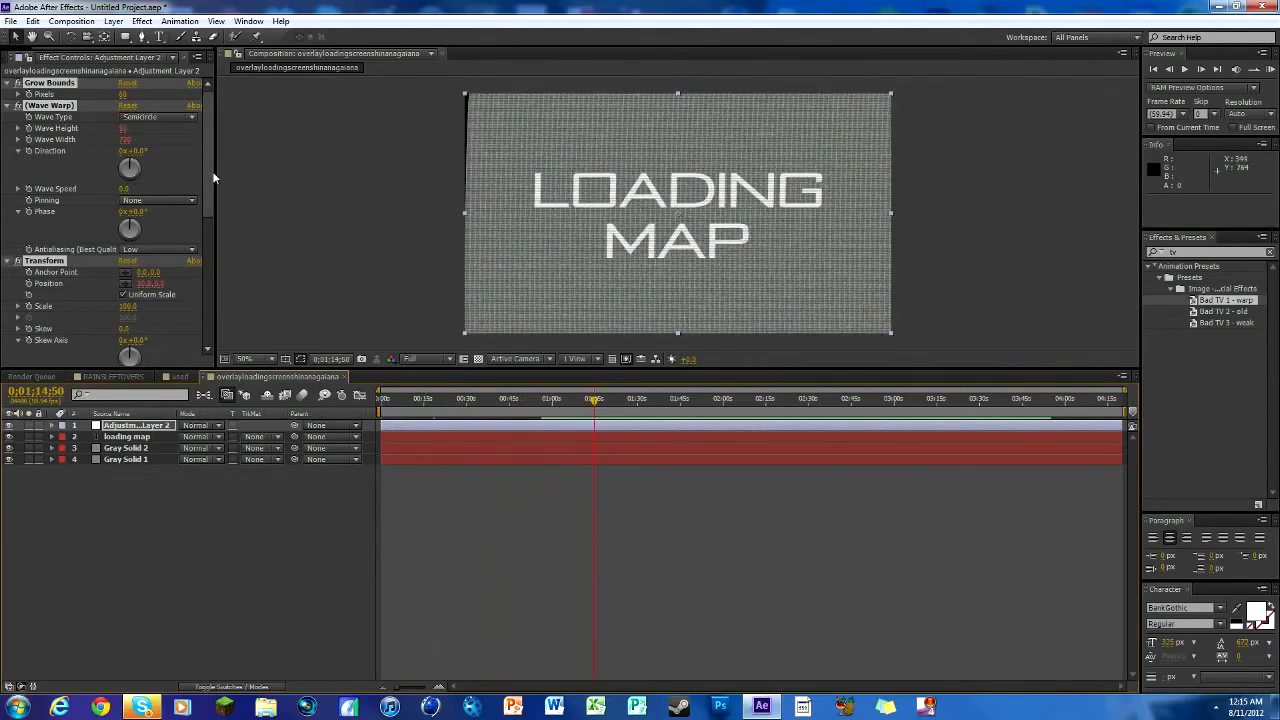
pyautogui.scroll(-3)
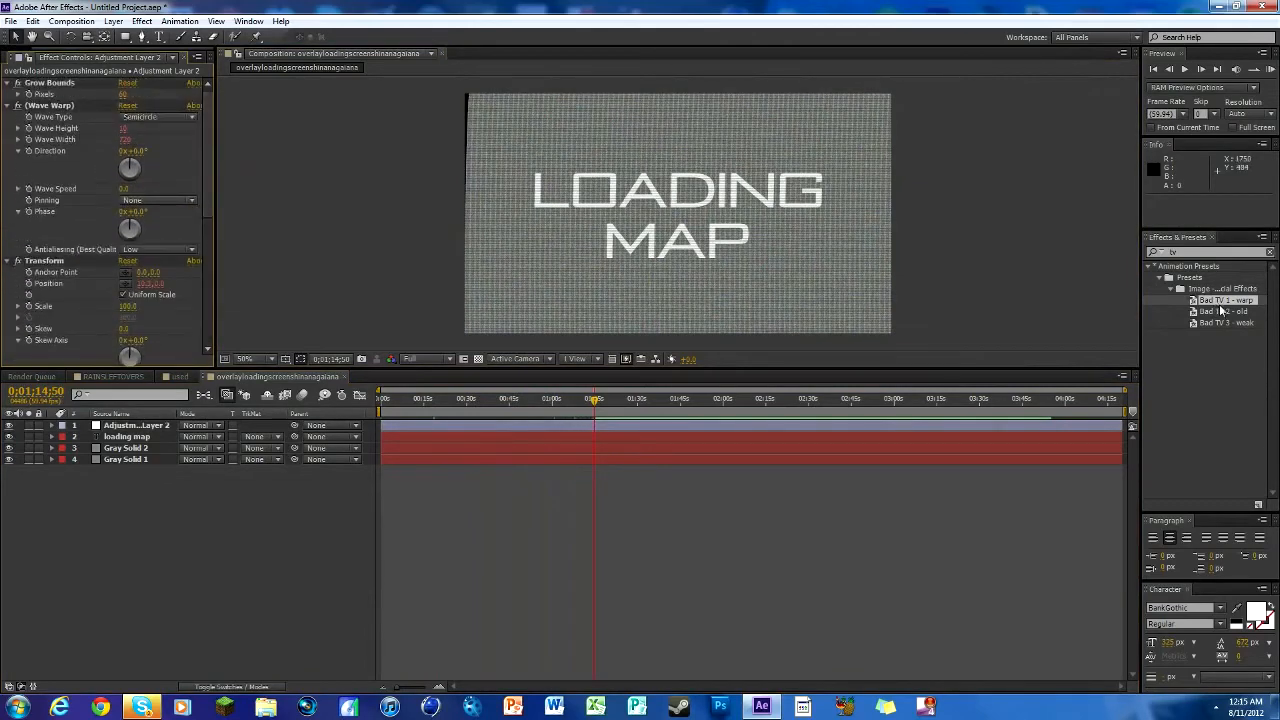
pyautogui.click(635, 398)
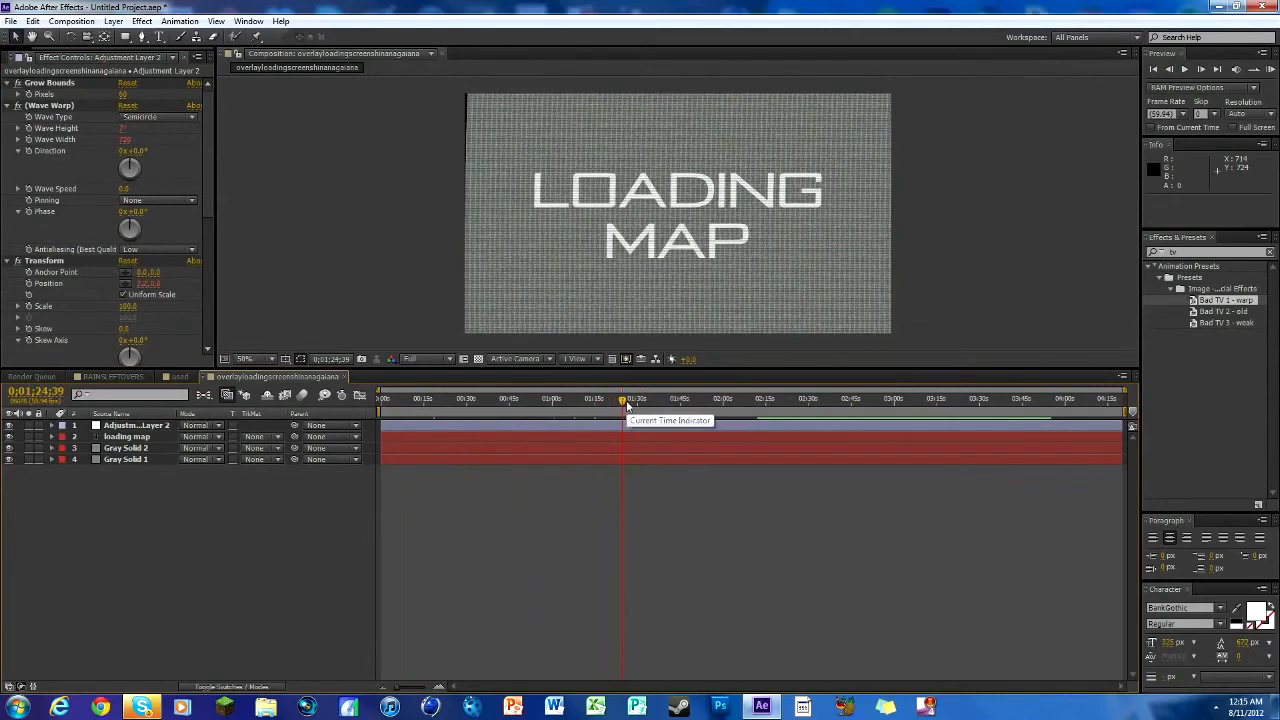
pyautogui.click(125, 447)
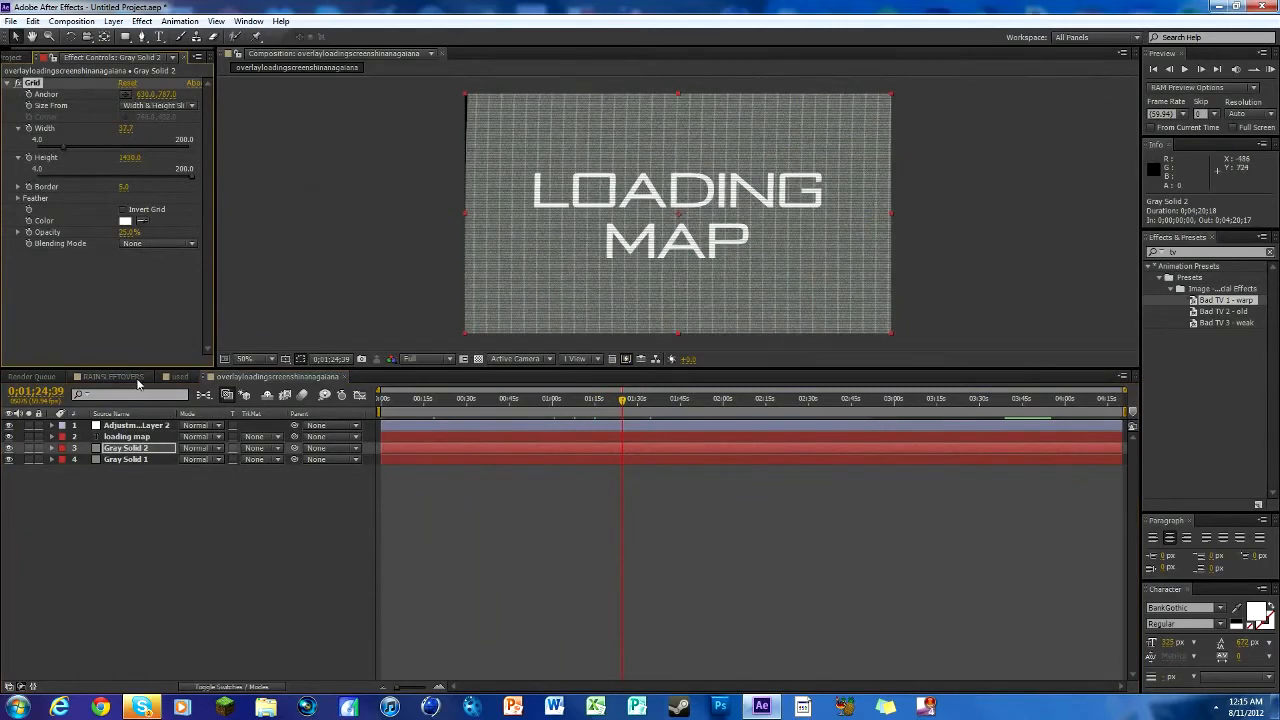
# Add the overlay comp to the used composition in Overlay mode and paste duplicate copies
pyautogui.click(180, 377)
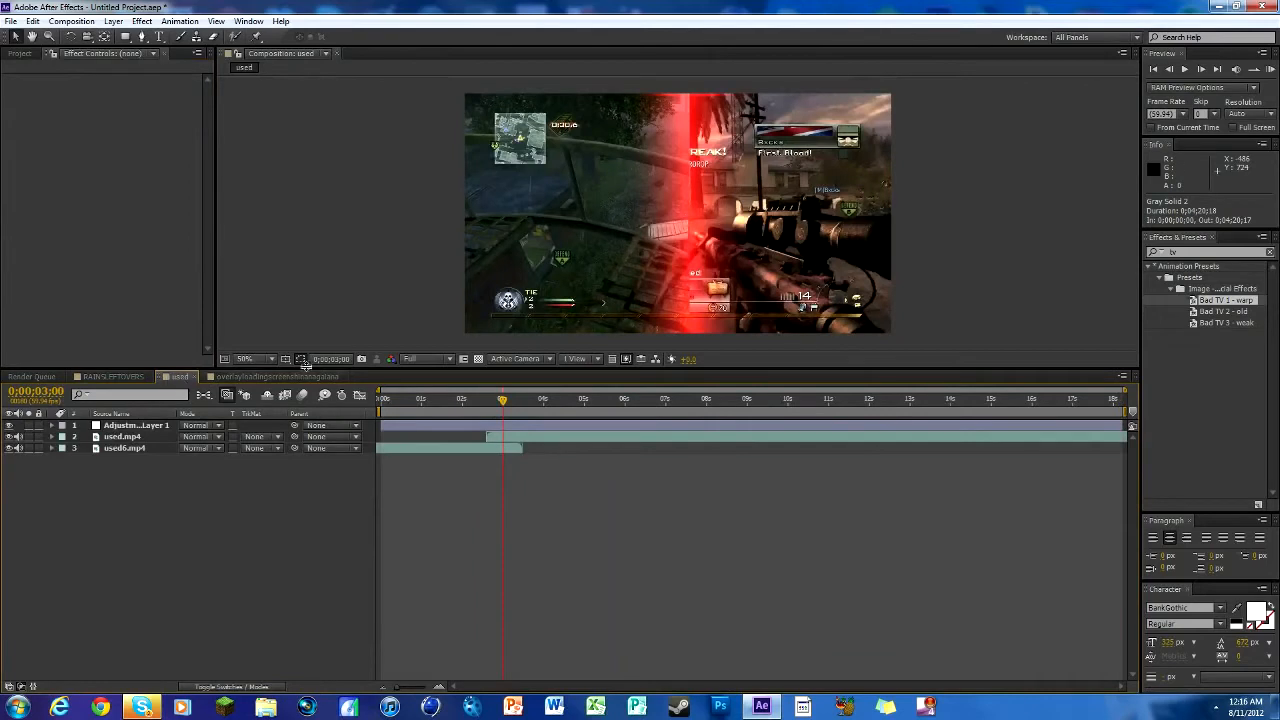
pyautogui.click(18, 53)
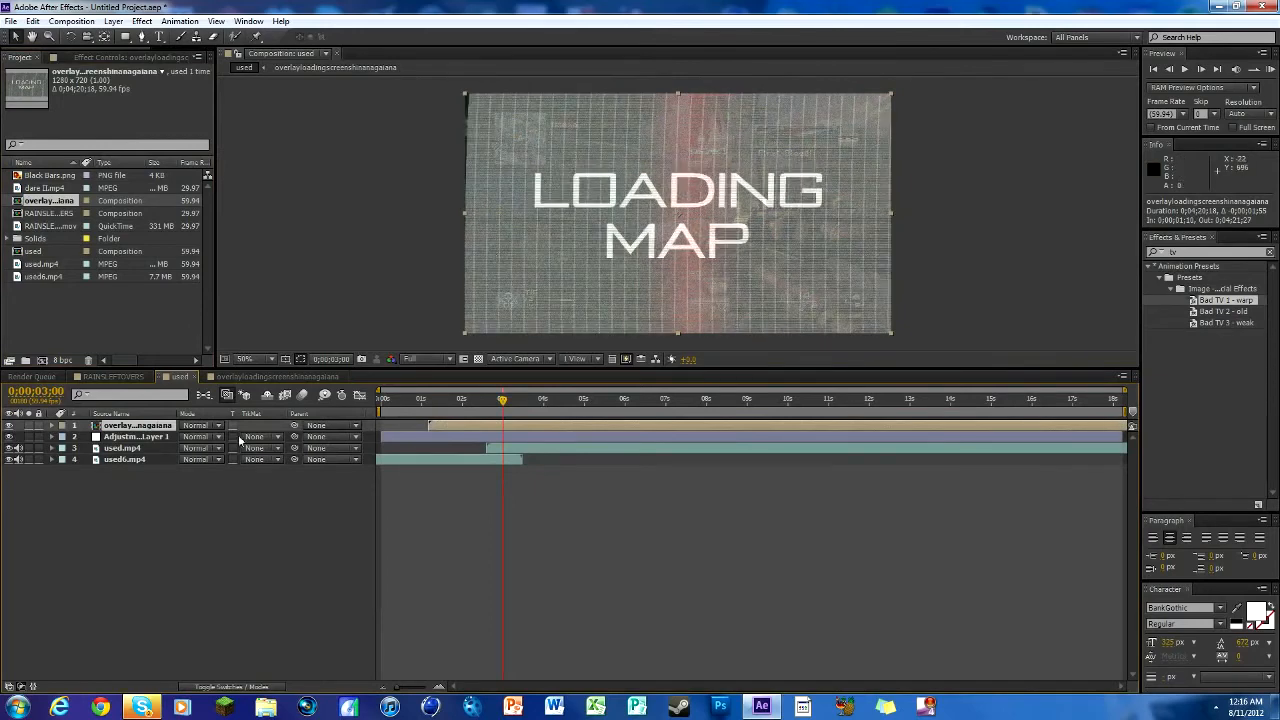
pyautogui.click(200, 425)
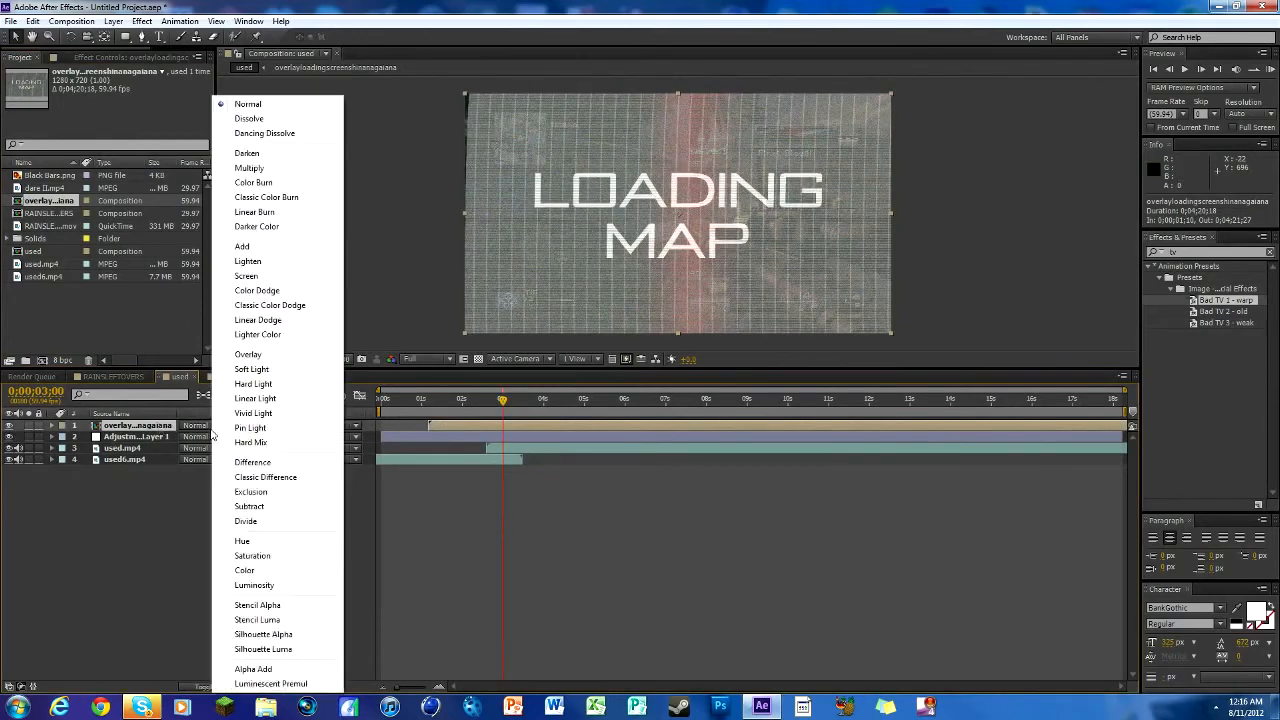
pyautogui.click(241, 246)
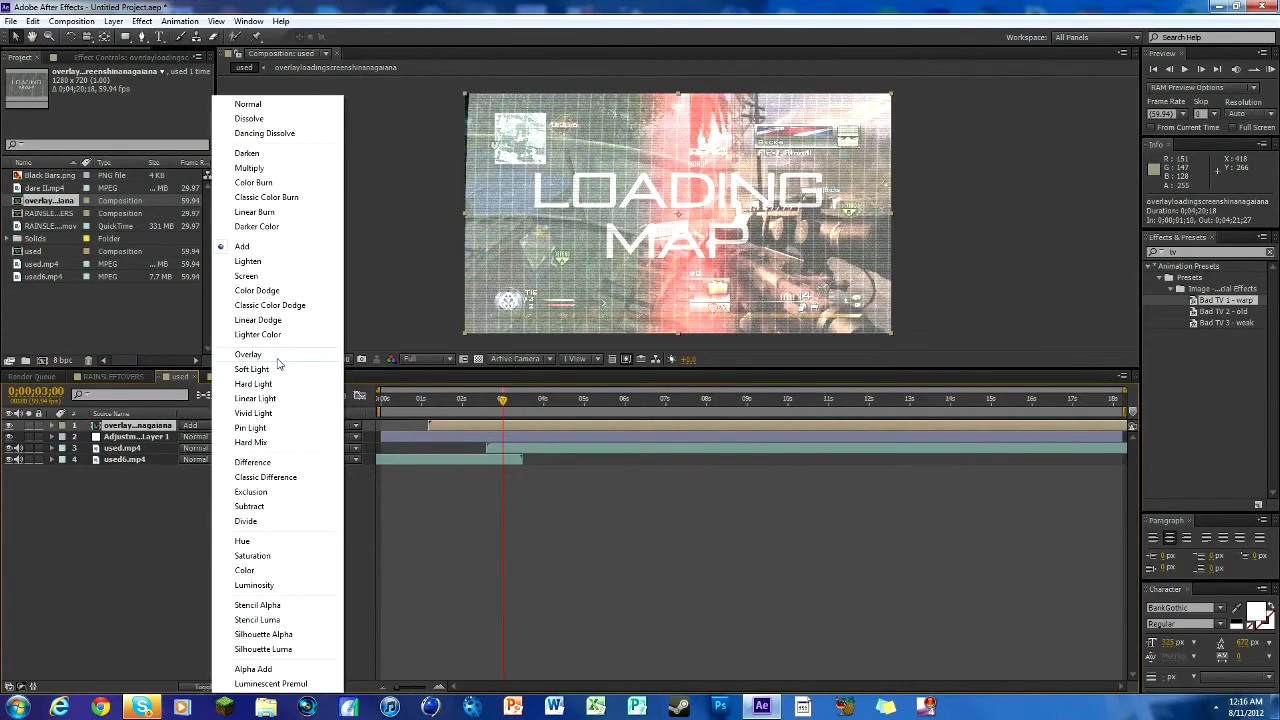
pyautogui.click(247, 353)
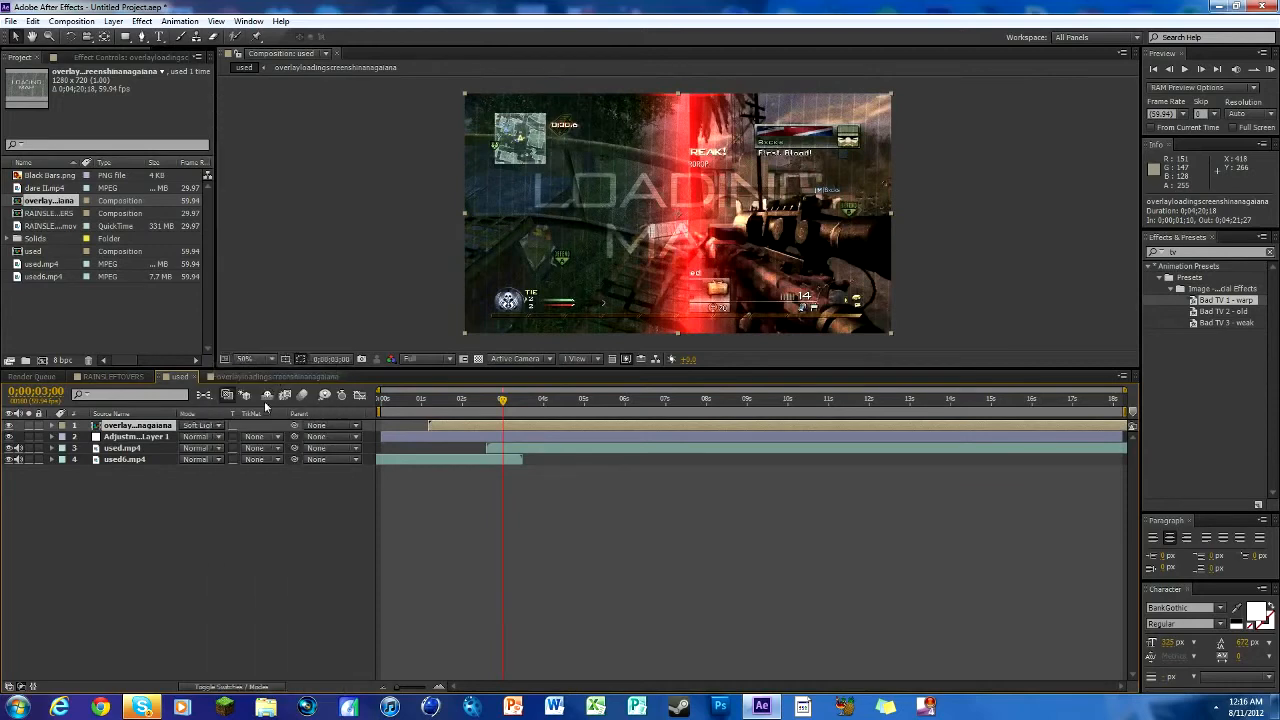
pyautogui.click(197, 425)
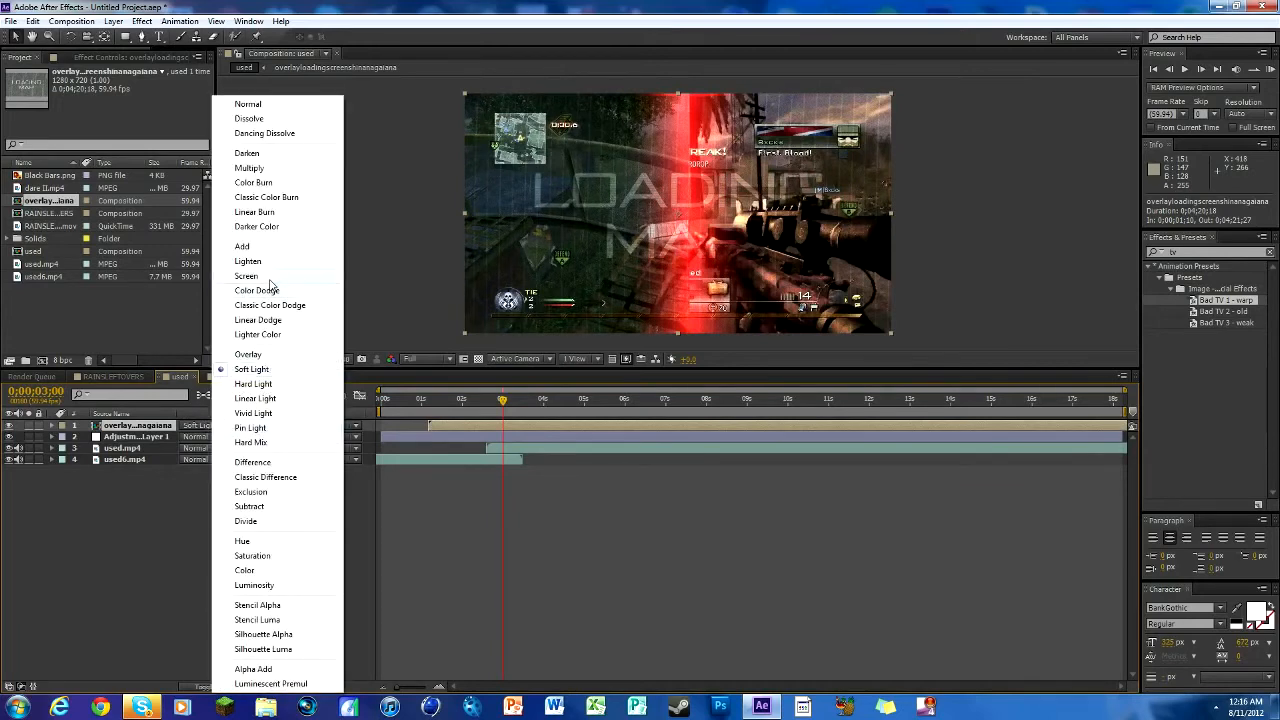
pyautogui.click(246, 276)
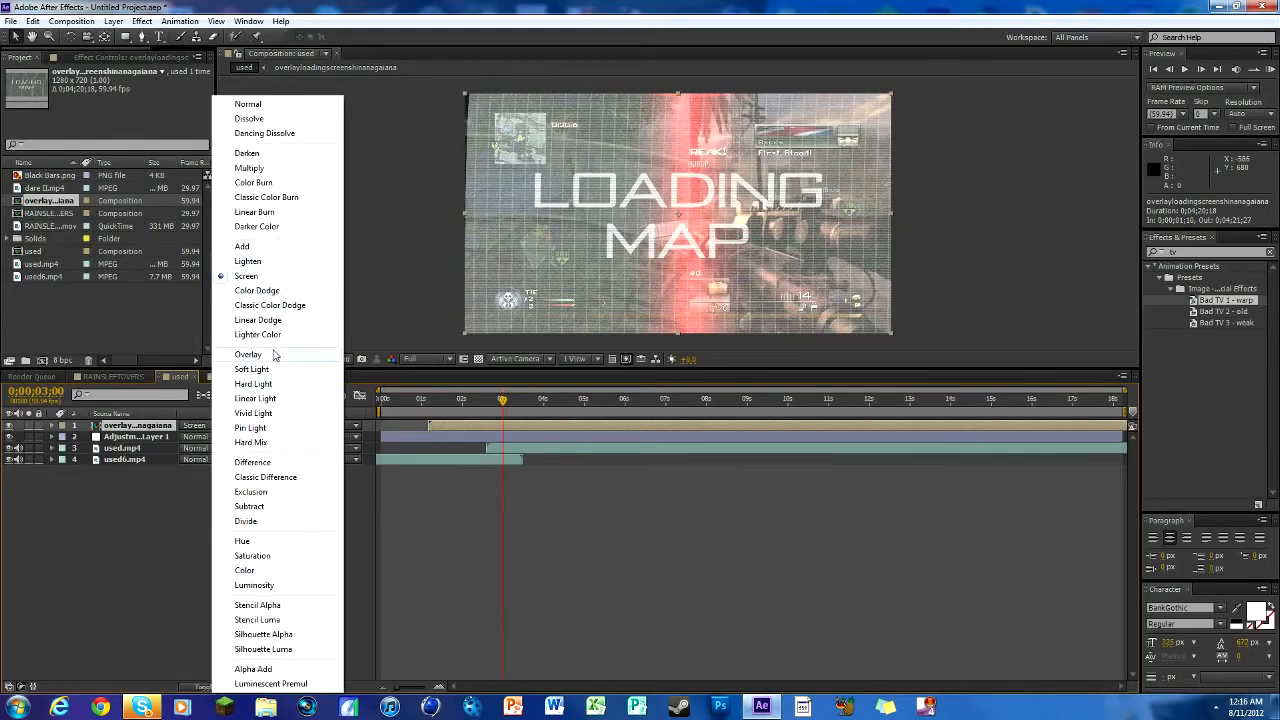
pyautogui.click(248, 353)
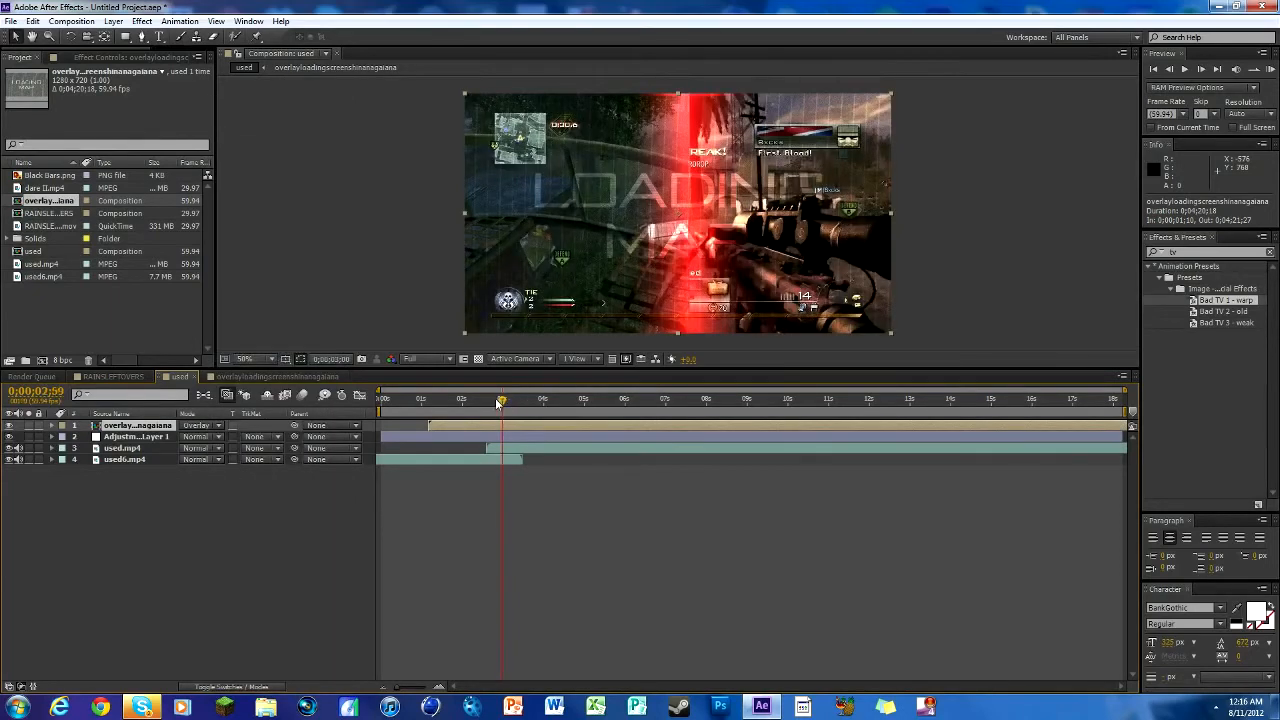
pyautogui.moveTo(500, 398); pyautogui.dragTo(485, 398)
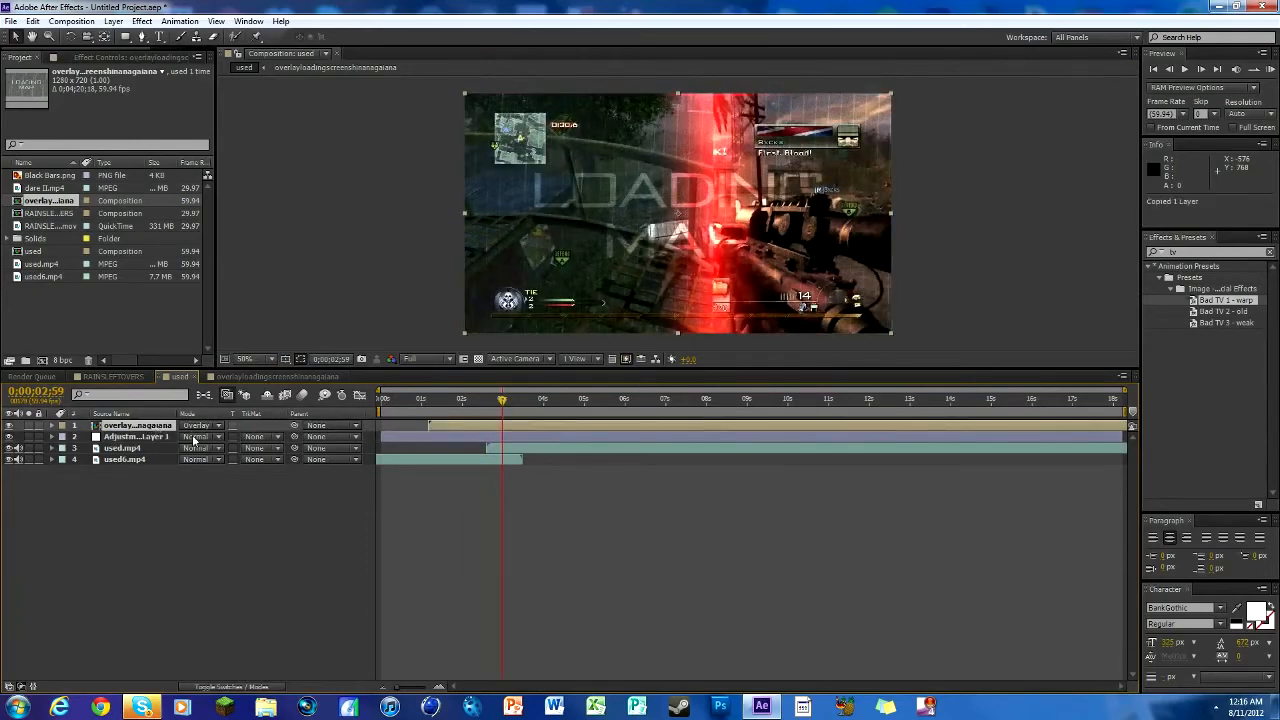
pyautogui.press('ctrl+v')
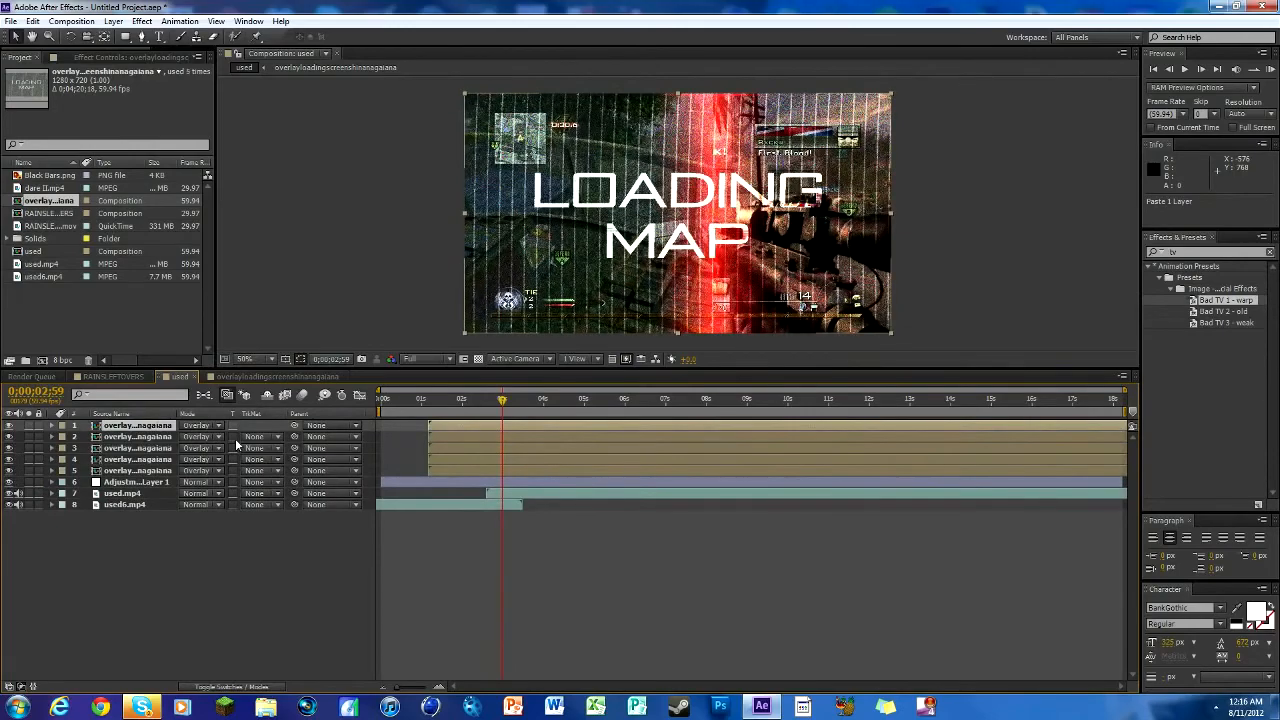
# Trim the five LOADING MAP overlay layers to a brief span around 3 seconds
pyautogui.moveTo(503, 399); pyautogui.dragTo(500, 399)
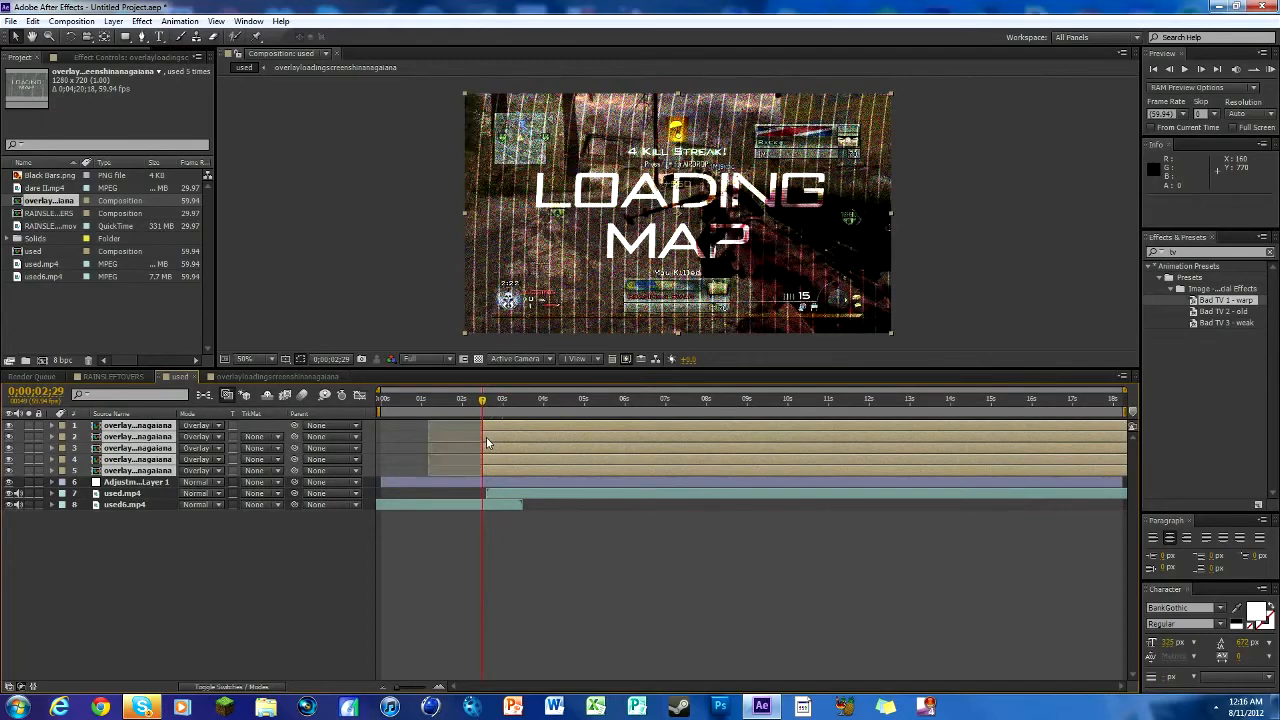
pyautogui.click(530, 399)
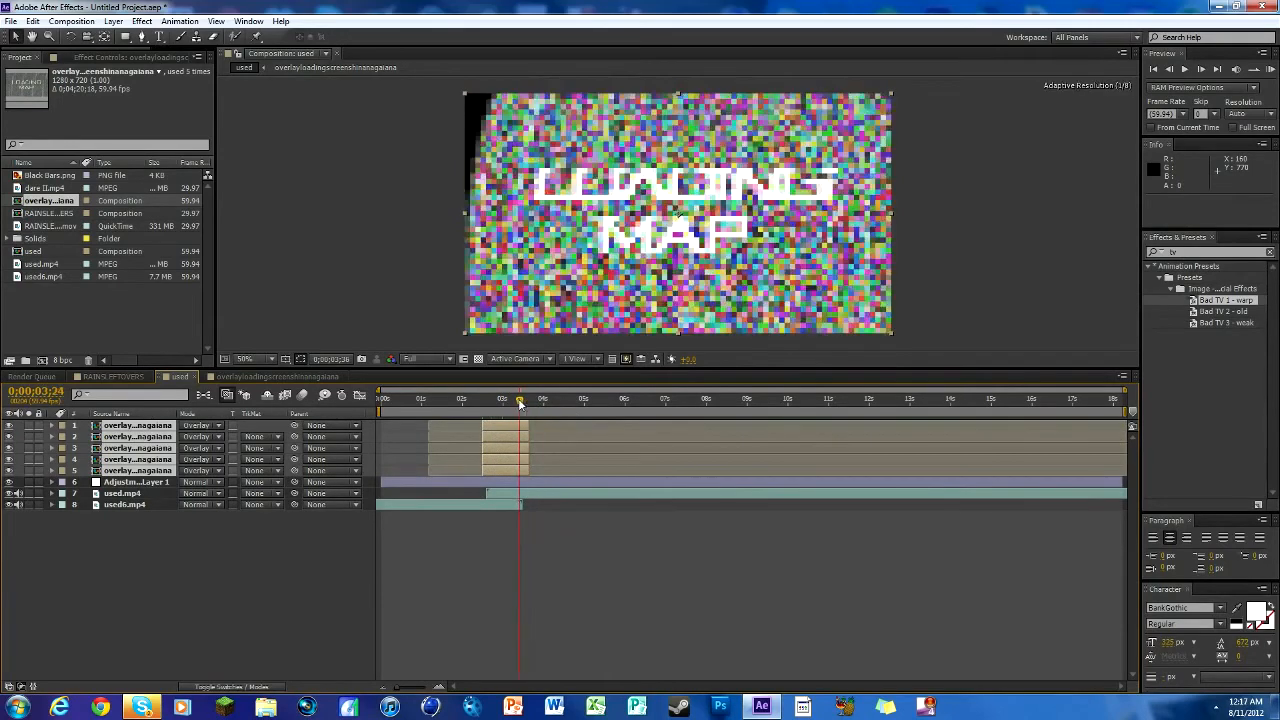
pyautogui.click(515, 399)
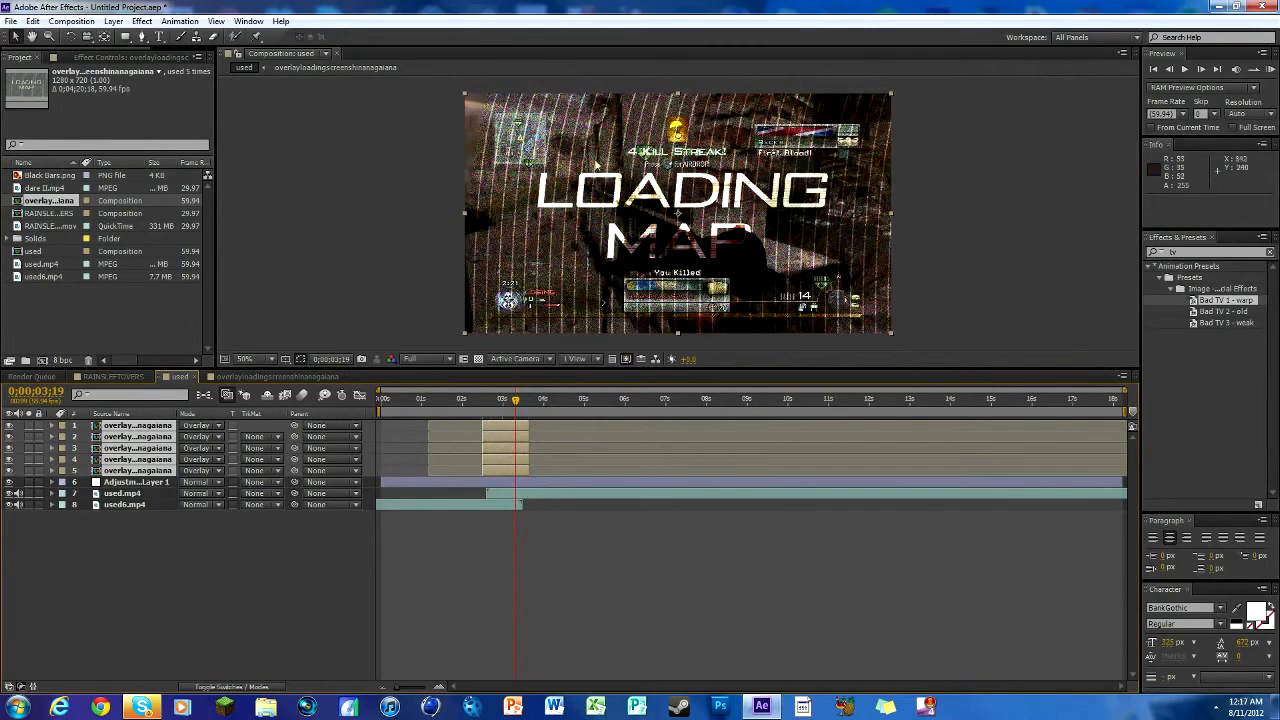
pyautogui.moveTo(503, 238)
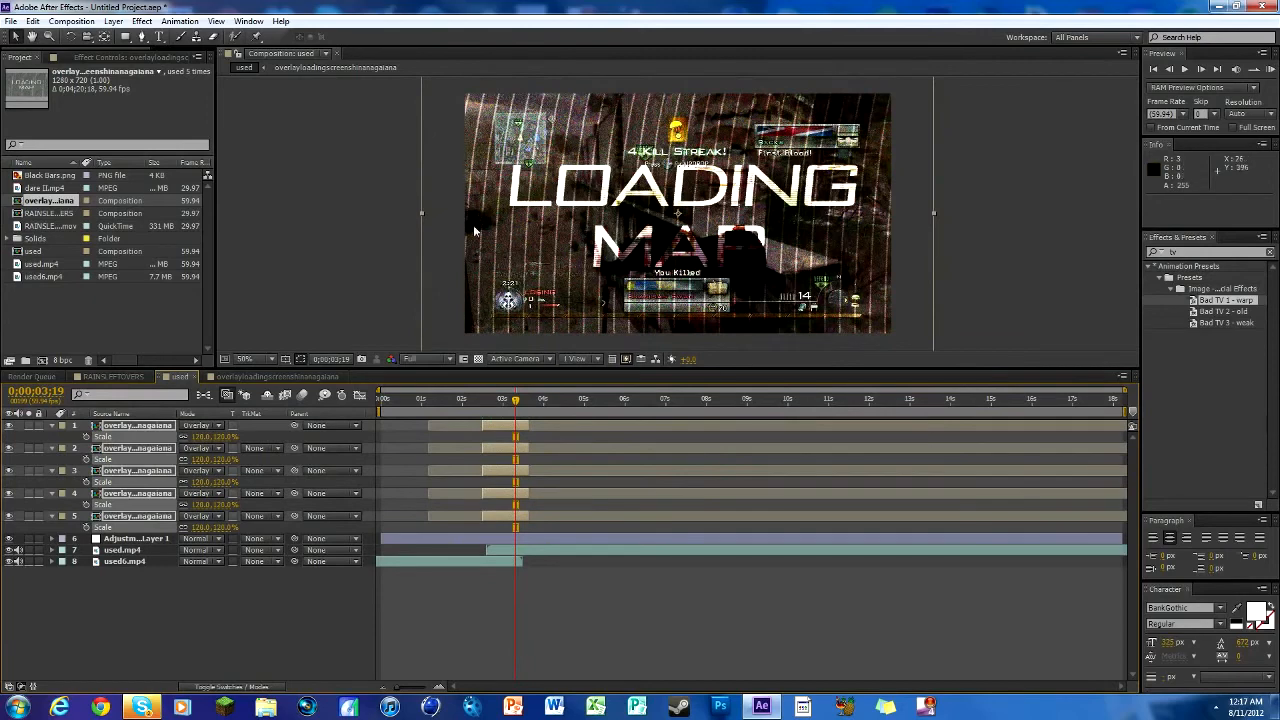
pyautogui.moveTo(205, 448)
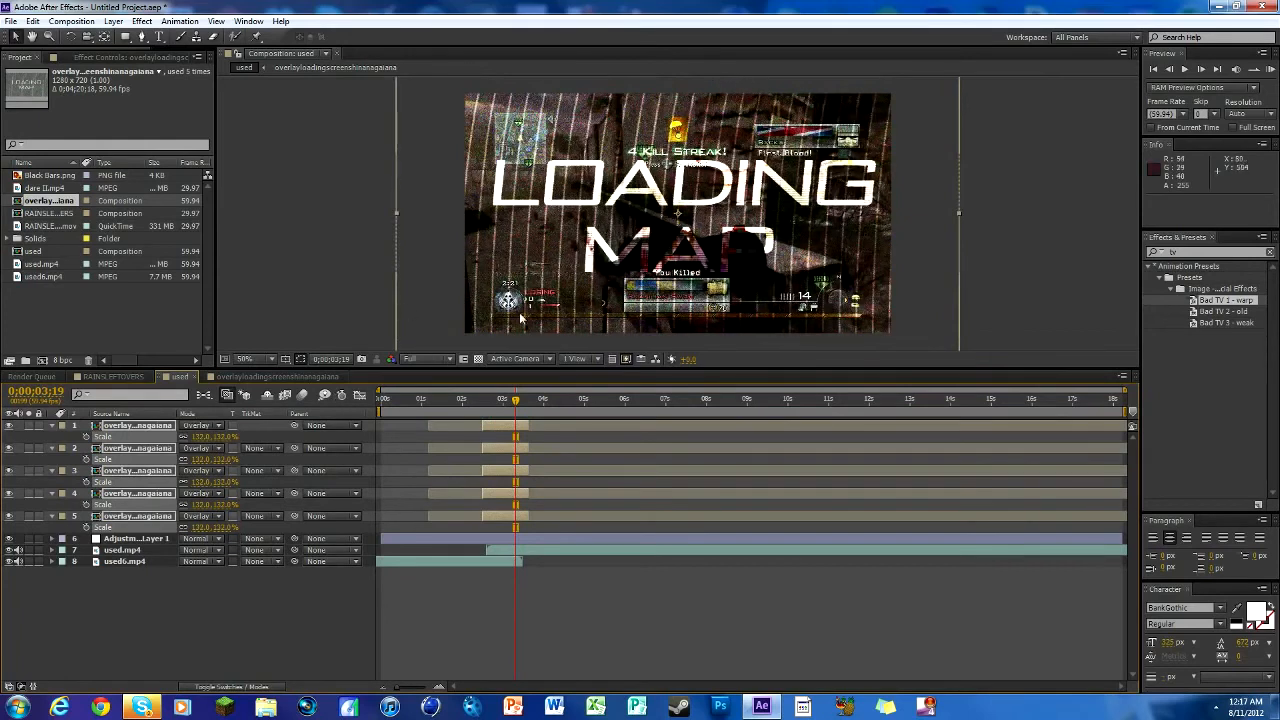
pyautogui.moveTo(293, 247)
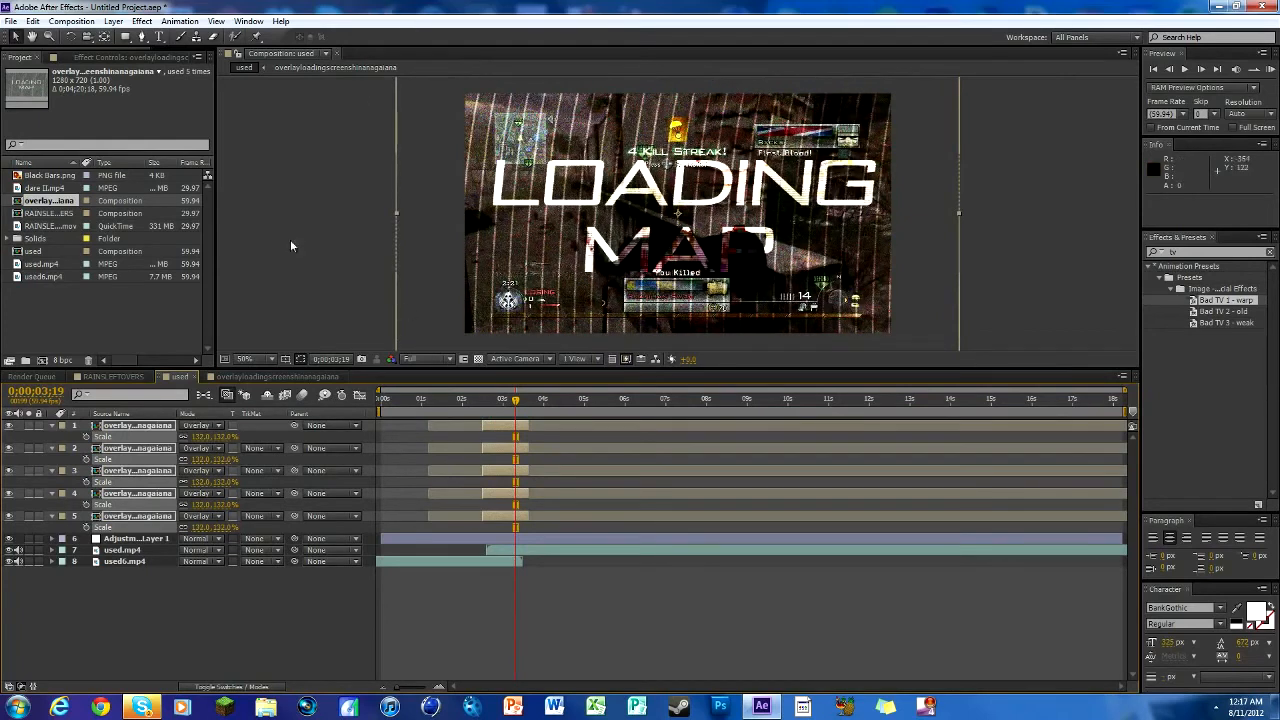
pyautogui.moveTo(516, 401)
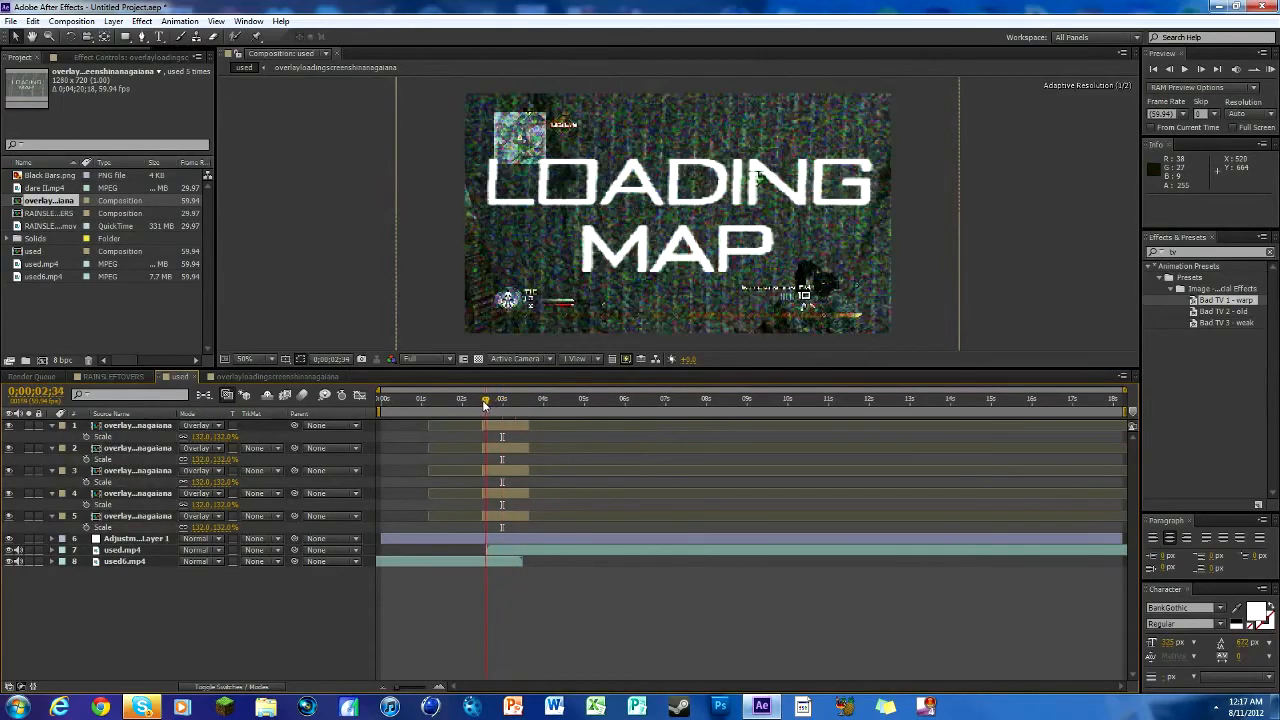
# Keyframe the five overlays' Opacity from 0% to 100%, adding keyframes toward 3:26
pyautogui.click(485, 398)
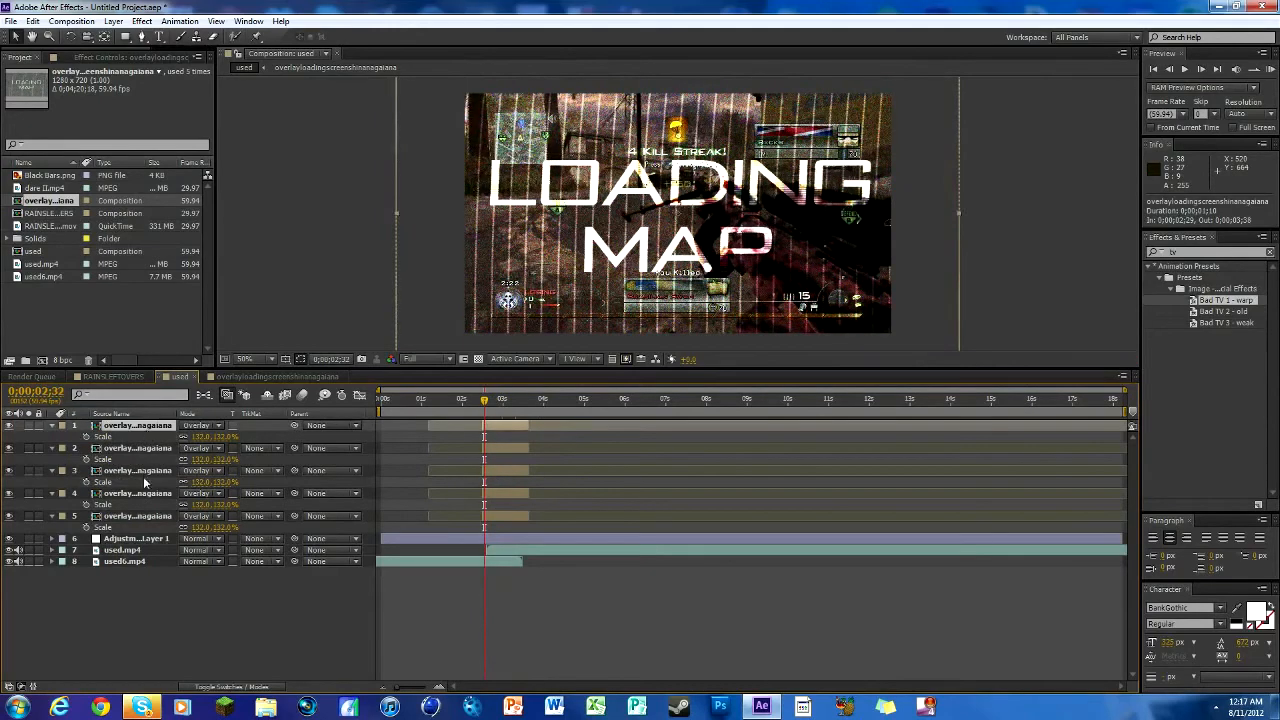
pyautogui.click(138, 516)
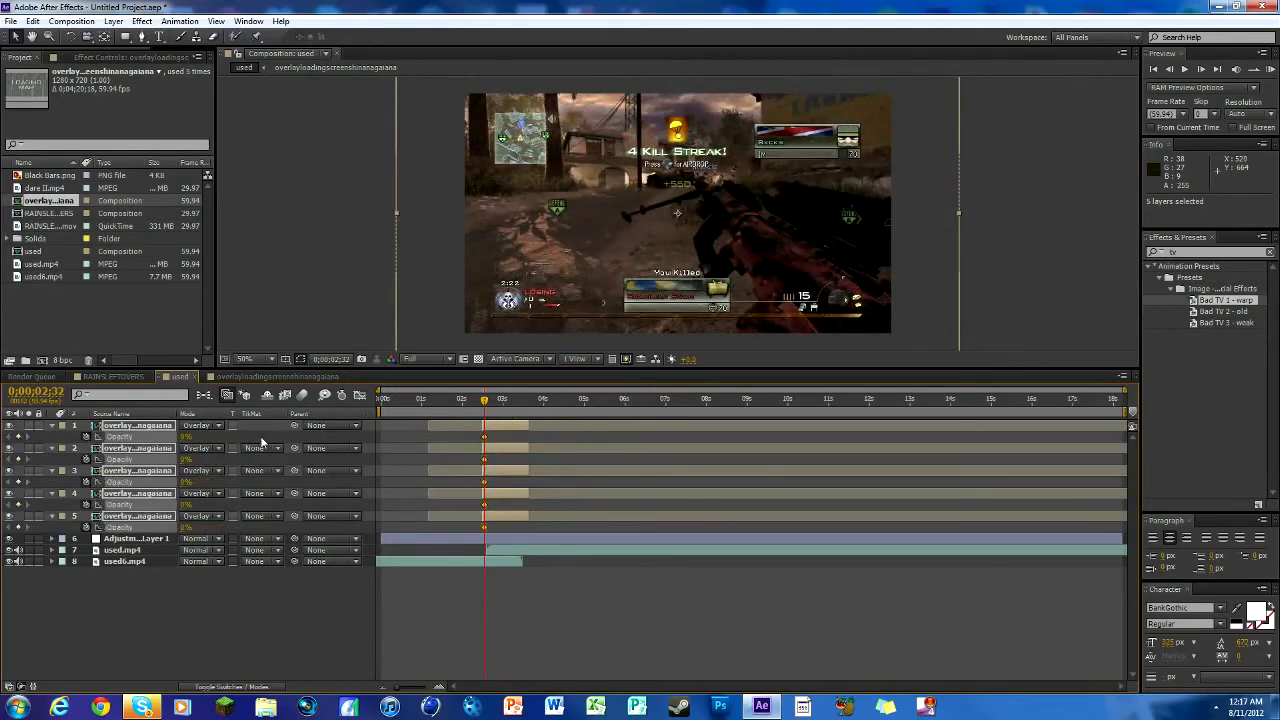
pyautogui.click(495, 398)
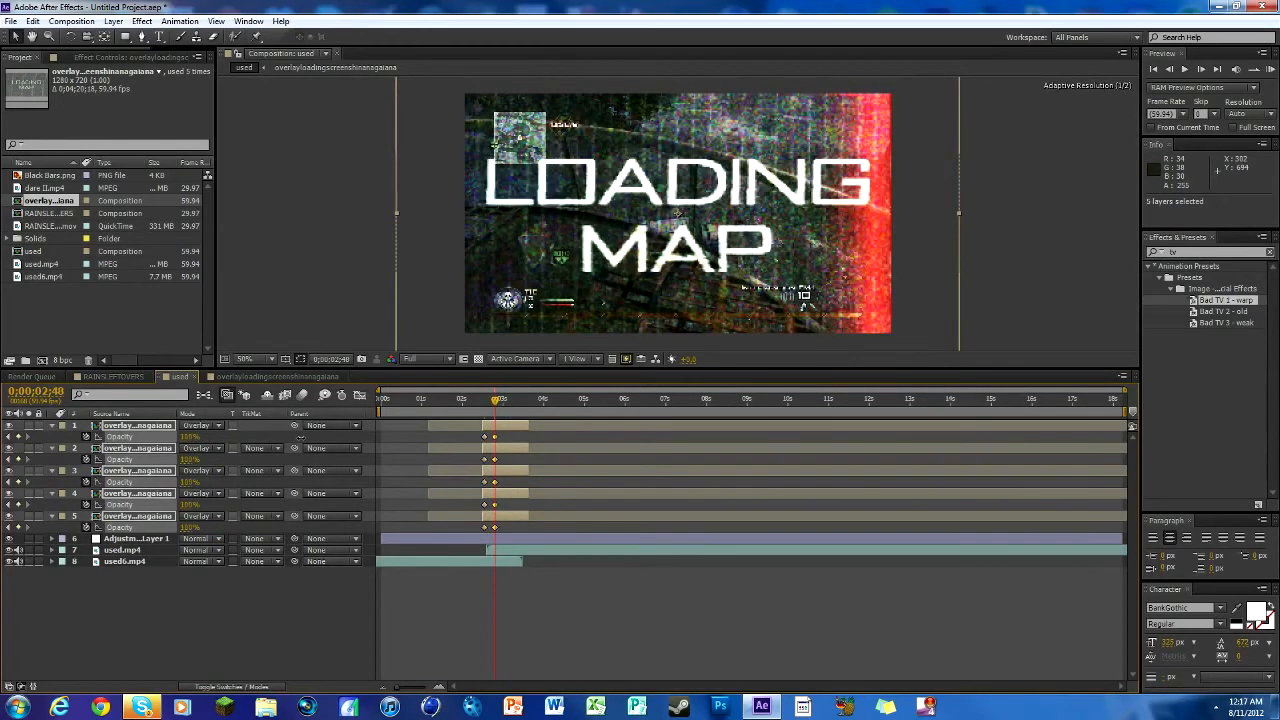
pyautogui.click(515, 399)
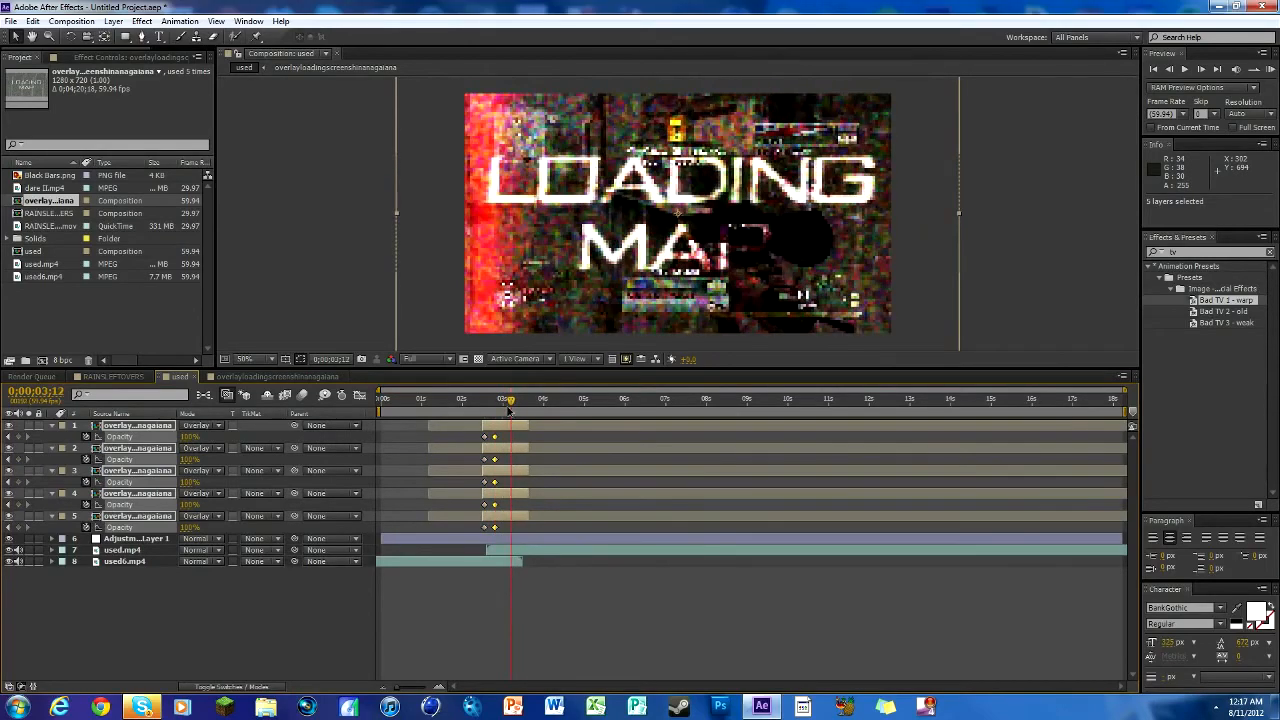
pyautogui.click(1202, 69)
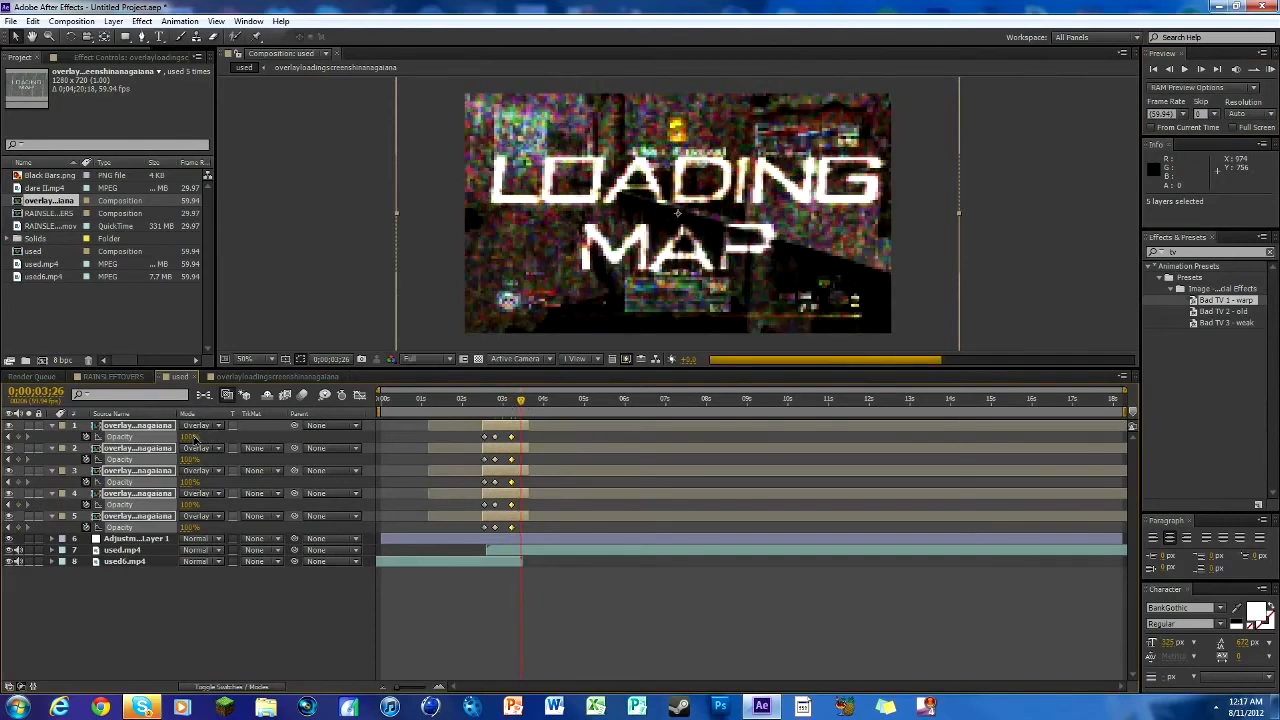
pyautogui.click(515, 400)
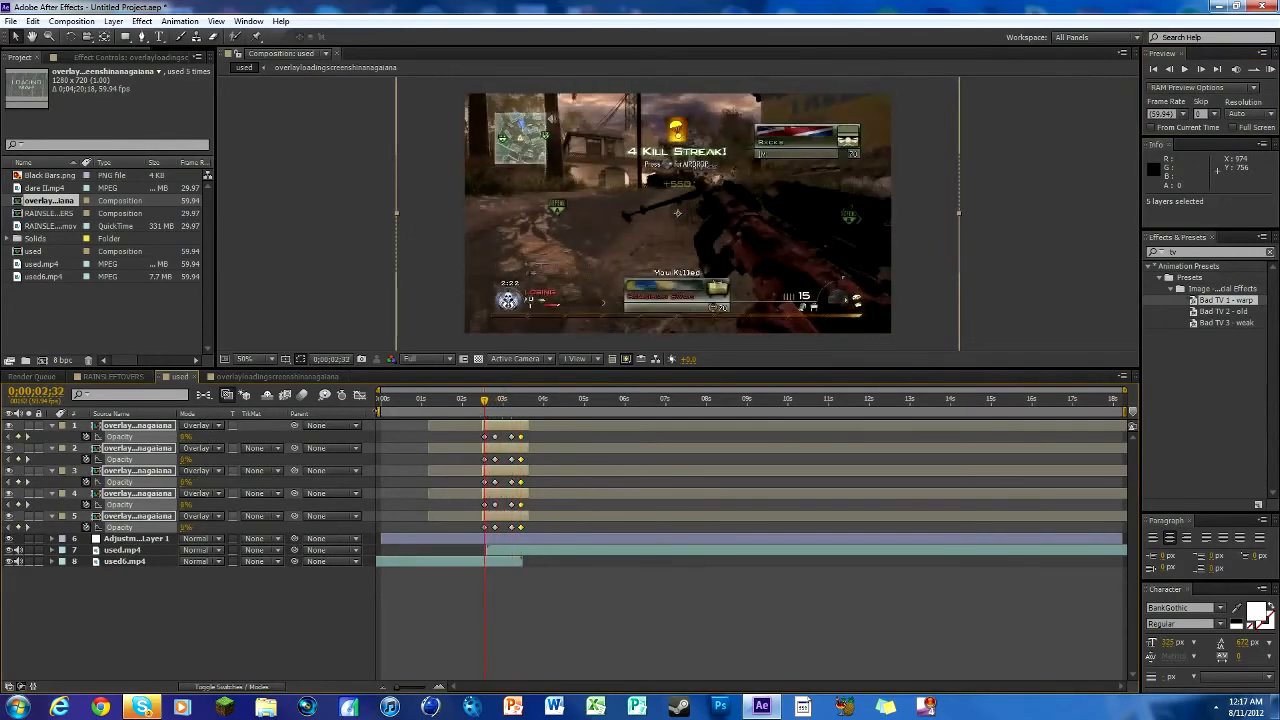
pyautogui.click(502, 399)
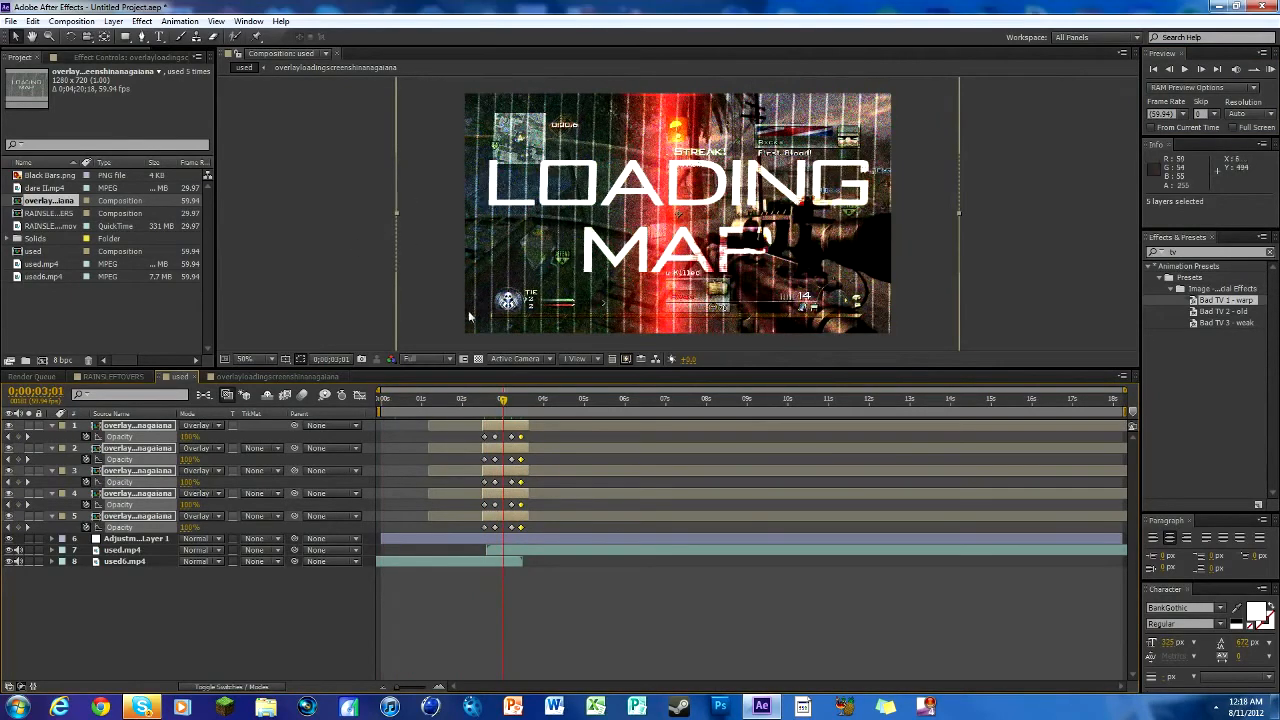
pyautogui.click(278, 377)
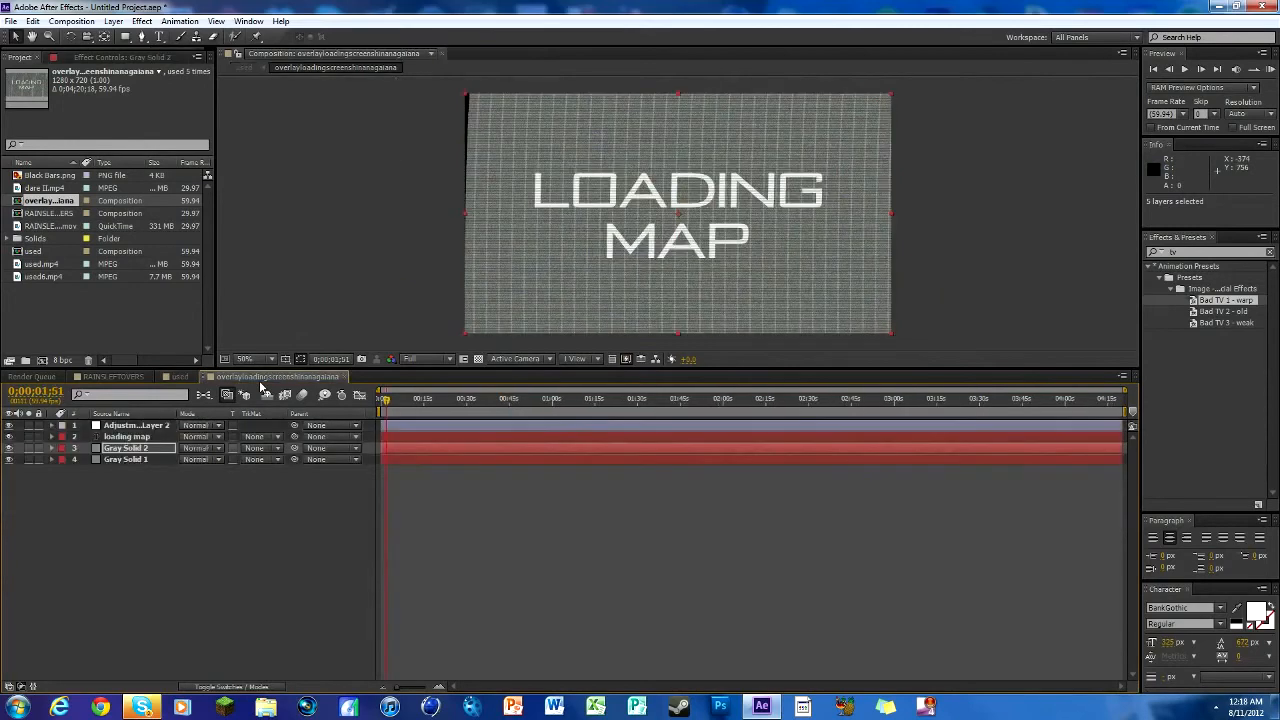
pyautogui.click(127, 437)
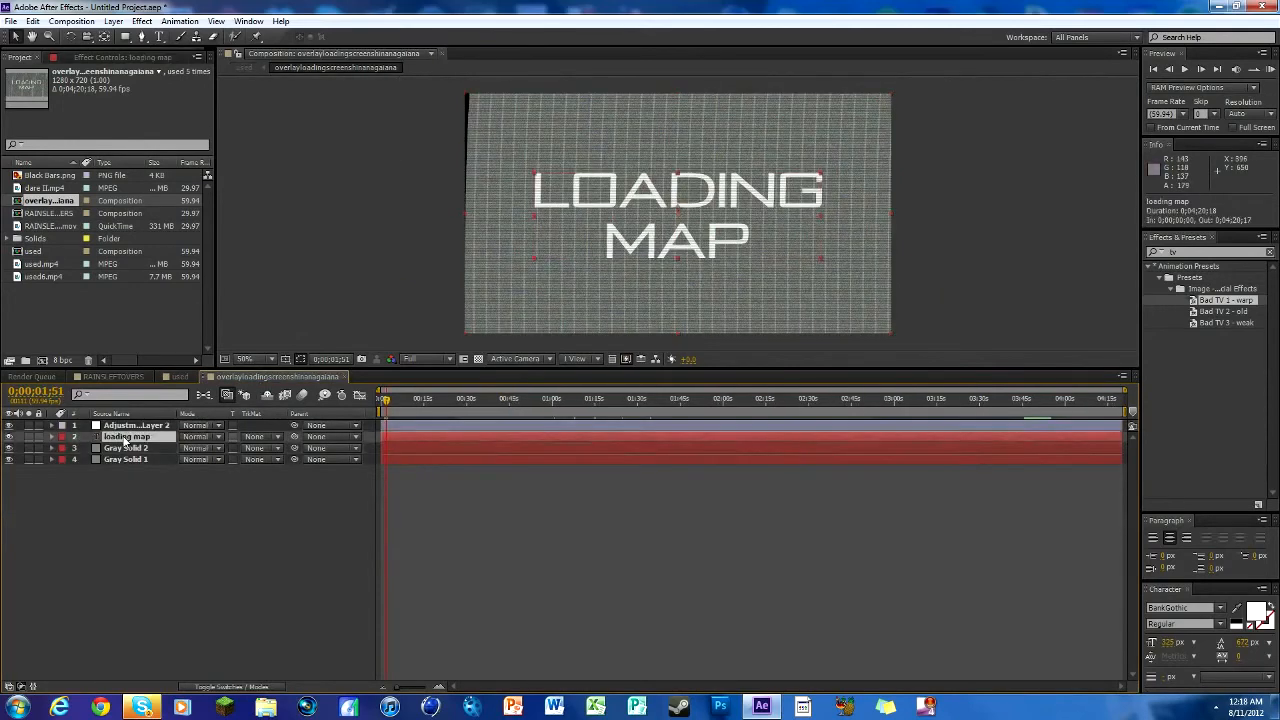
pyautogui.click(51, 437)
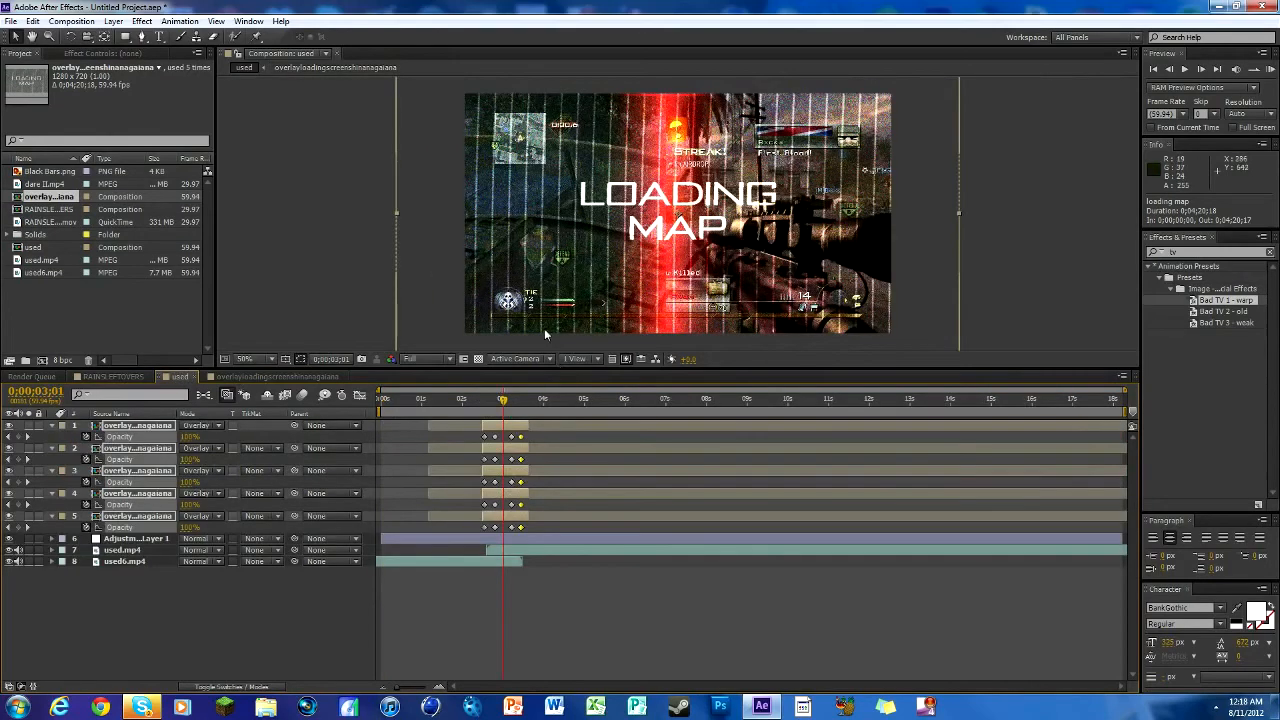
pyautogui.moveTo(218, 367)
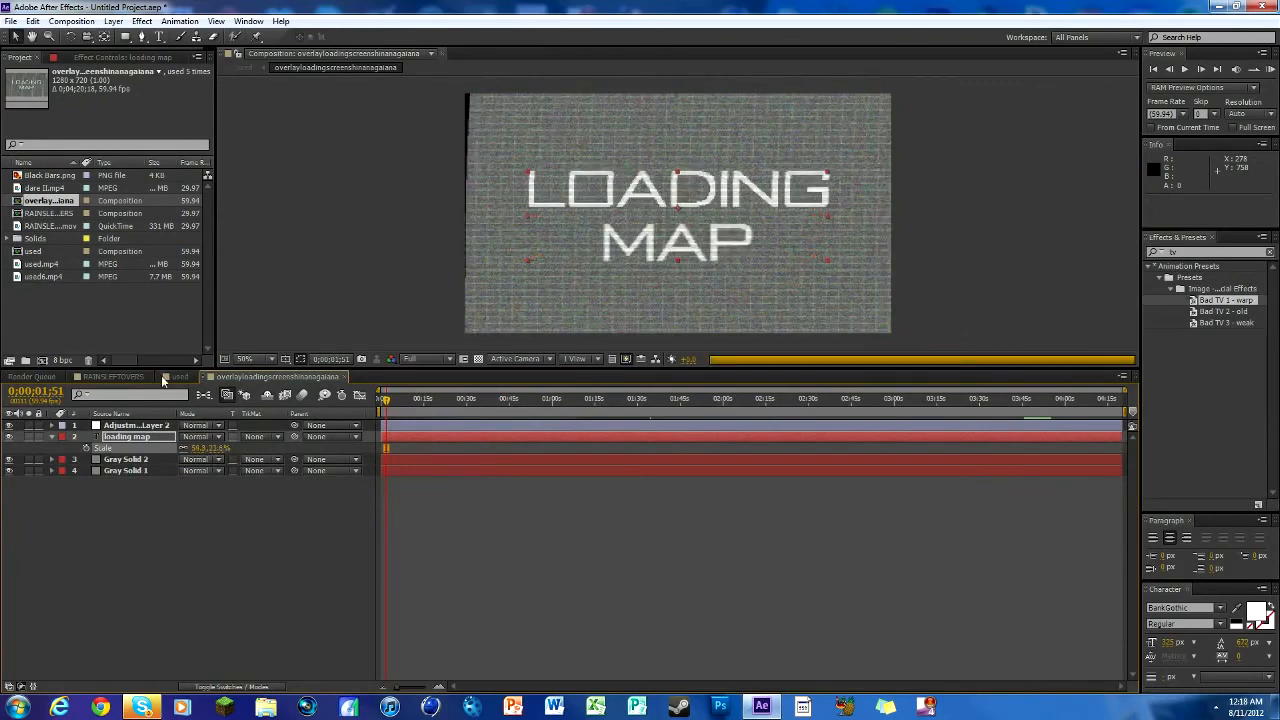
pyautogui.click(179, 377)
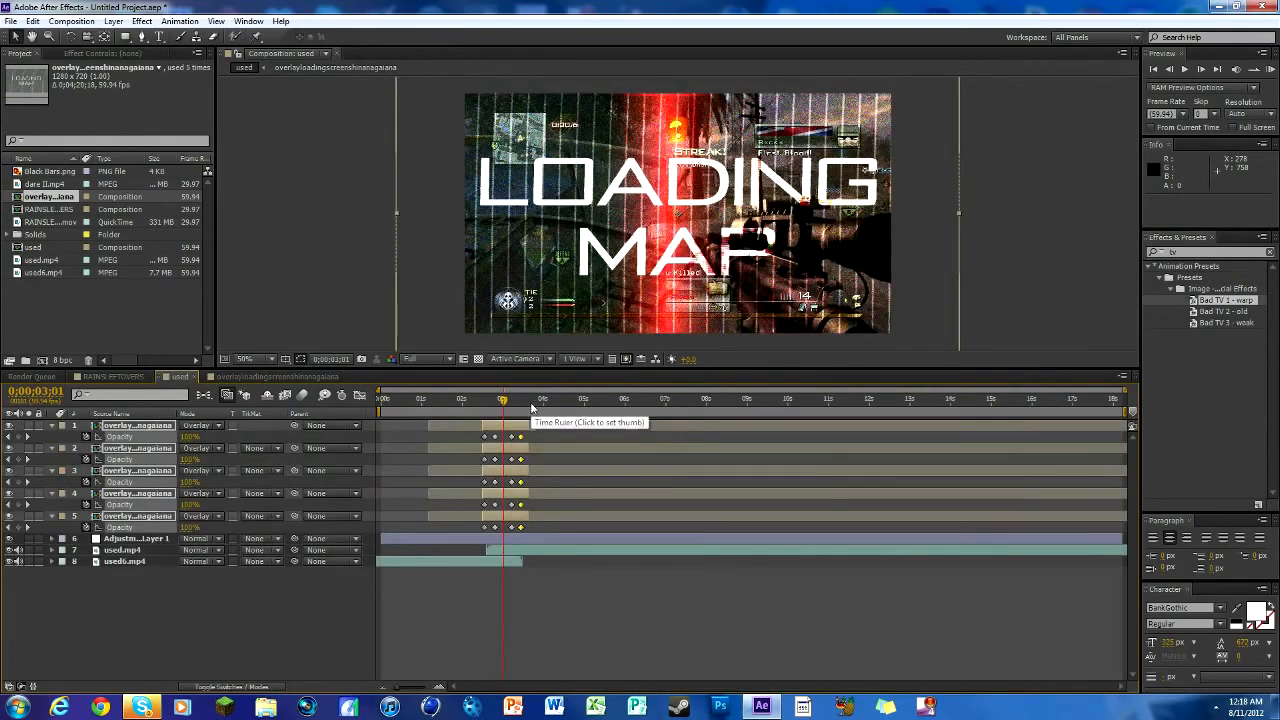
# Add an adjustment layer named SCREEN EFFECT and place it below the overlay layers
pyautogui.click(135, 538)
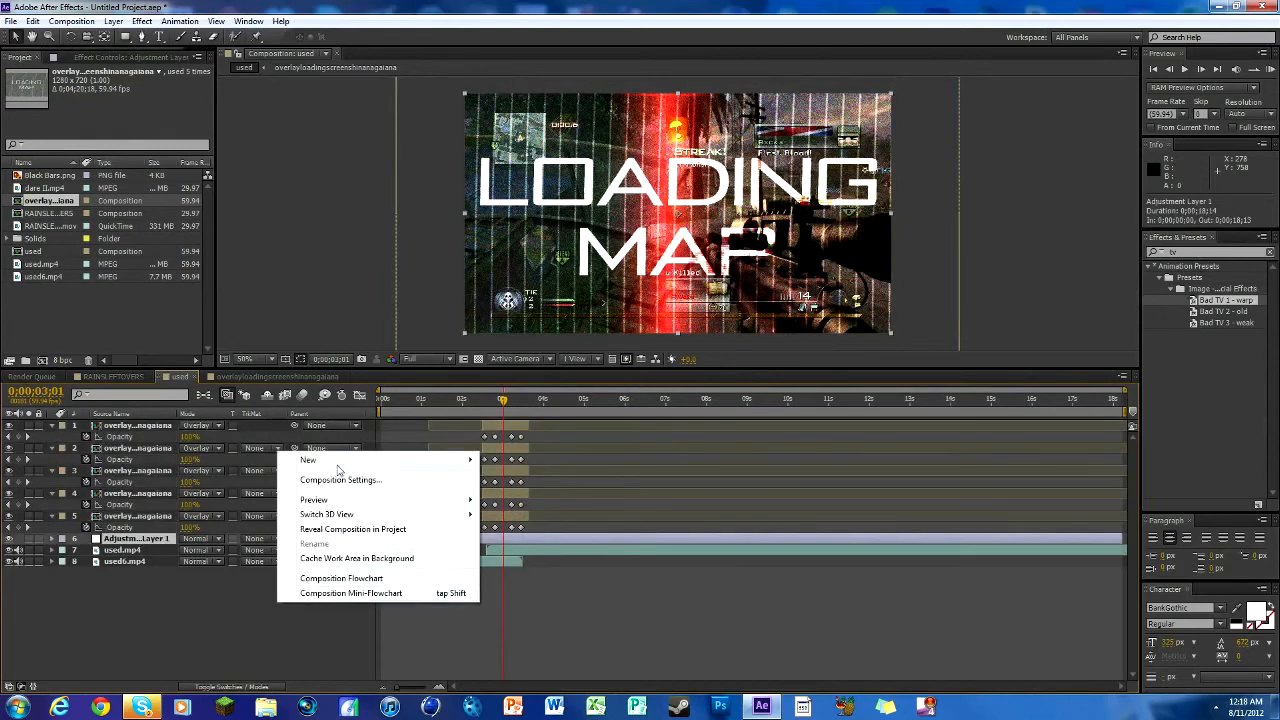
pyautogui.click(308, 460)
pyautogui.write('SCREEN EFFECT')
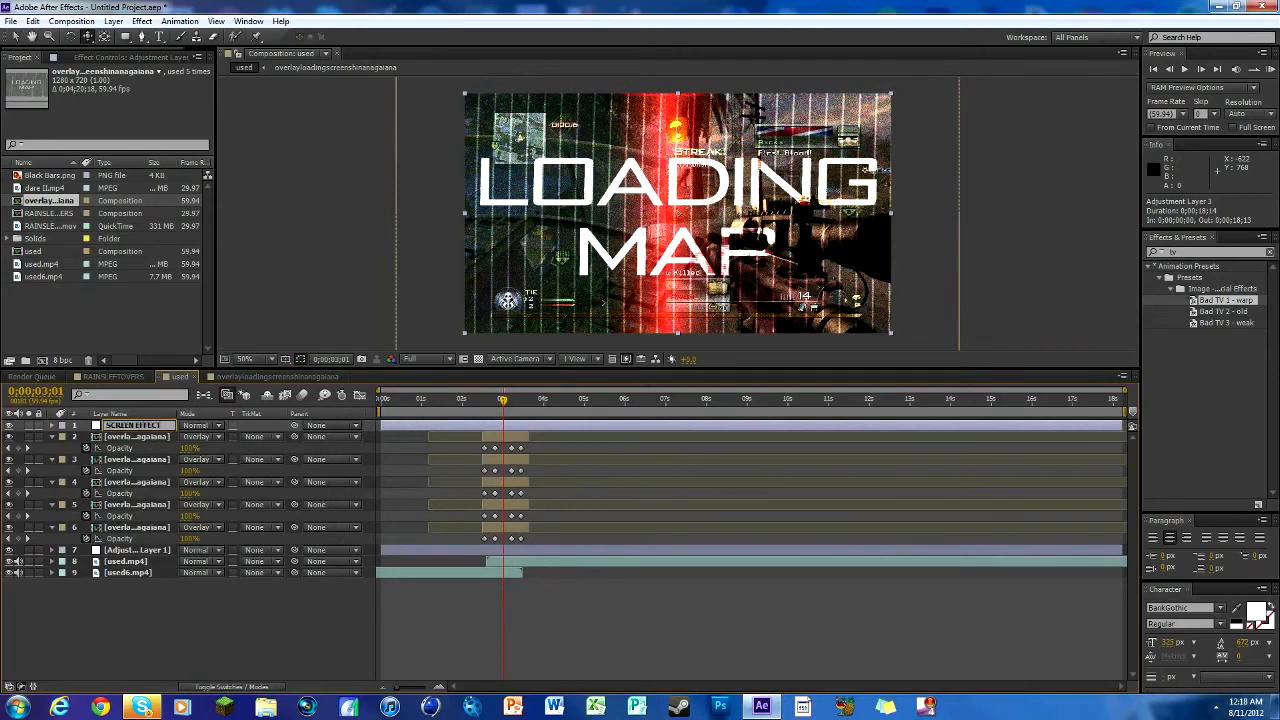
pyautogui.click(133, 425)
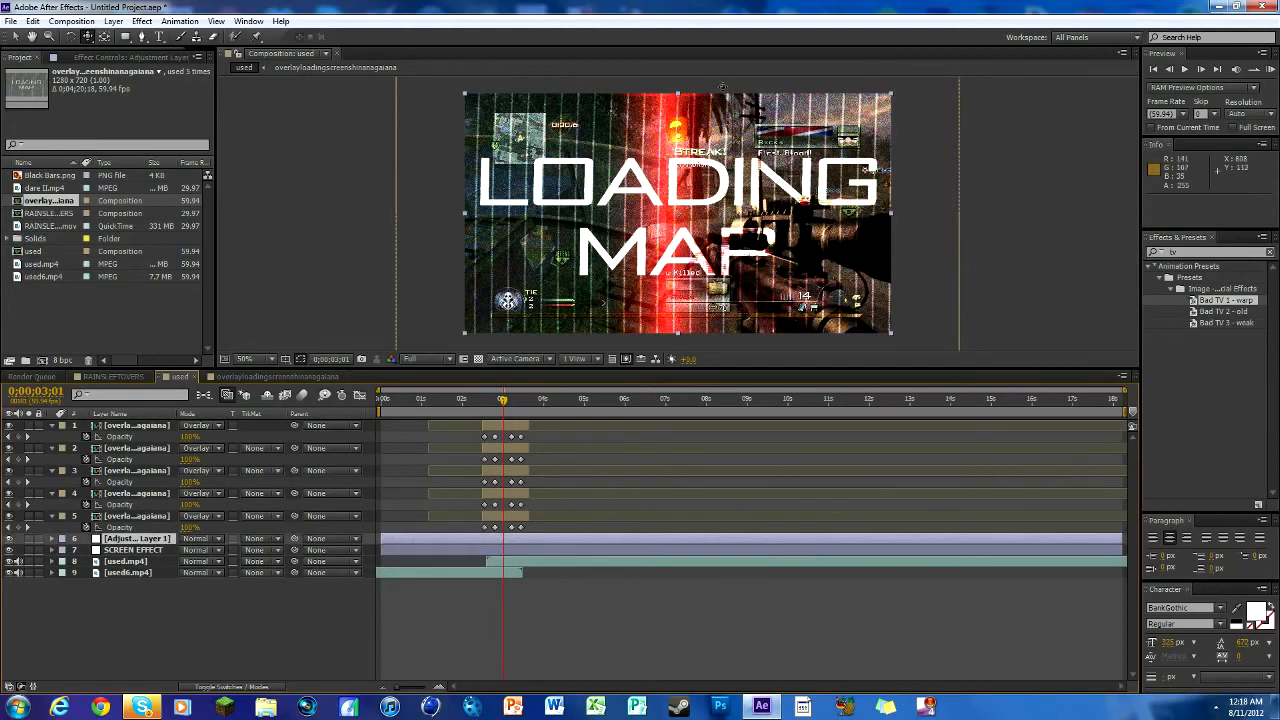
pyautogui.click(133, 549)
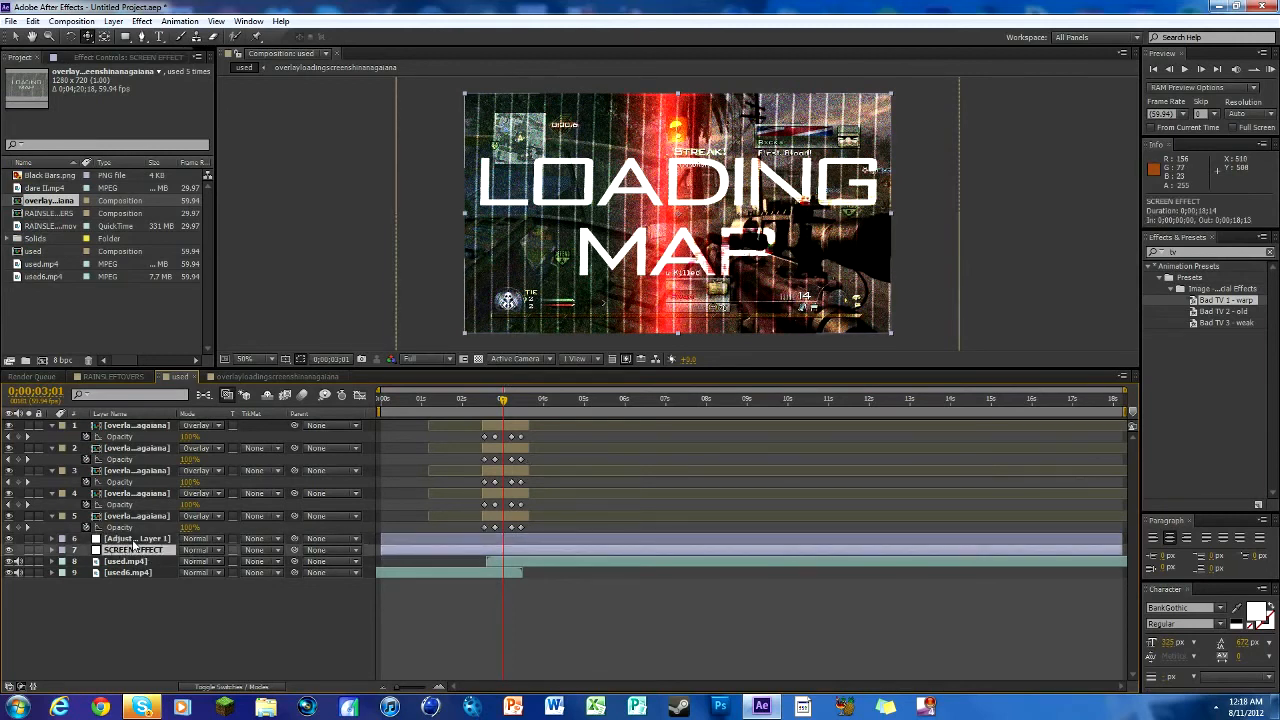
pyautogui.click(140, 538)
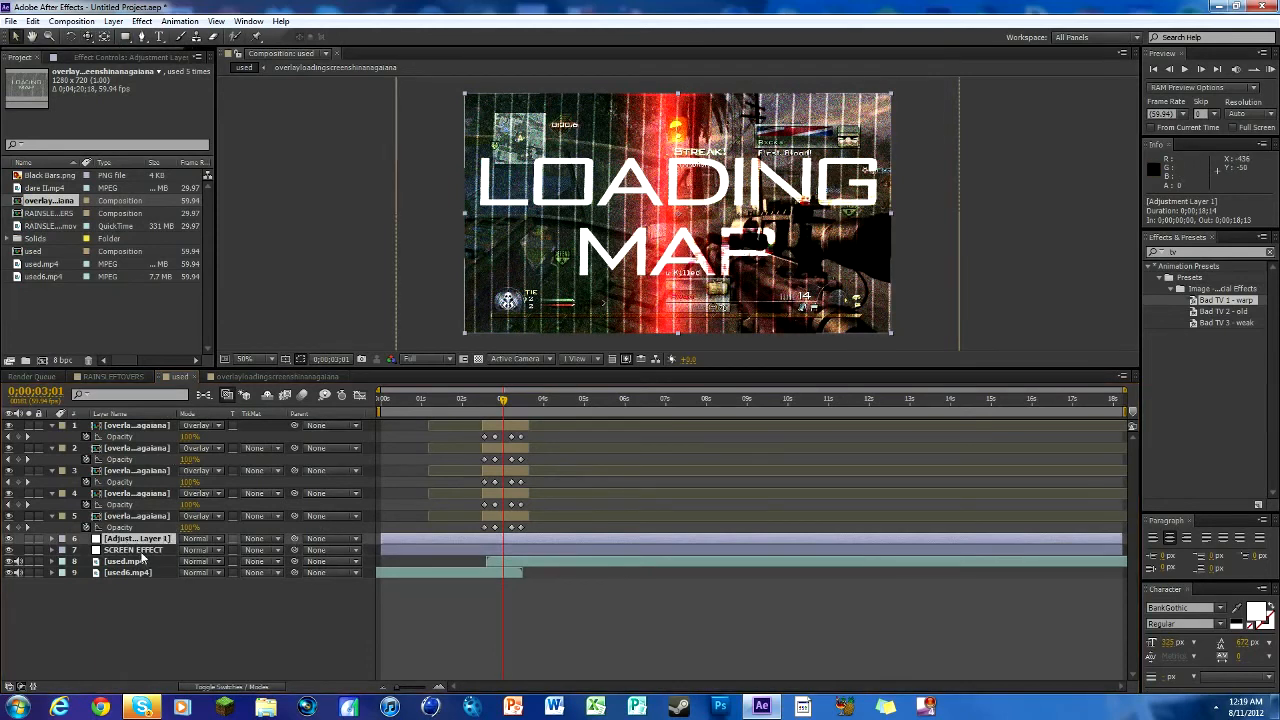
pyautogui.click(133, 550)
pyautogui.write('level')
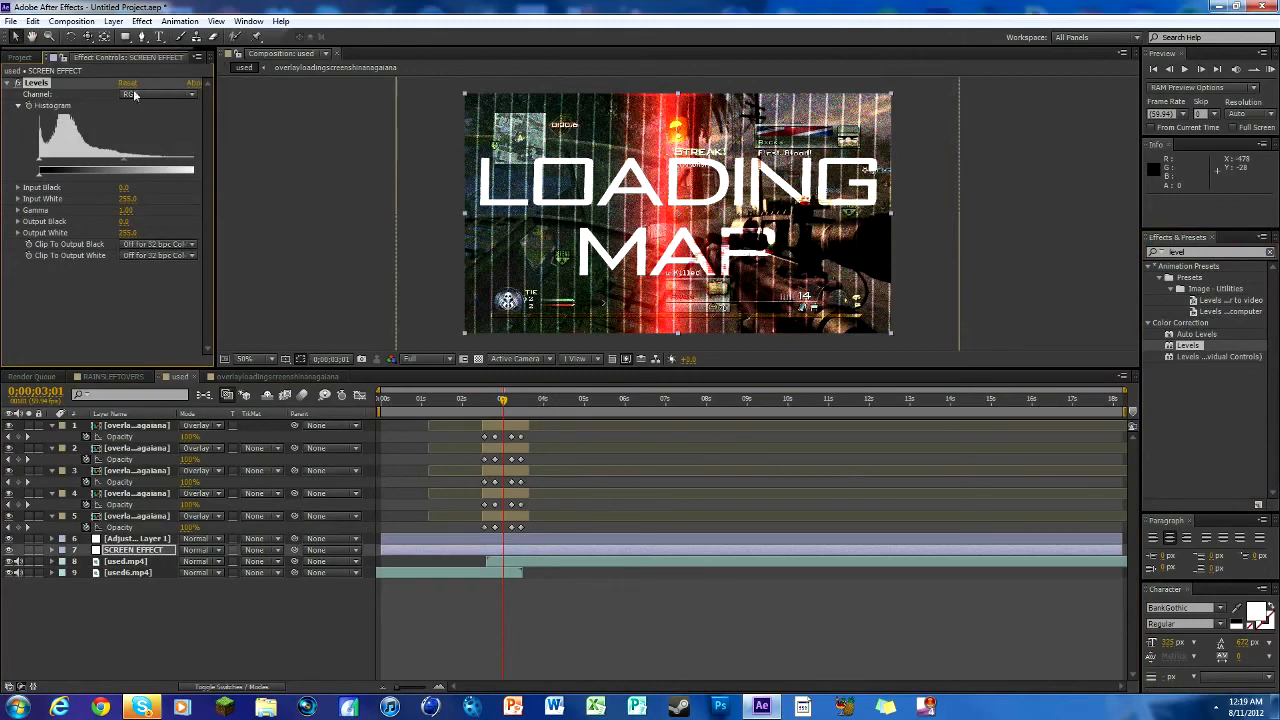
# Set SCREEN EFFECT's Levels to the Blue channel and search for Turbulent Displace
pyautogui.click(157, 94)
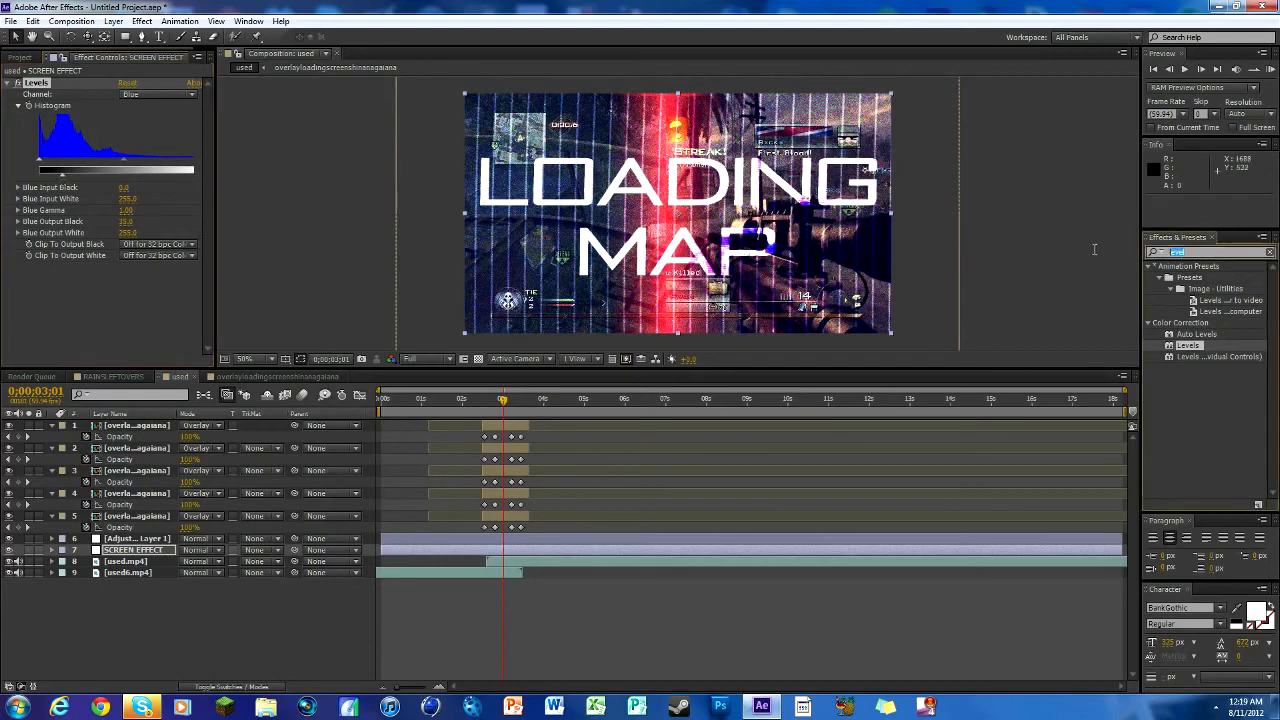
pyautogui.write('turb')
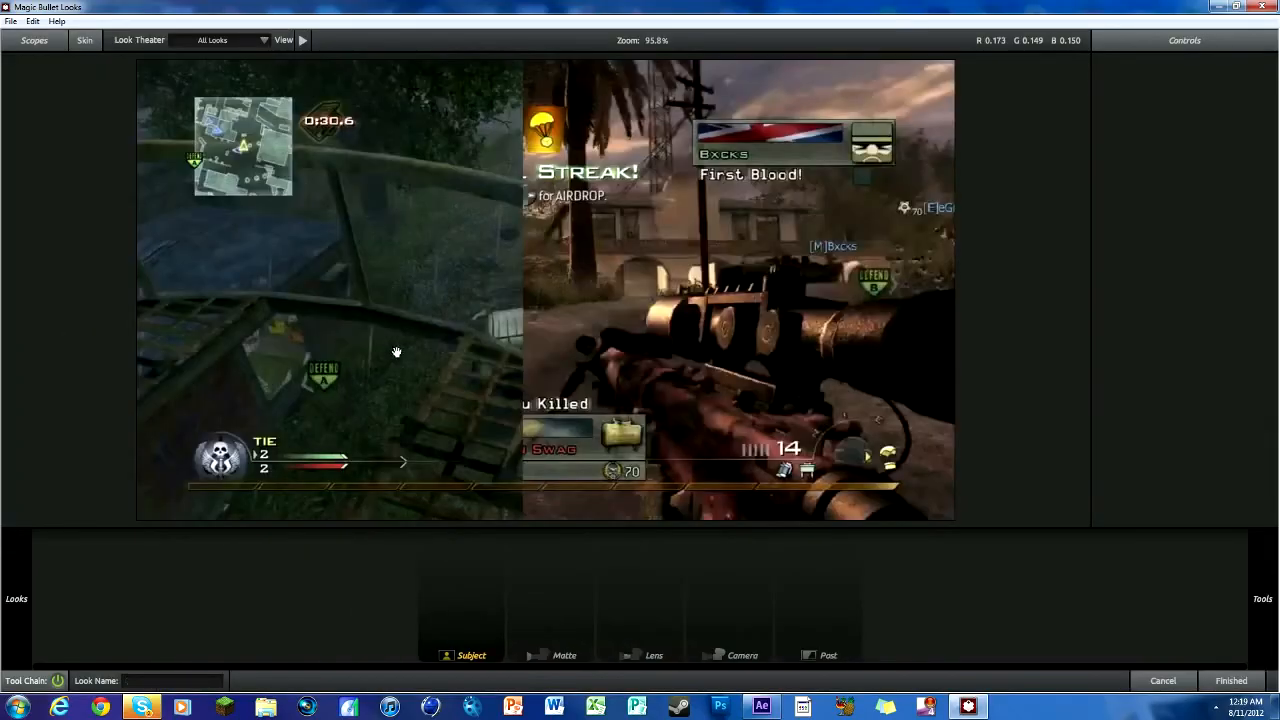
# Load the gameplay frame in Magic Bullet Looks with a before-and-after split
pyautogui.click(1263, 599)
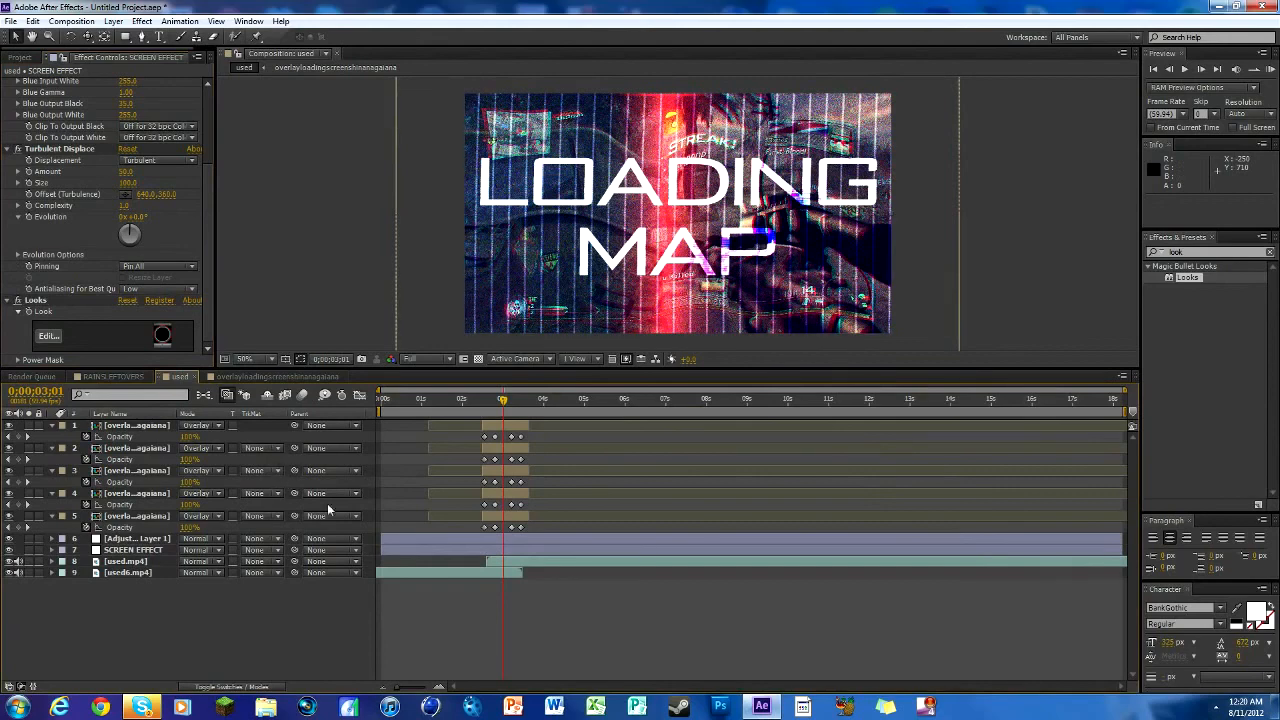
# Scrub around 2:49–2:50 to preview the glitched, warped LOADING MAP transition
pyautogui.moveTo(503, 399); pyautogui.dragTo(500, 399)
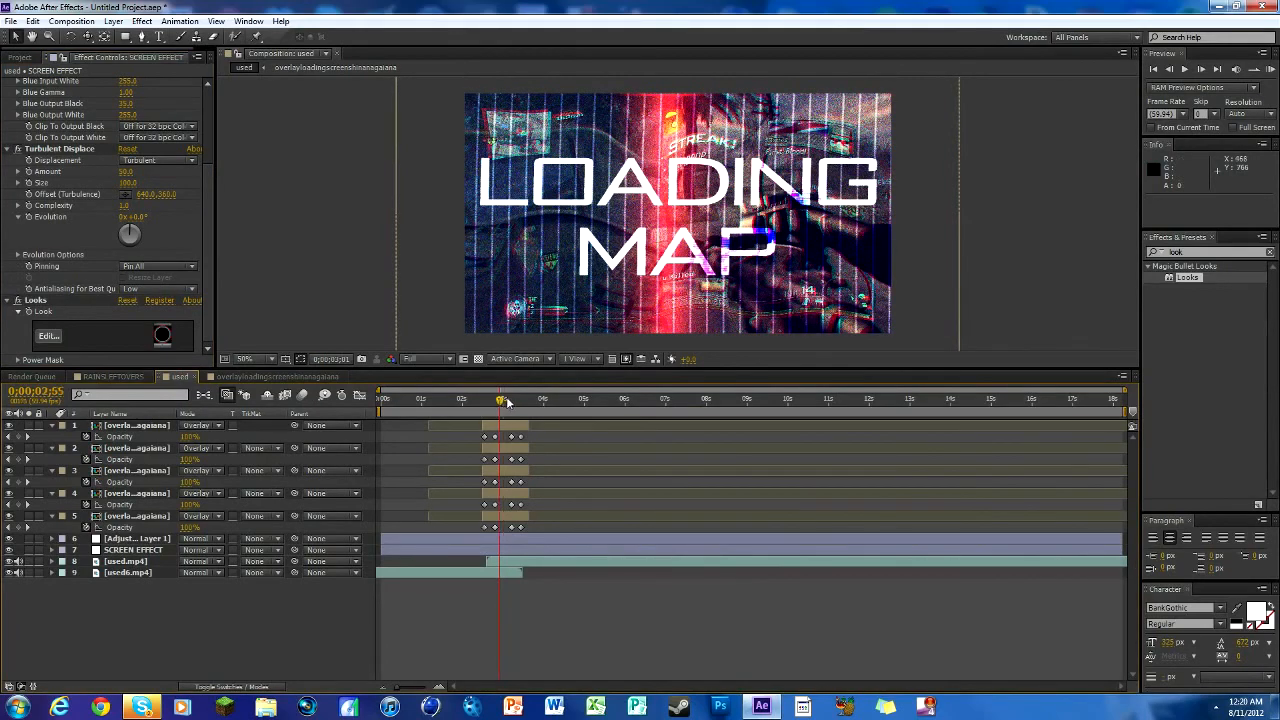
pyautogui.moveTo(500, 398); pyautogui.dragTo(495, 398)
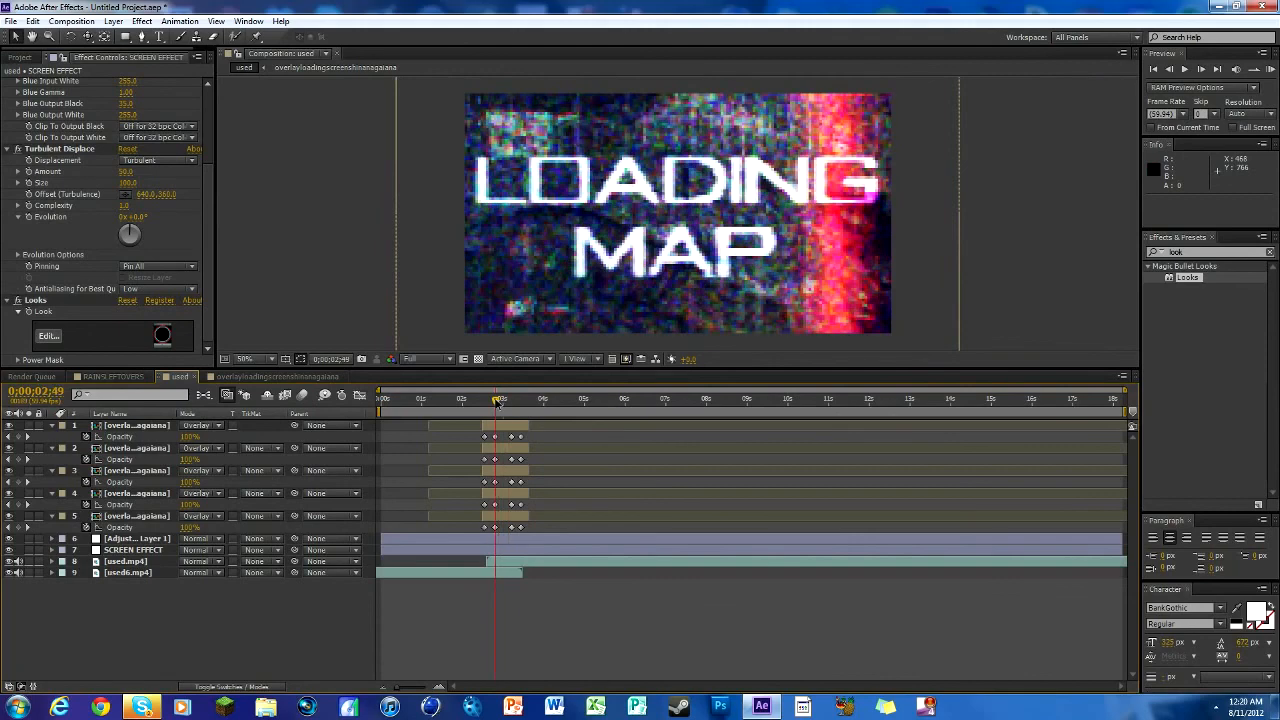